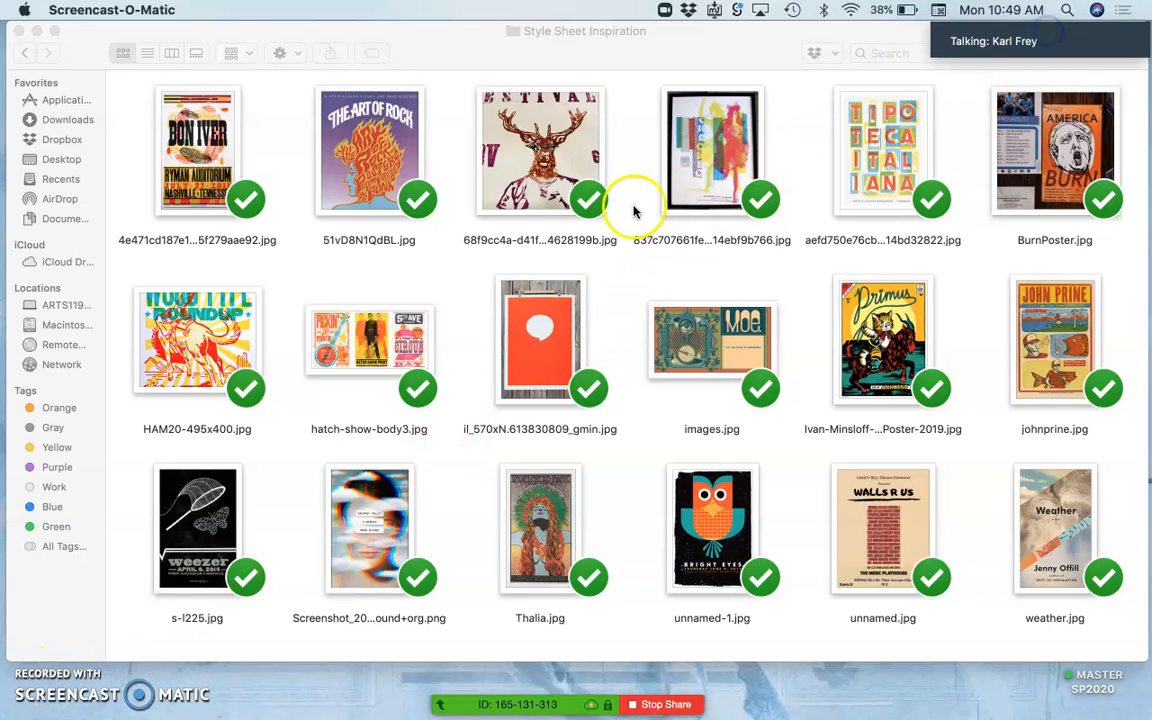
{"action": "mouse_move", "coordinate": [358, 458]}
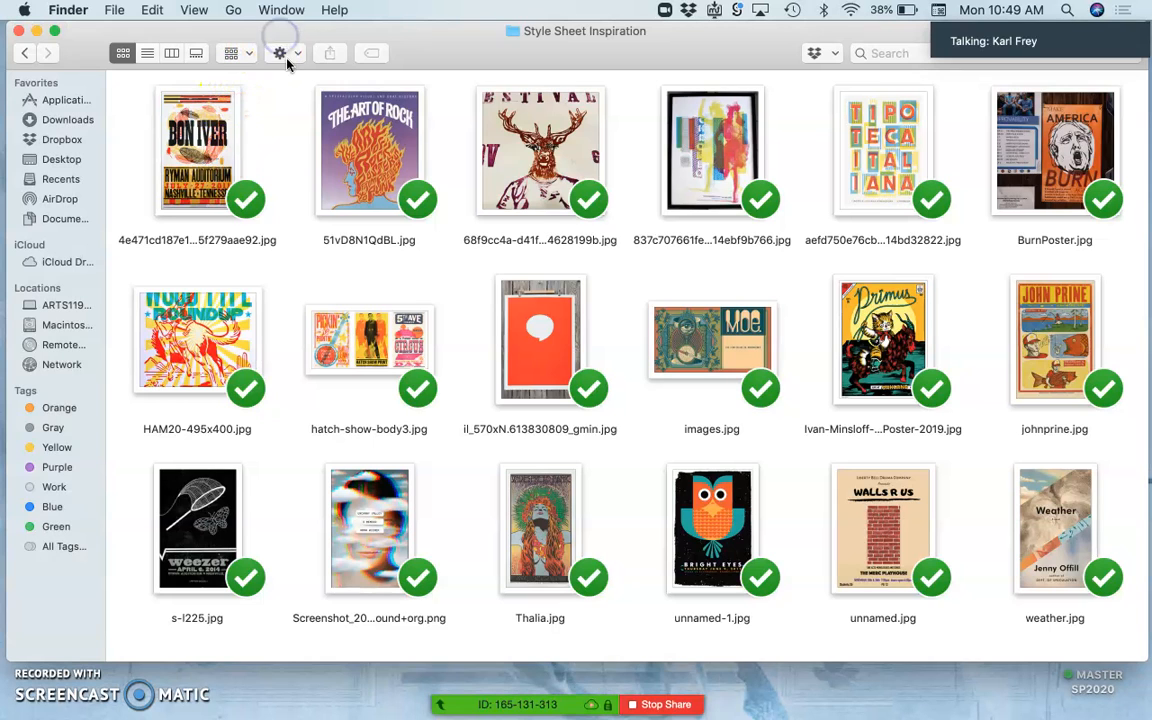
- Enlarge the Style Sheet Inspiration thumbnails to about 184×184 through View Options
{"action": "left_click", "coordinate": [281, 54]}
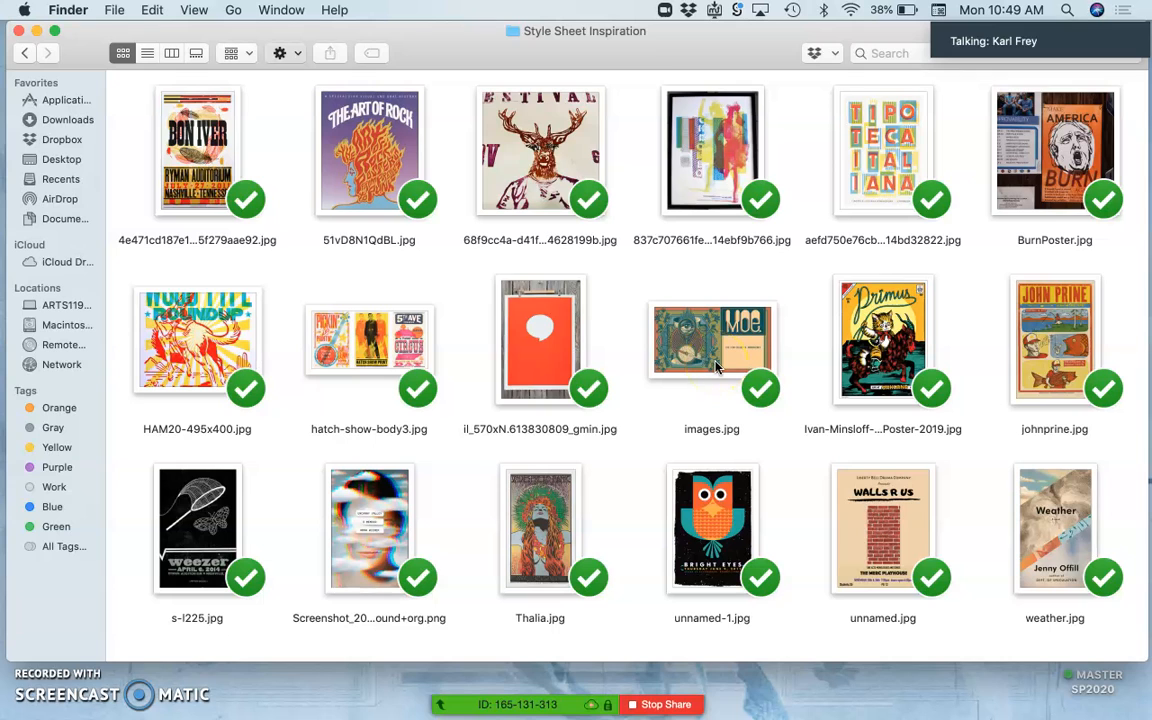
{"action": "left_click", "coordinate": [289, 54]}
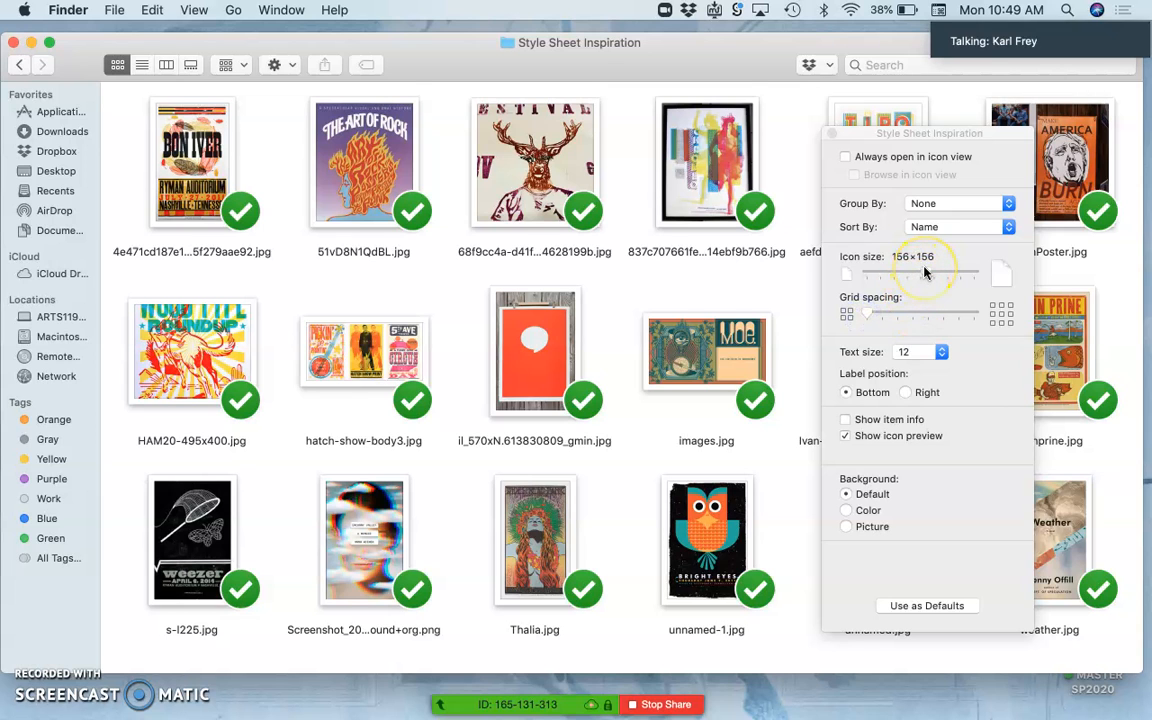
{"action": "left_click_drag", "start_coordinate": [925, 273], "coordinate": [932, 273]}
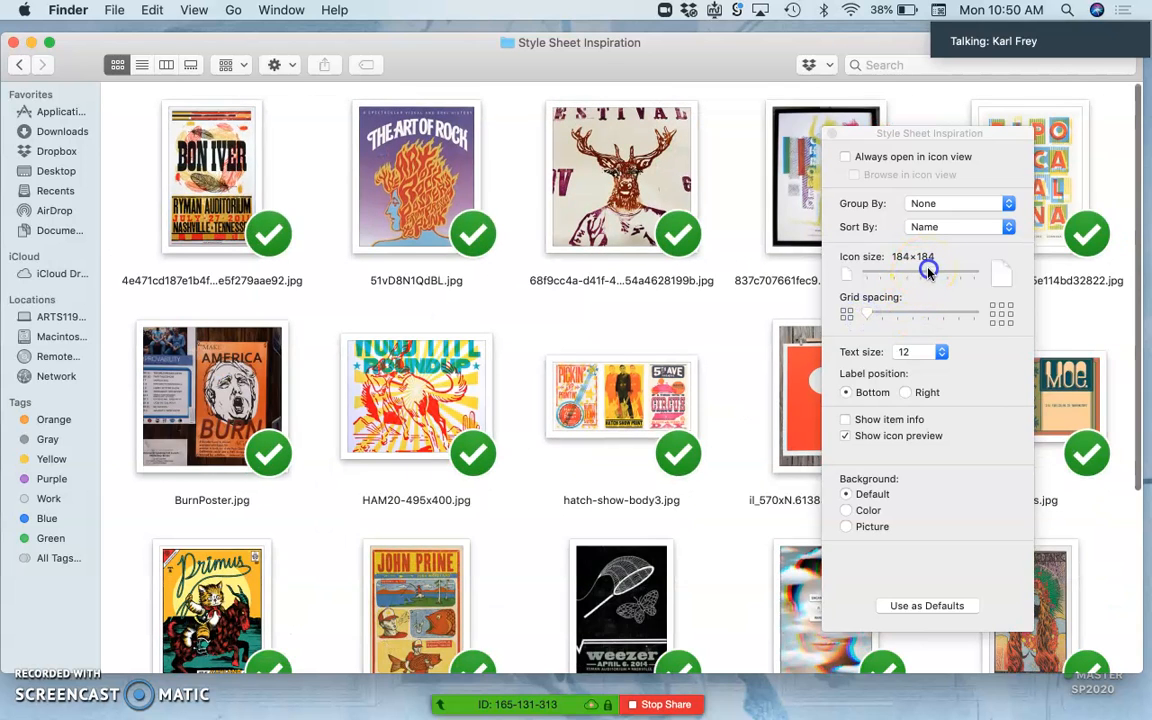
{"action": "left_click_drag", "start_coordinate": [928, 273], "coordinate": [918, 273]}
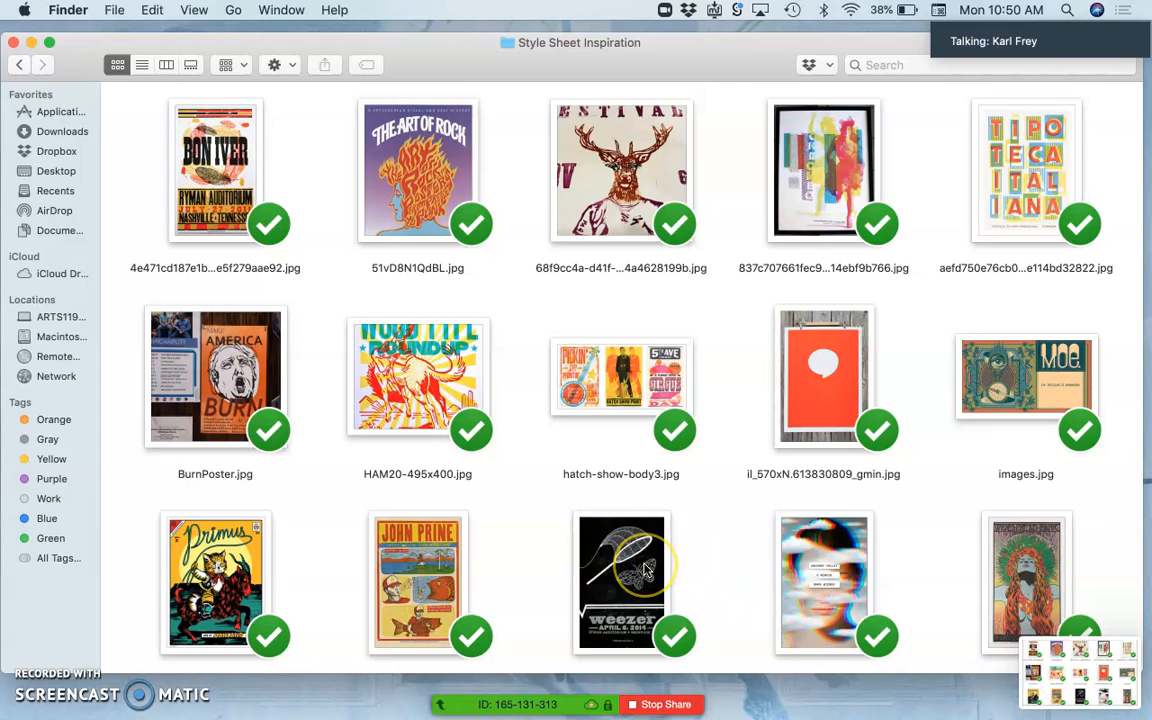
{"action": "mouse_move", "coordinate": [580, 372]}
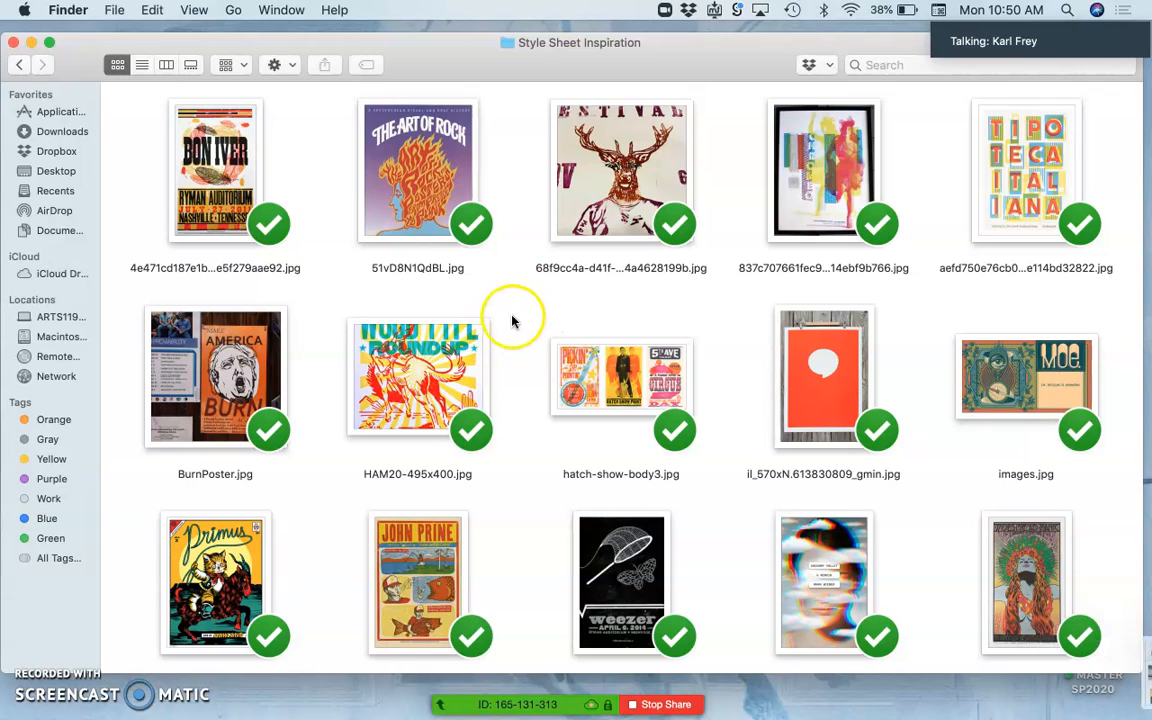
{"action": "mouse_move", "coordinate": [483, 314]}
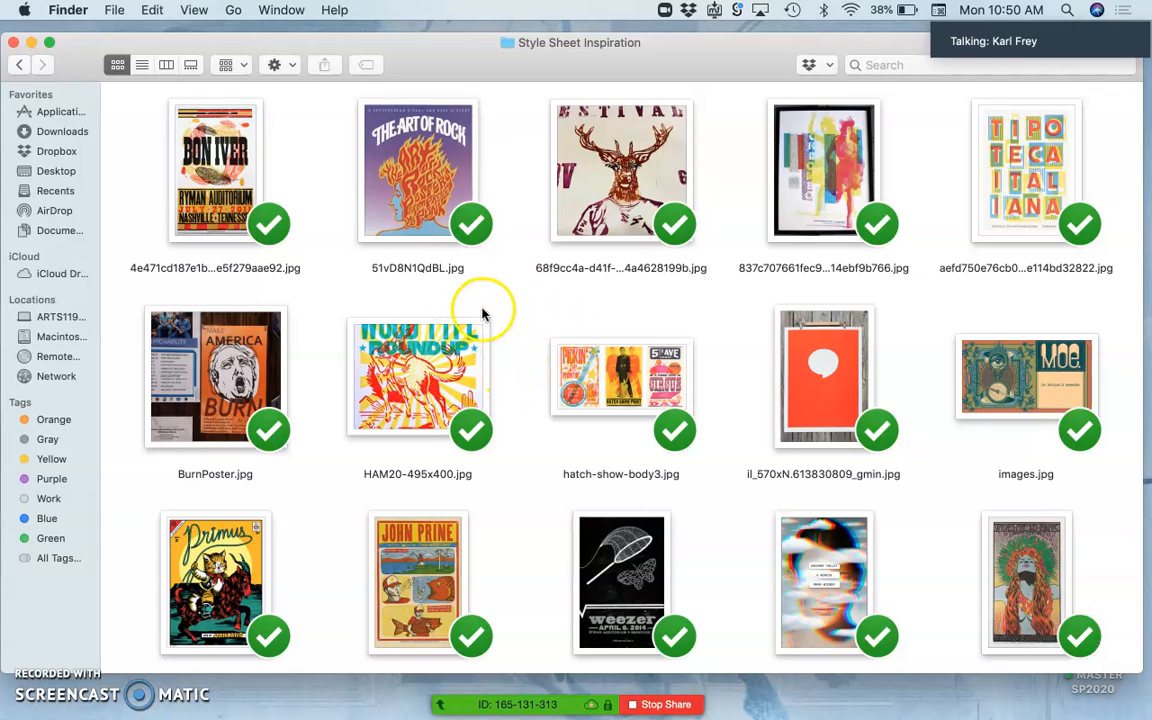
- From the desktop, open the Assign #8 Font Design Poster folder and its new Screen Shot
{"action": "left_click", "coordinate": [17, 64]}
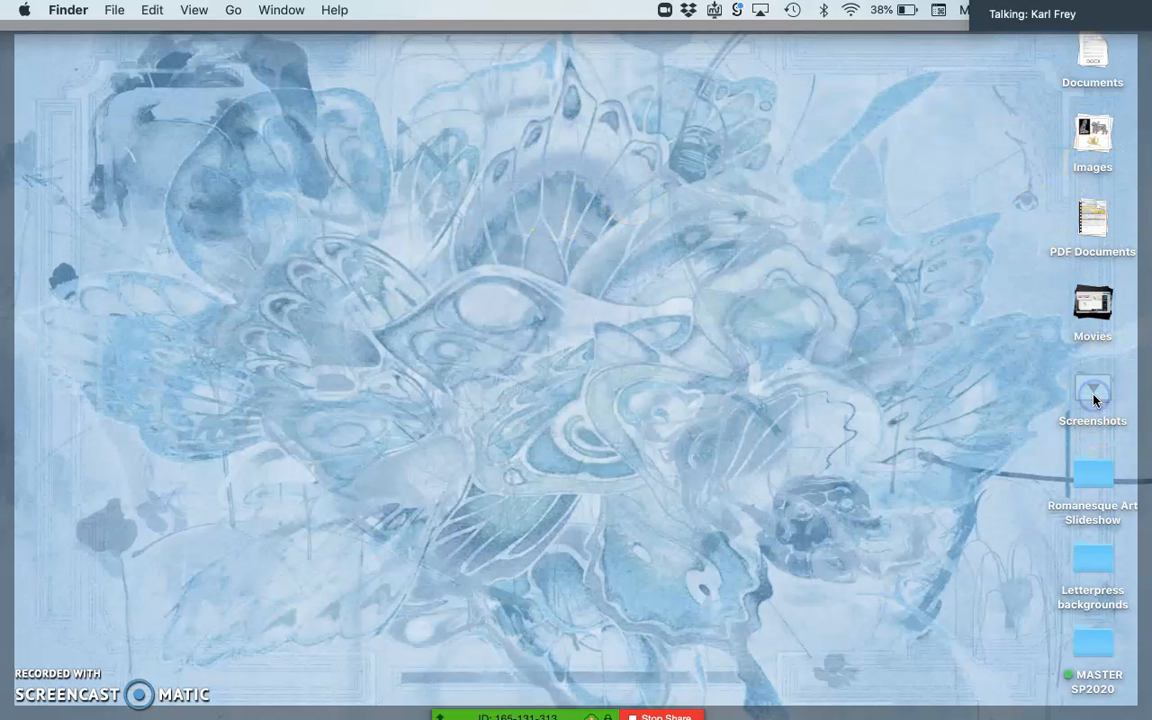
{"action": "double_click", "coordinate": [1090, 391]}
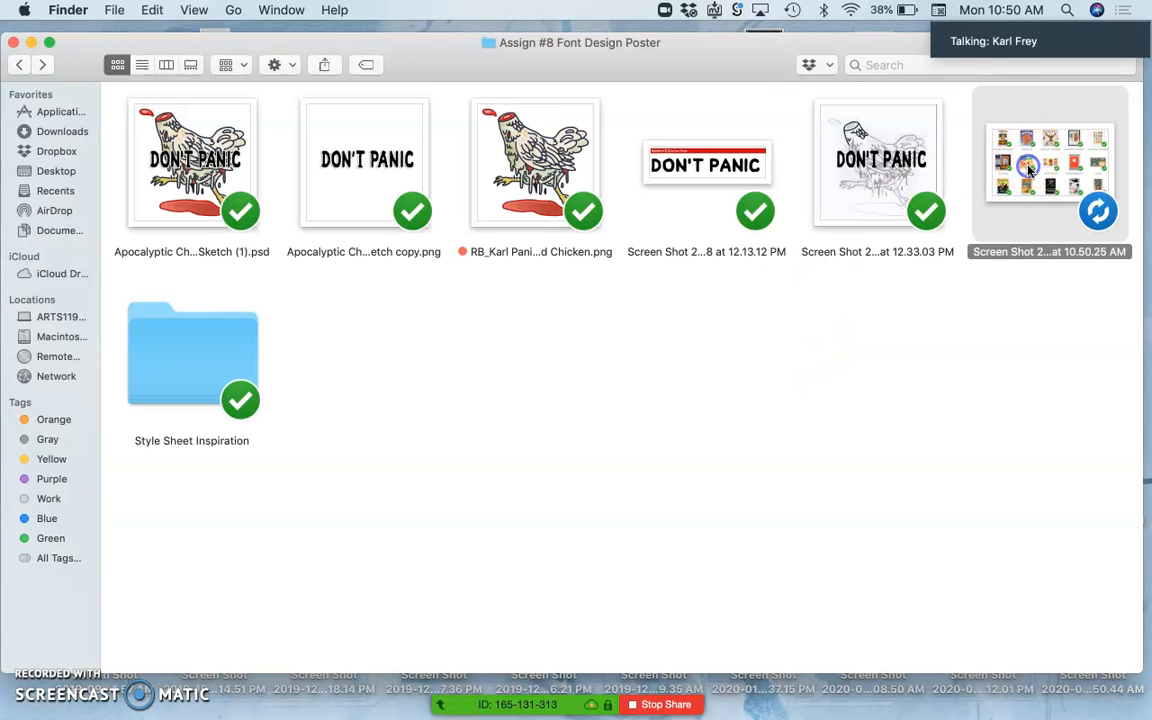
{"action": "double_click", "coordinate": [1053, 165]}
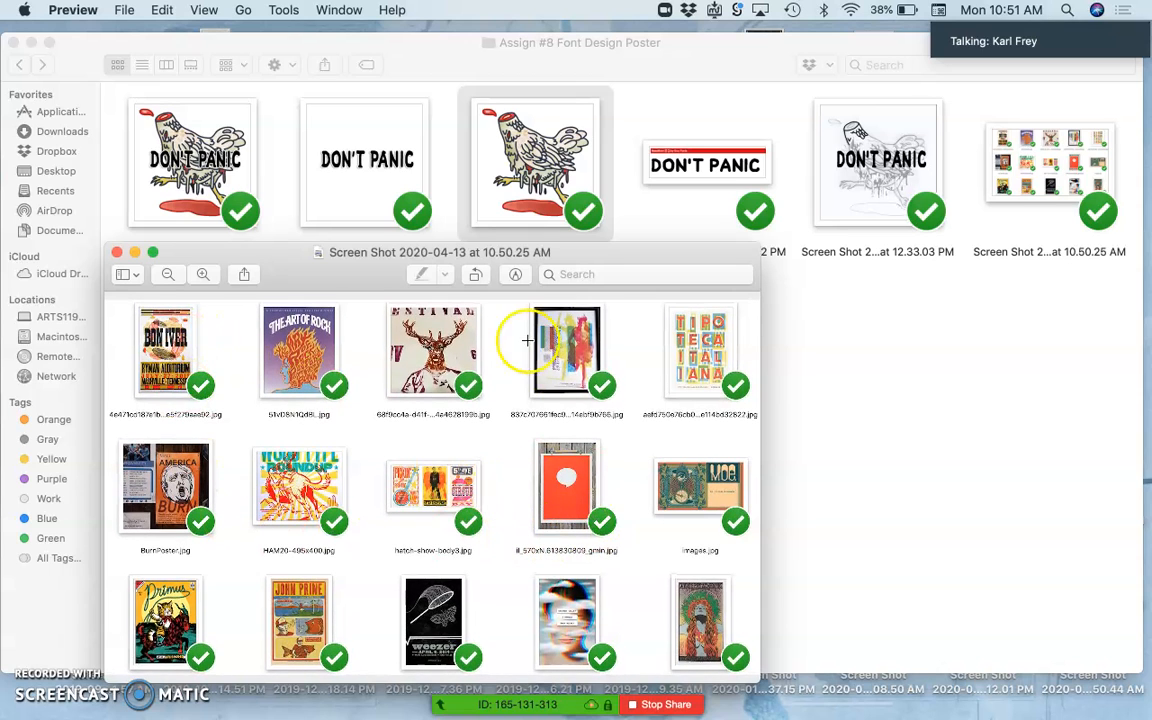
{"action": "mouse_move", "coordinate": [661, 630]}
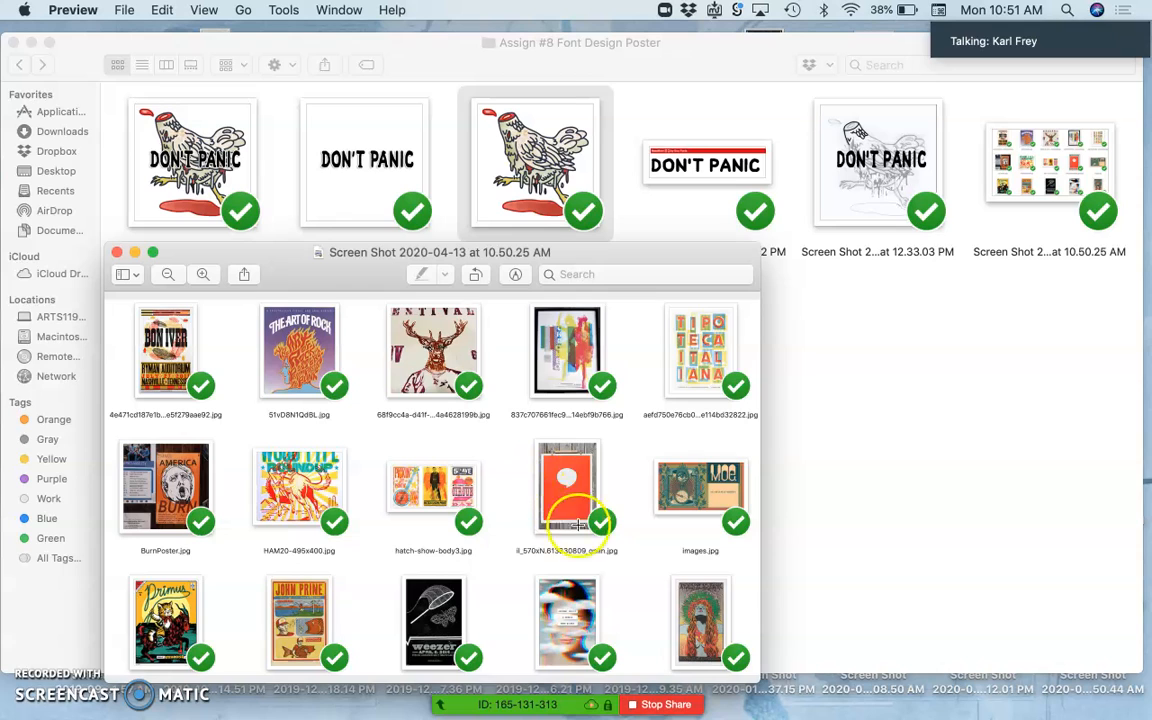
{"action": "mouse_move", "coordinate": [565, 475]}
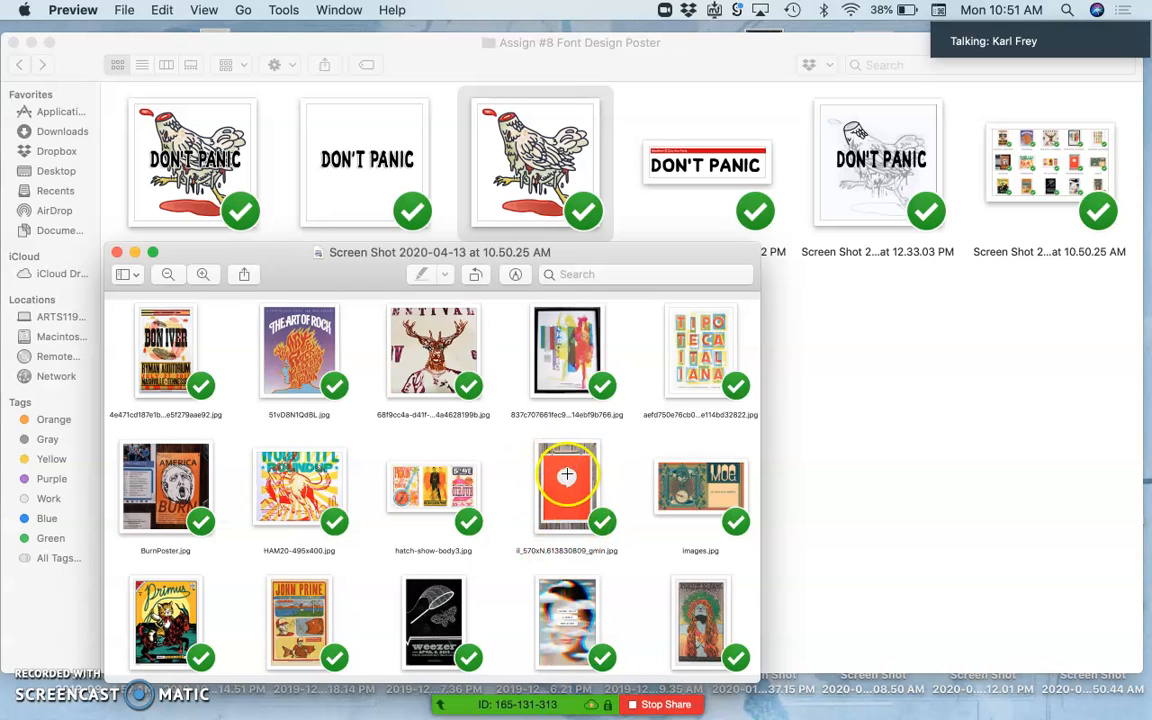
{"action": "mouse_move", "coordinate": [564, 655]}
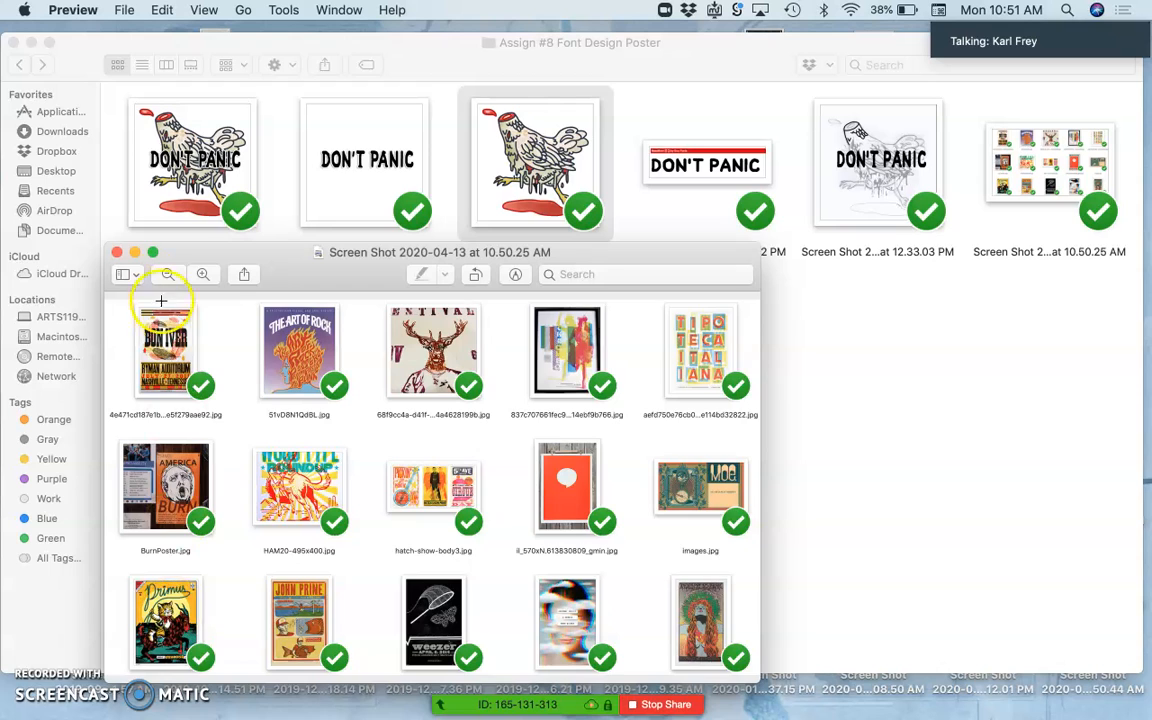
{"action": "mouse_move", "coordinate": [564, 487]}
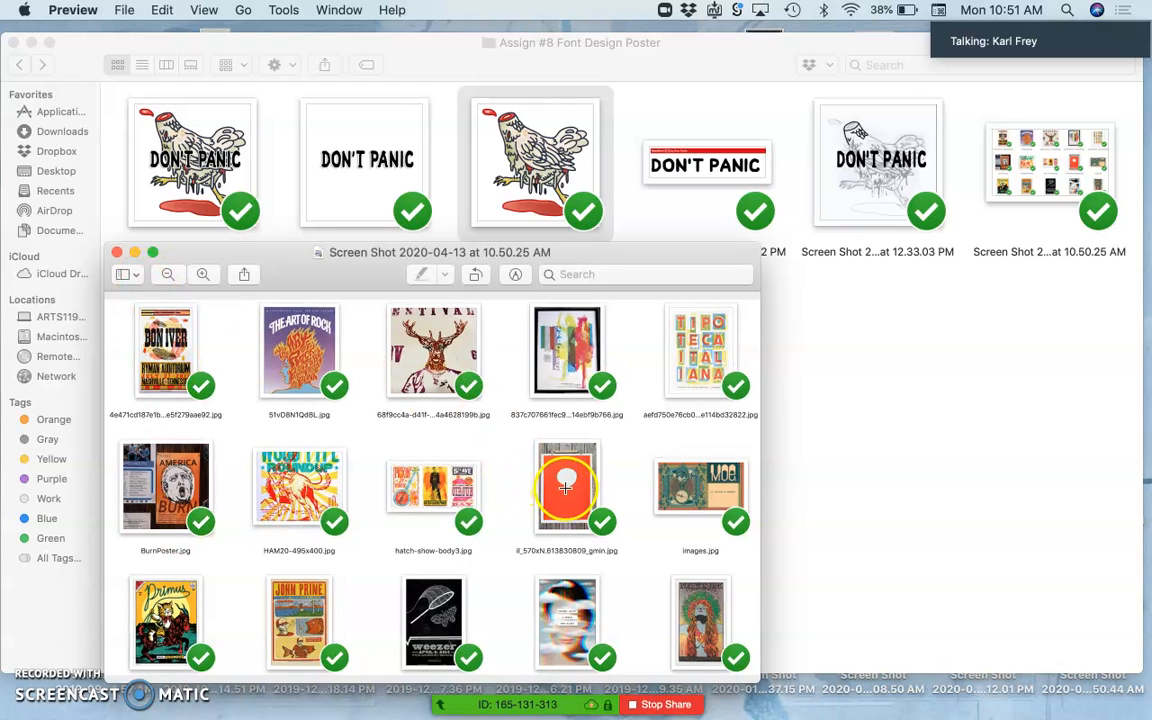
{"action": "mouse_move", "coordinate": [575, 490]}
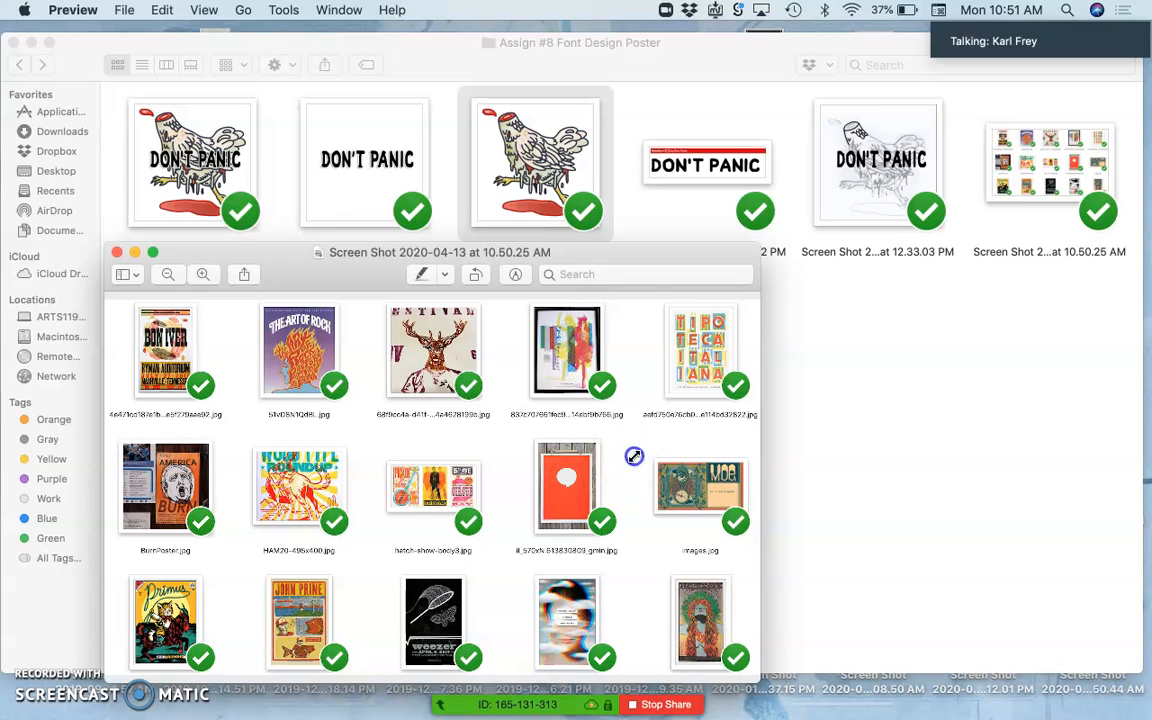
{"action": "mouse_move", "coordinate": [167, 265]}
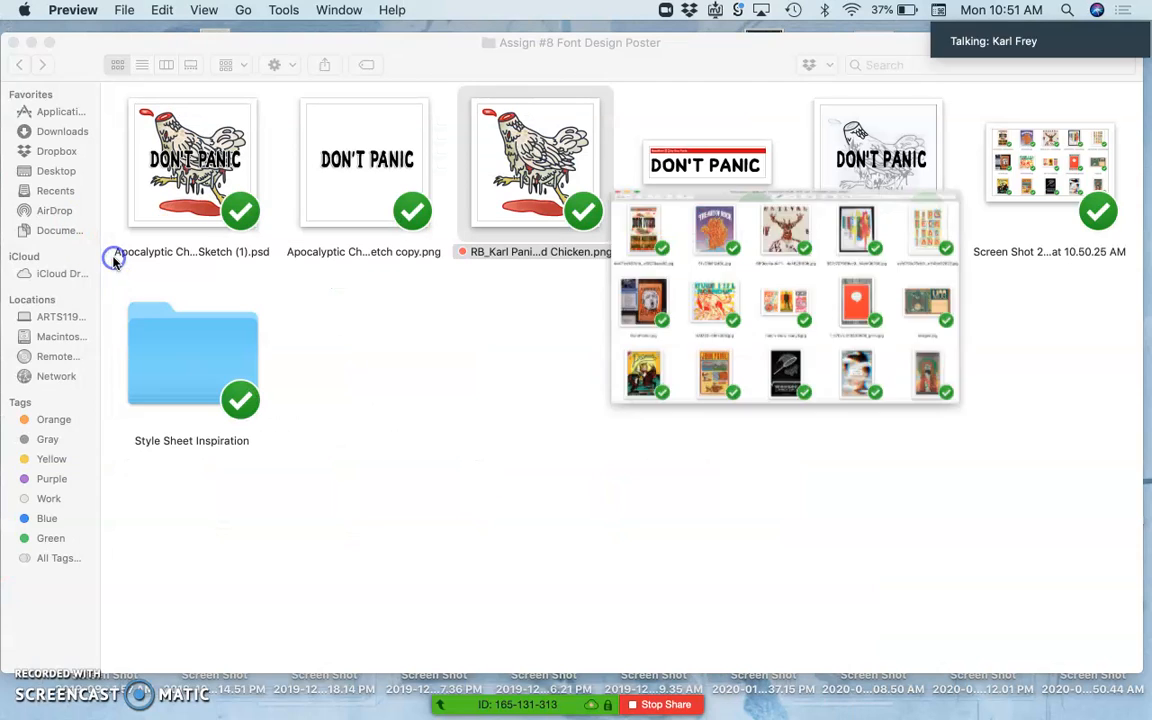
- Open the Style Sheet Inspiration folder, dismissing its context menu first
{"action": "right_click", "coordinate": [192, 355]}
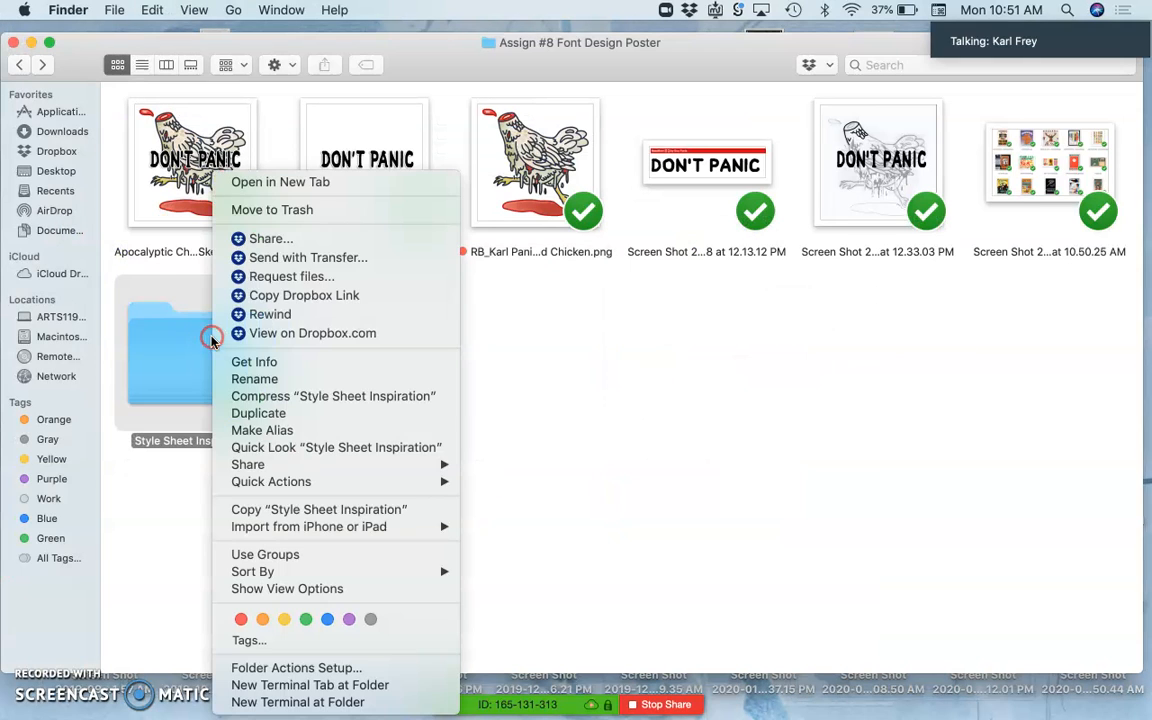
{"action": "mouse_move", "coordinate": [292, 276]}
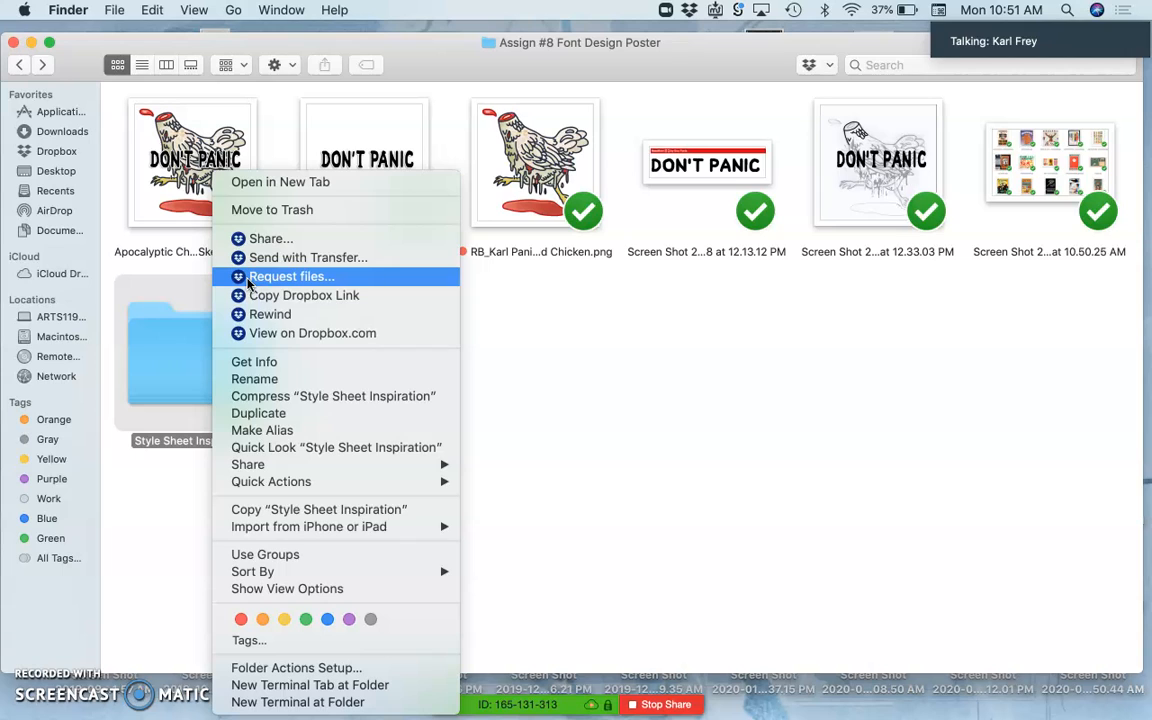
{"action": "mouse_move", "coordinate": [271, 209]}
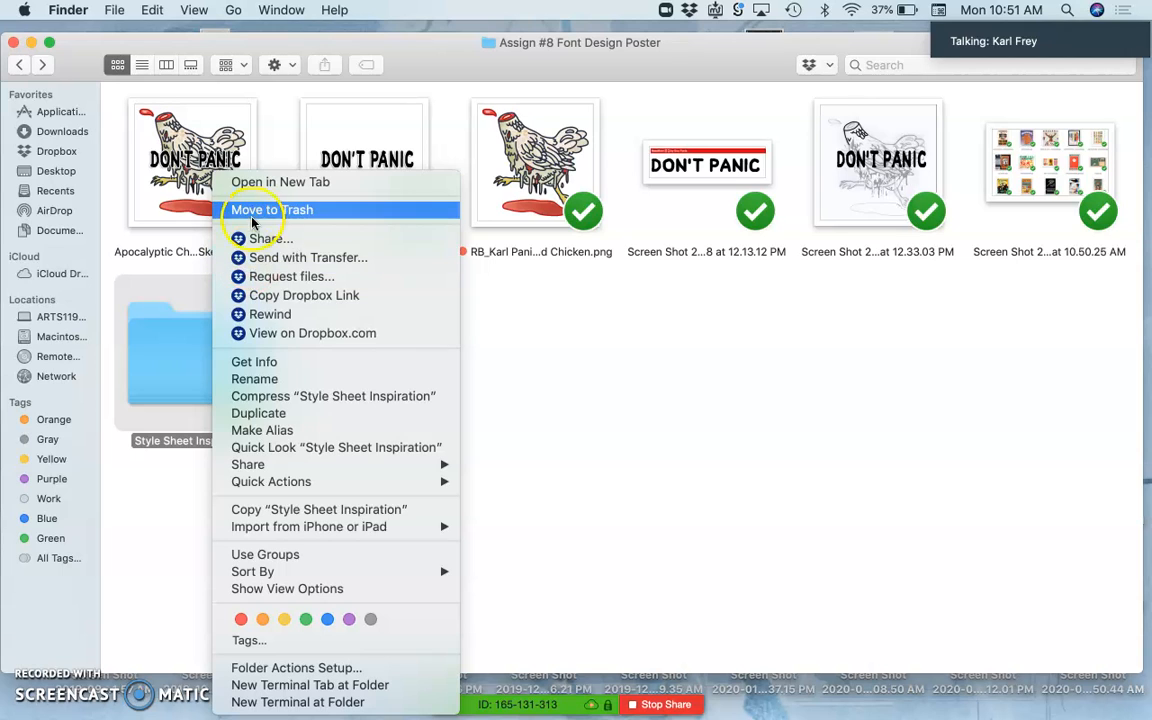
{"action": "mouse_move", "coordinate": [295, 378]}
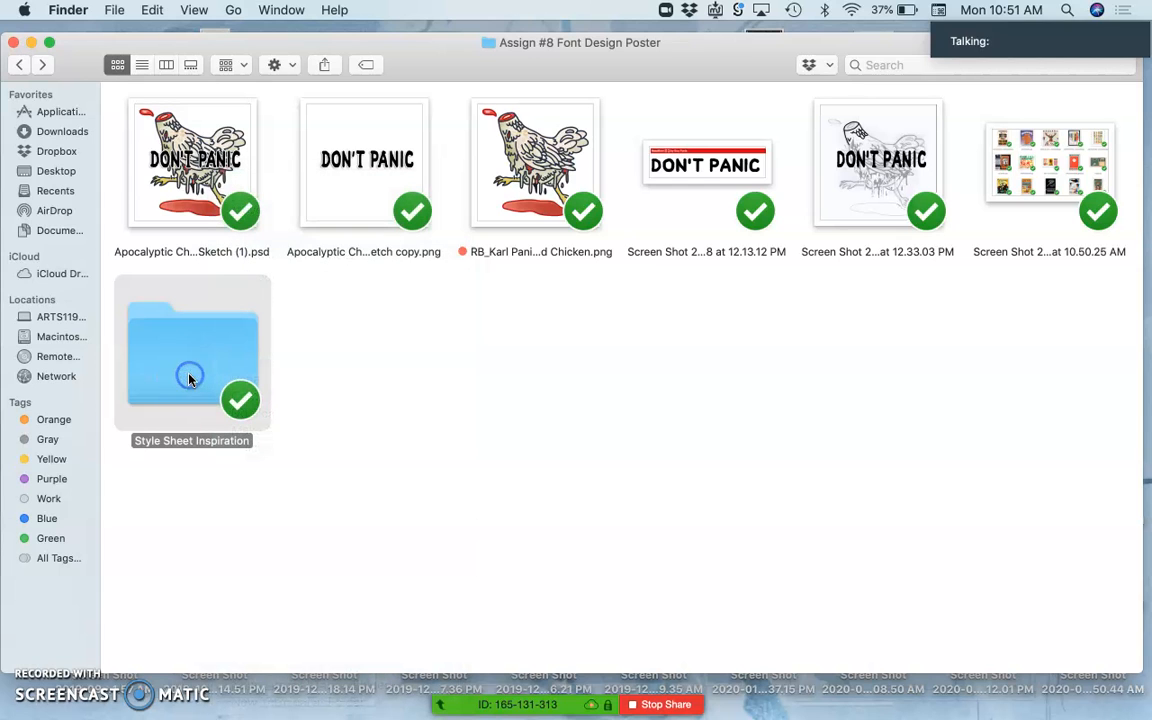
{"action": "double_click", "coordinate": [191, 355]}
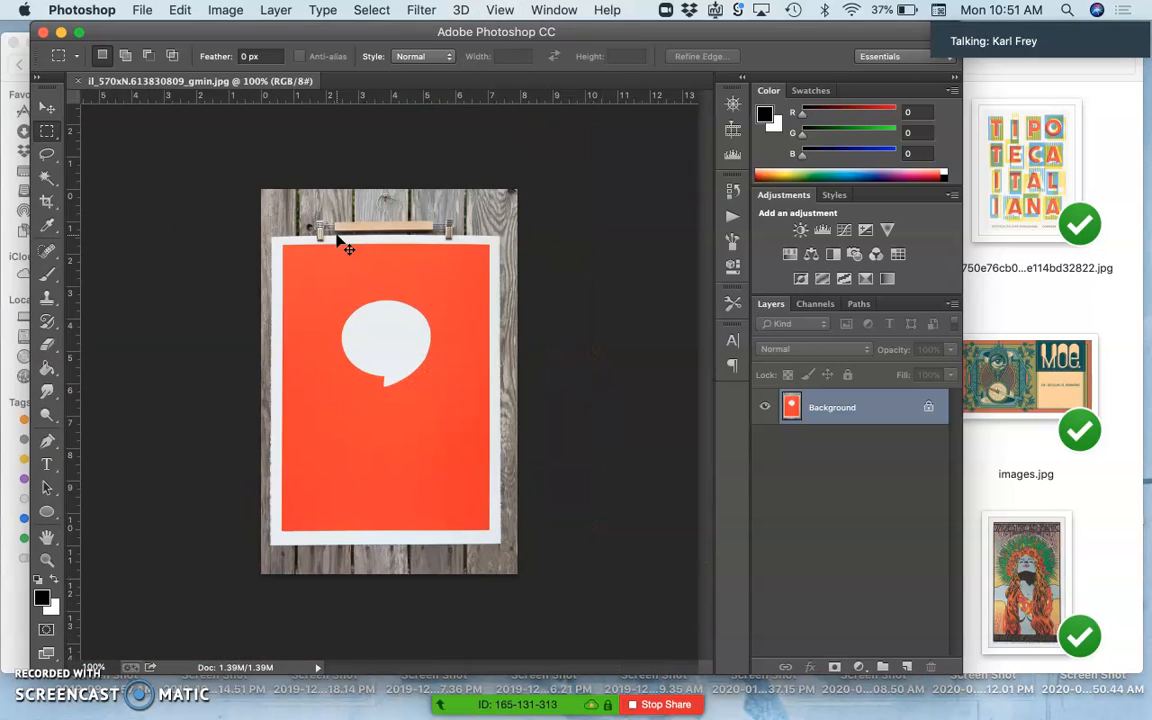
- Crop the speech-bubble poster to its paper and marquee-select an area near the top
{"action": "left_click", "coordinate": [46, 201]}
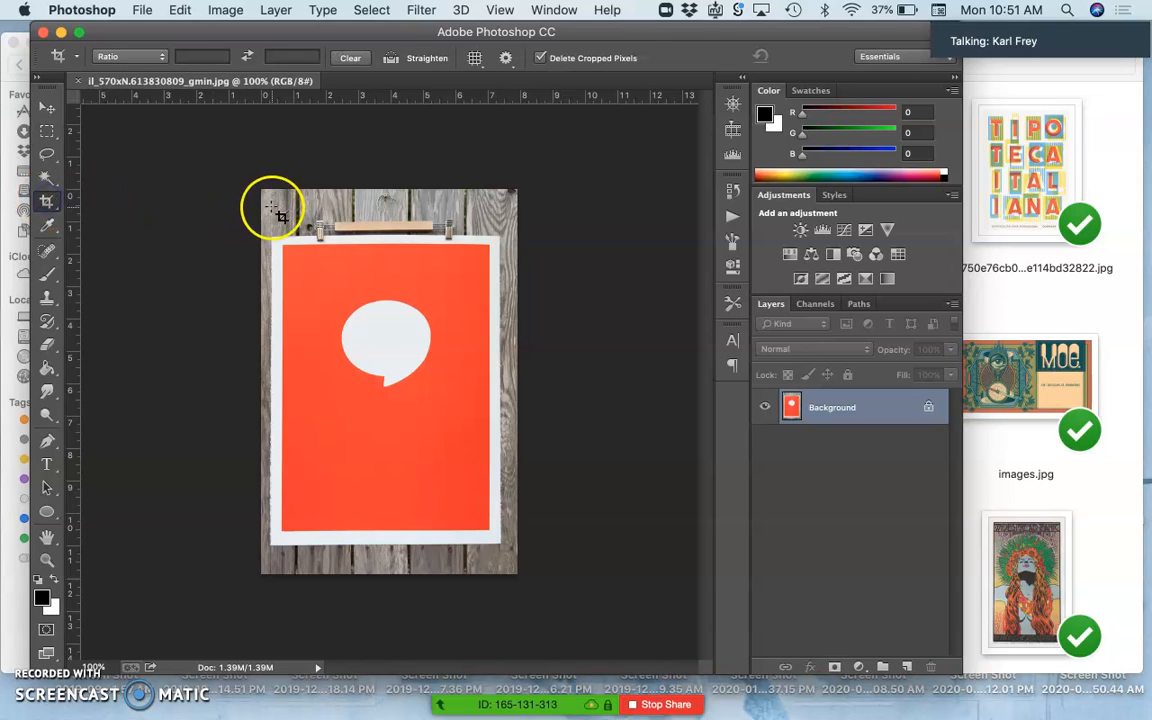
{"action": "mouse_move", "coordinate": [282, 246]}
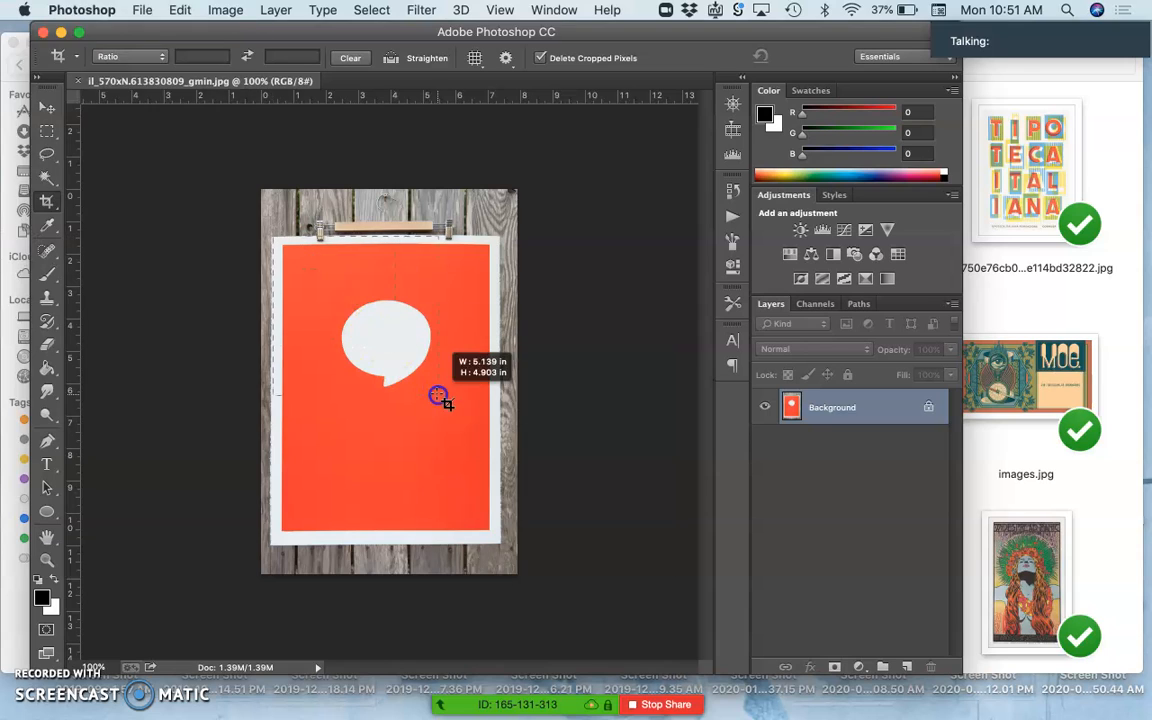
{"action": "left_click_drag", "start_coordinate": [438, 395], "coordinate": [502, 540]}
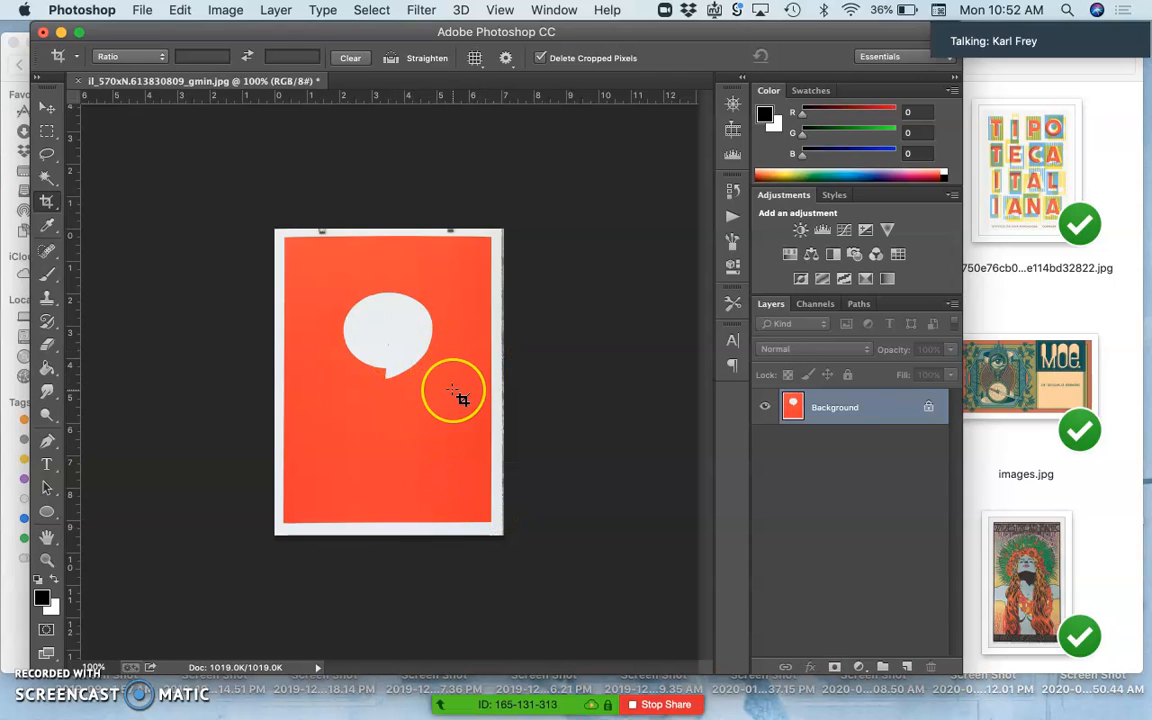
{"action": "mouse_move", "coordinate": [110, 172]}
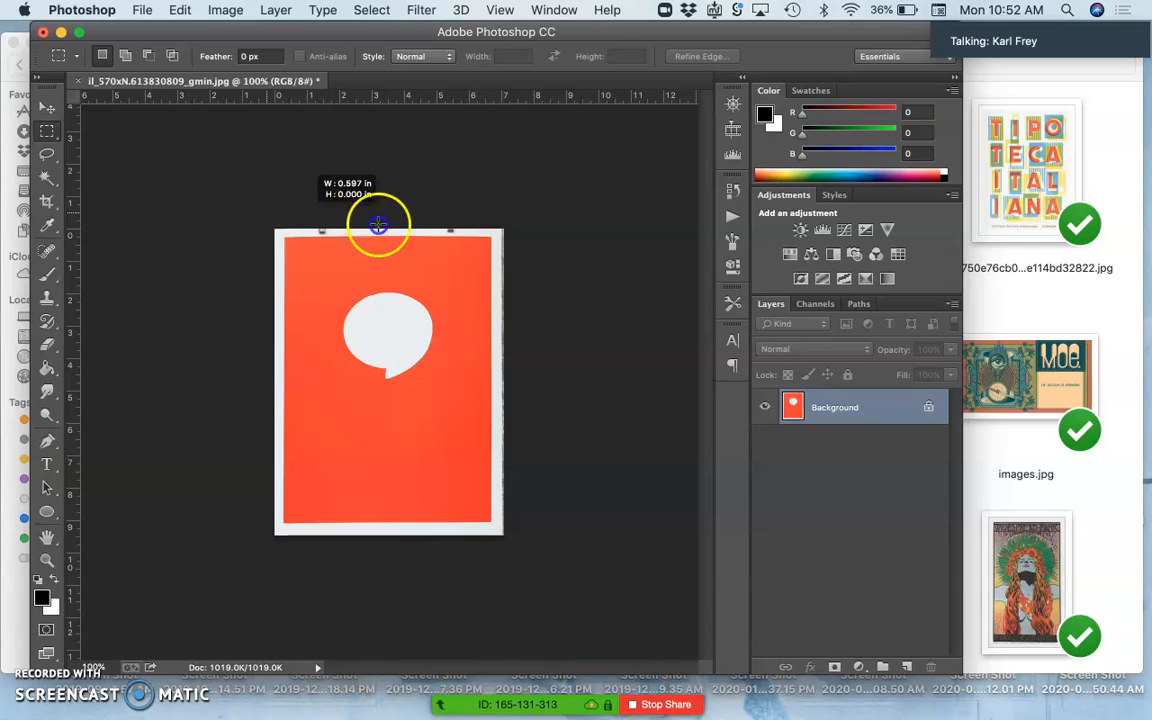
{"action": "left_click_drag", "start_coordinate": [378, 224], "coordinate": [528, 237]}
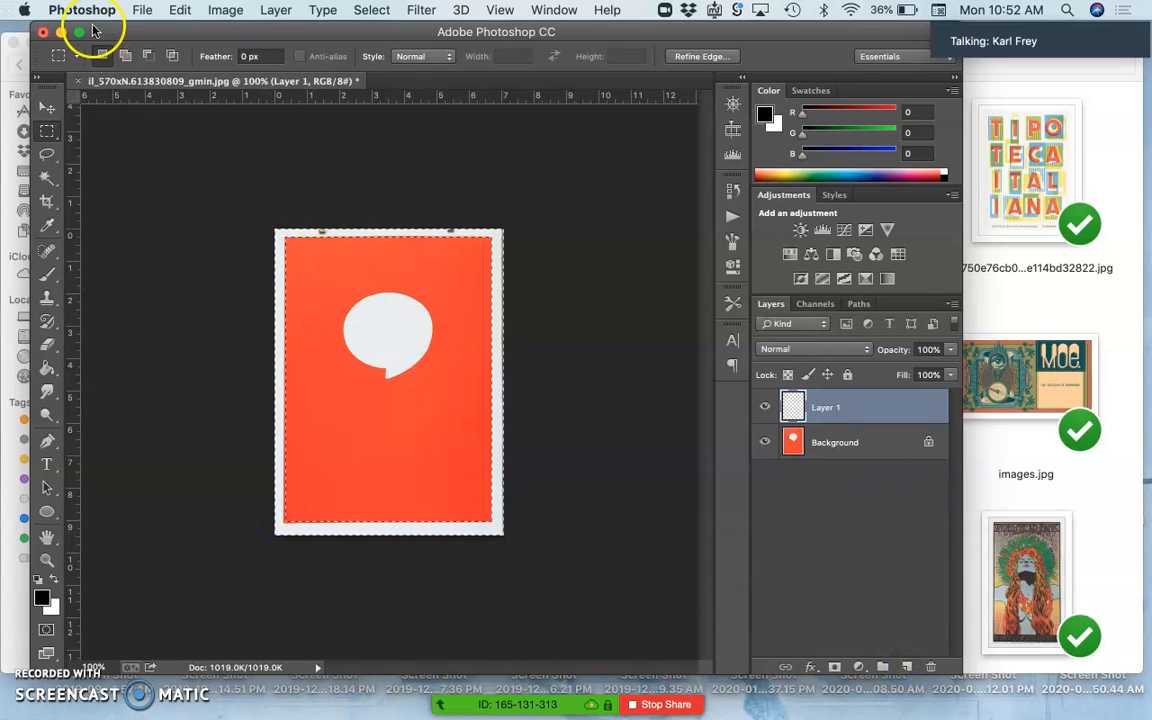
{"action": "left_click", "coordinate": [184, 11]}
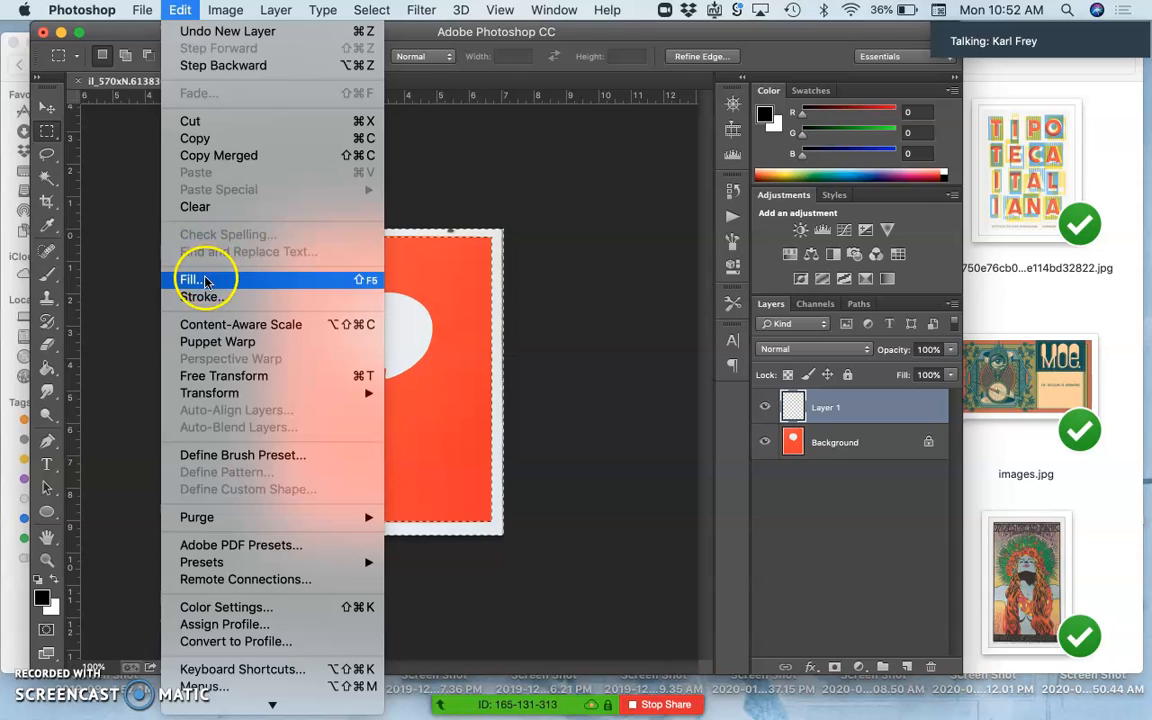
{"action": "left_click", "coordinate": [190, 279]}
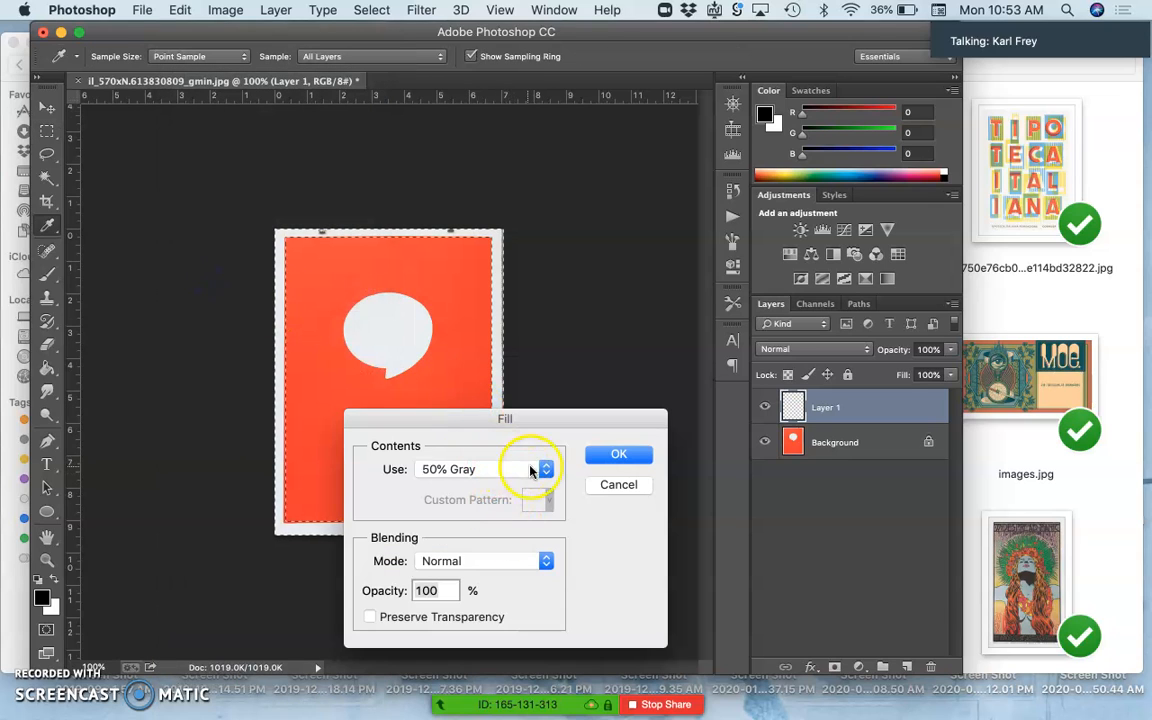
{"action": "left_click", "coordinate": [546, 469]}
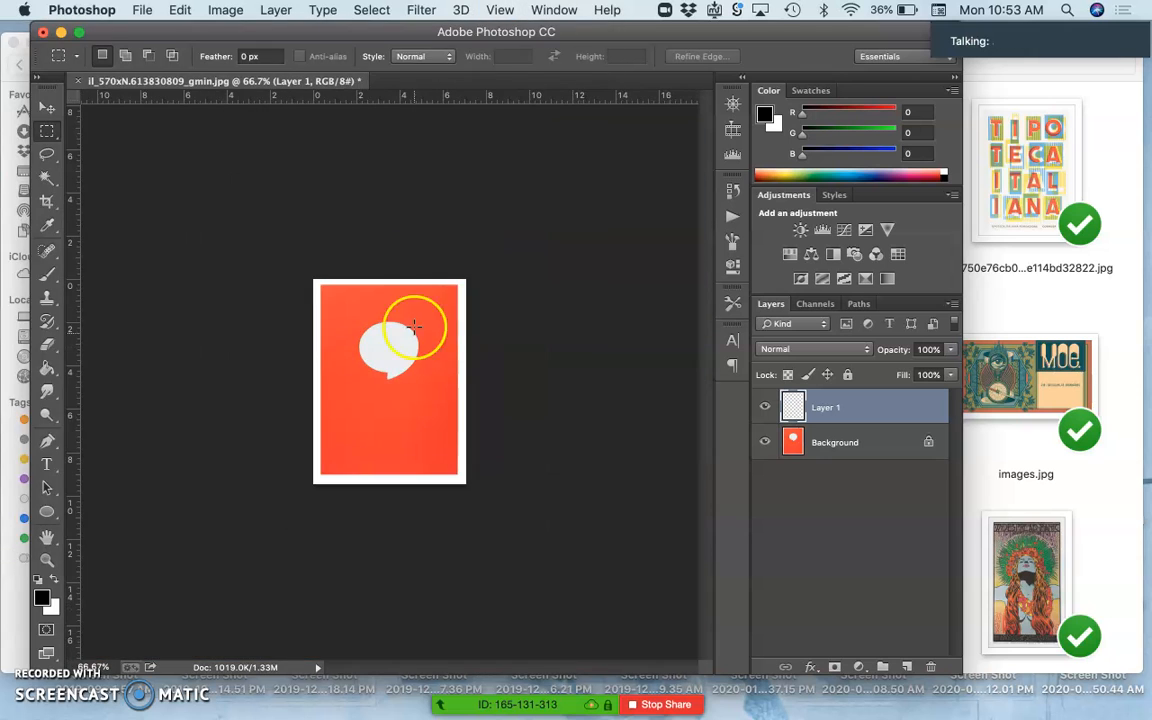
{"action": "left_click", "coordinate": [227, 9]}
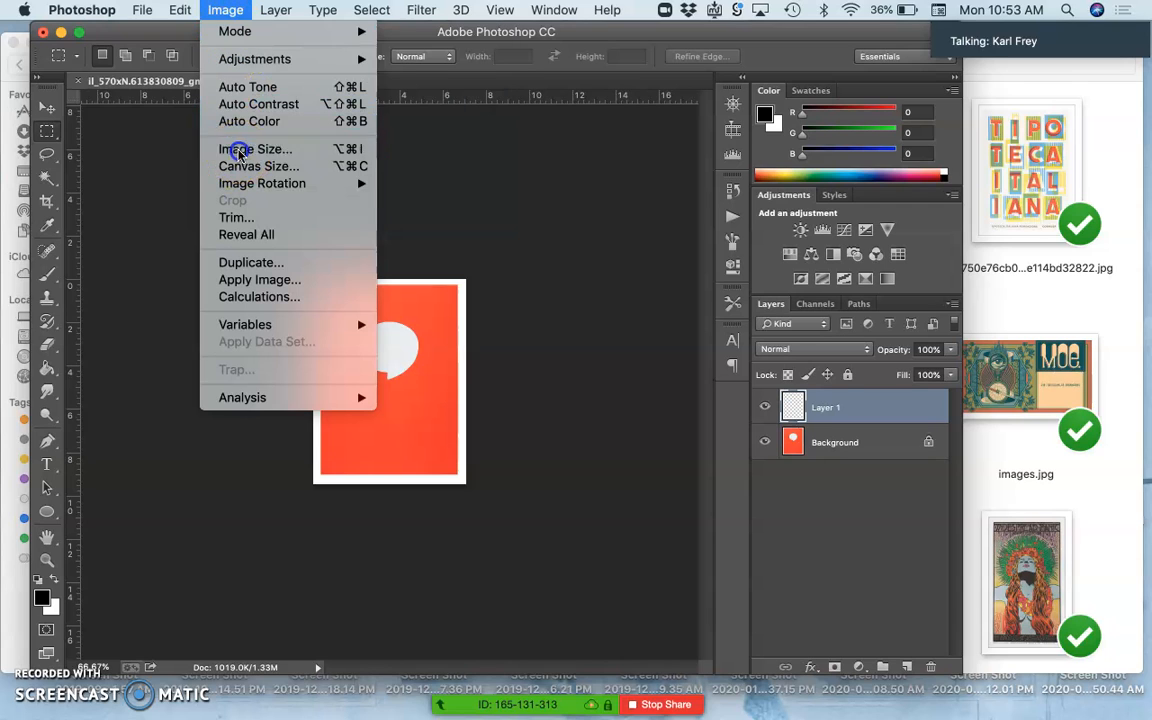
- Set Image Size to 12 inches wide at 350 pixels/inch
{"action": "left_click", "coordinate": [256, 148]}
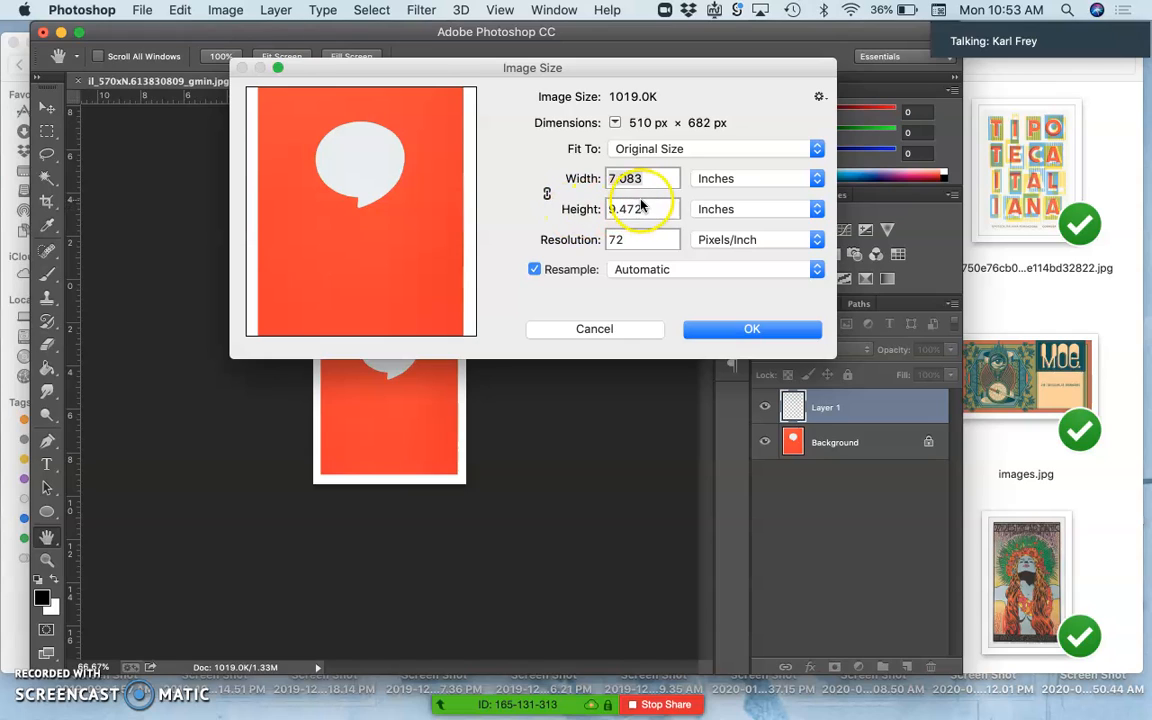
{"action": "left_click", "coordinate": [605, 178]}
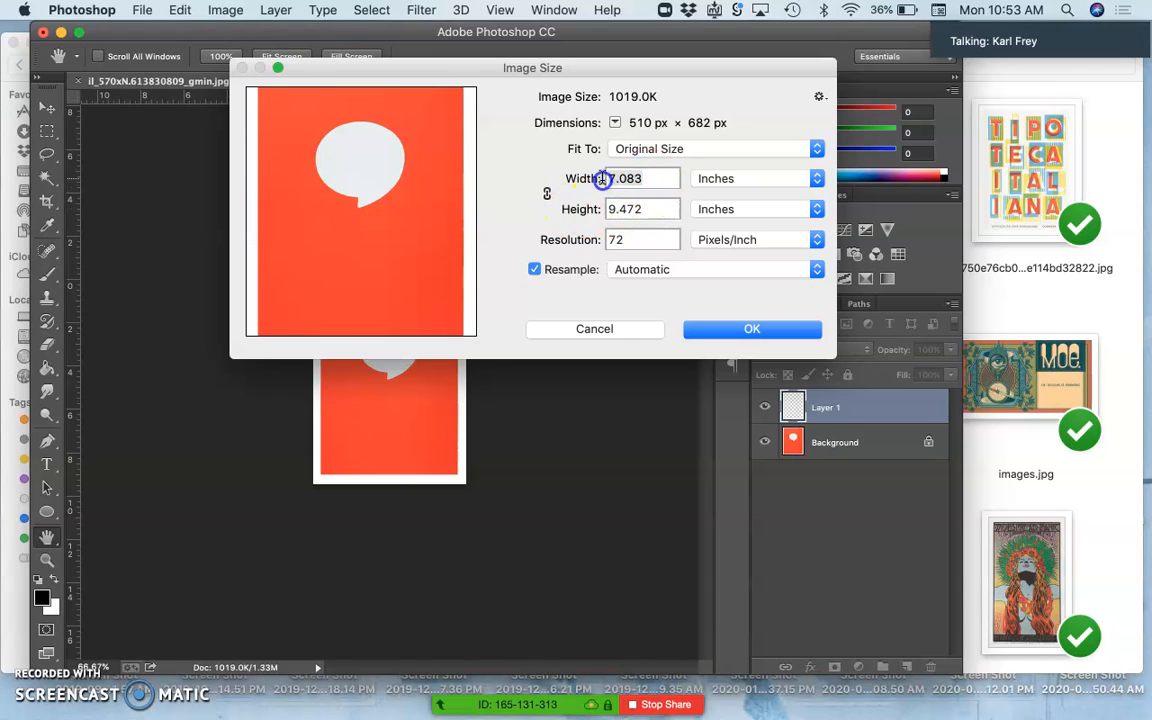
{"action": "mouse_move", "coordinate": [550, 194]}
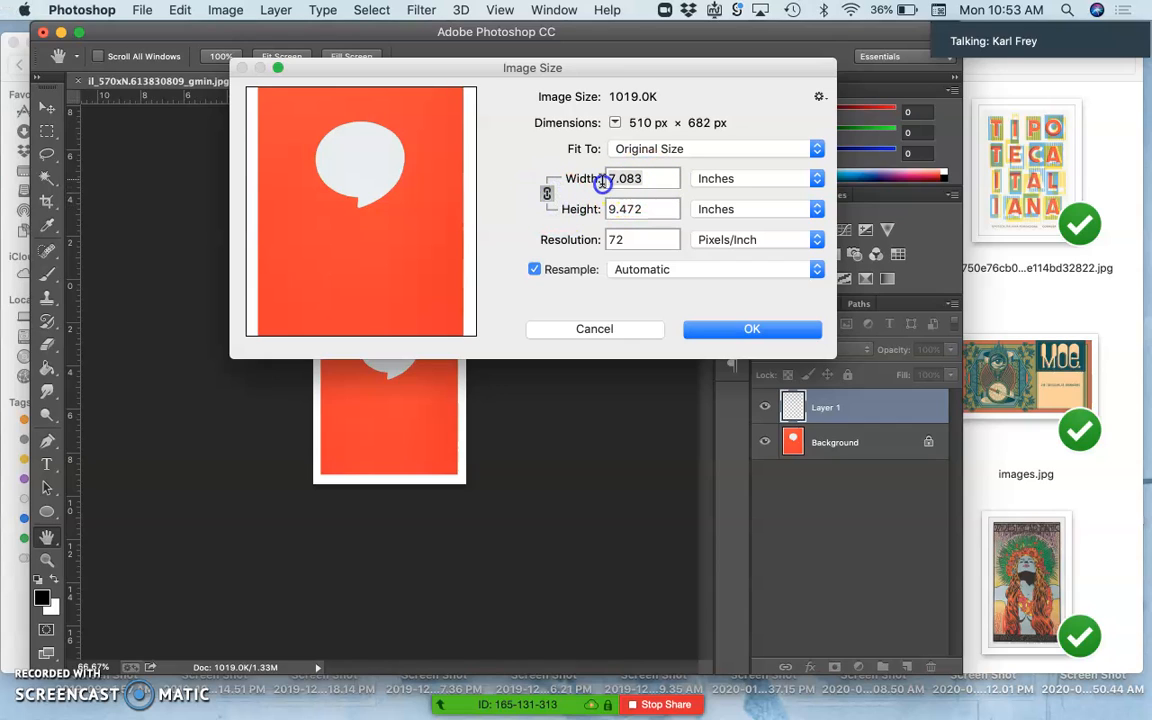
{"action": "type", "text": "12"}
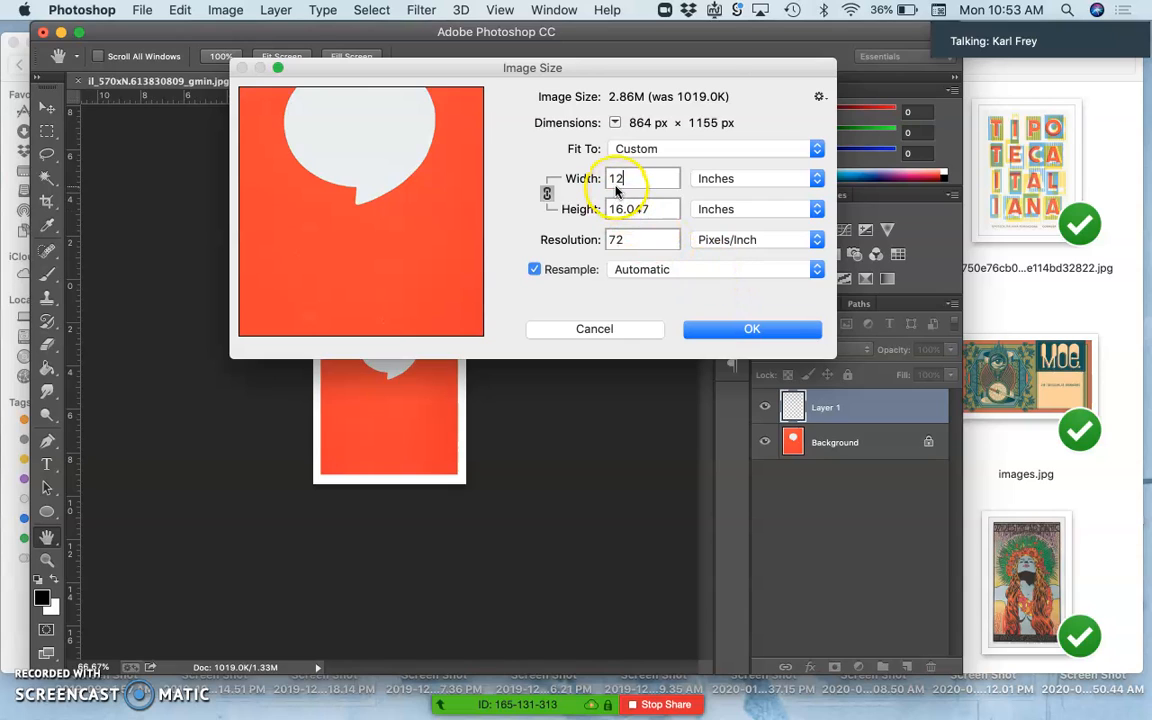
{"action": "left_click", "coordinate": [640, 239]}
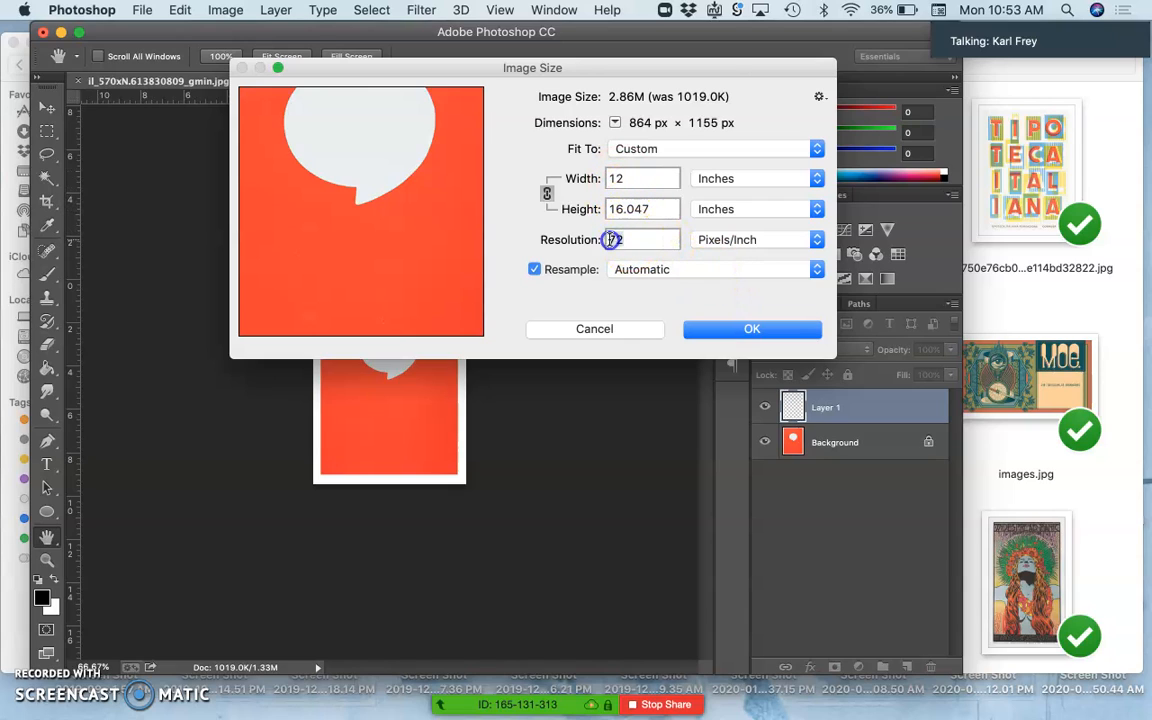
{"action": "type", "text": "3"}
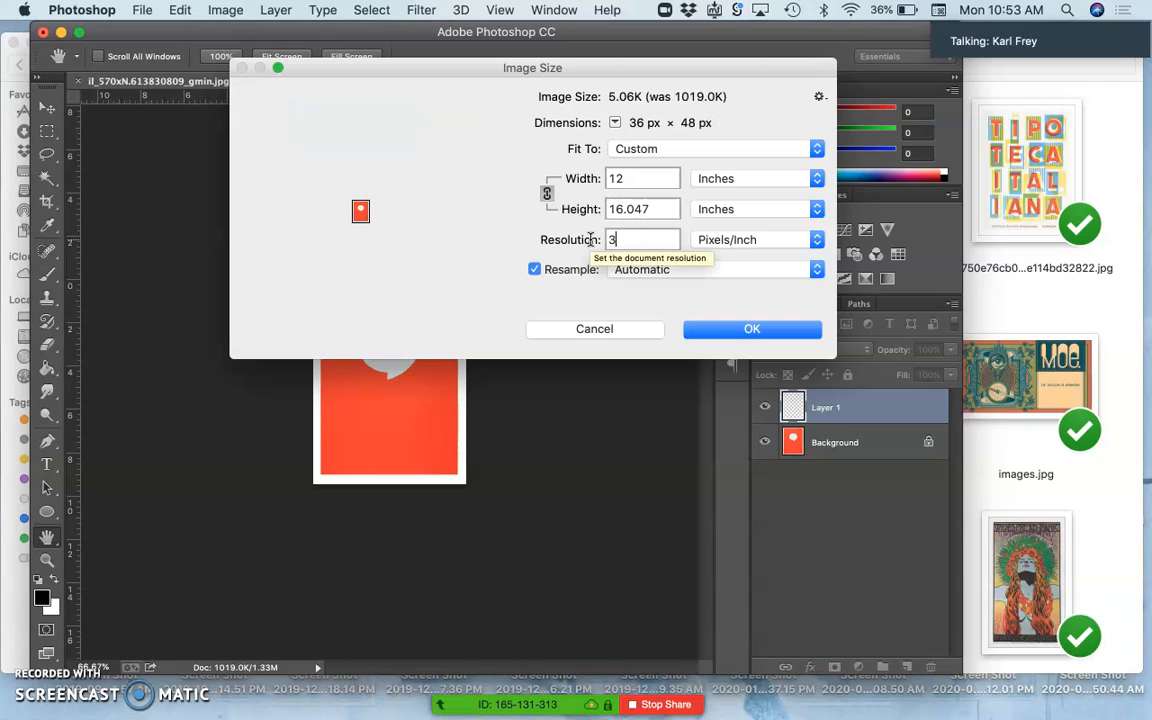
{"action": "type", "text": "50"}
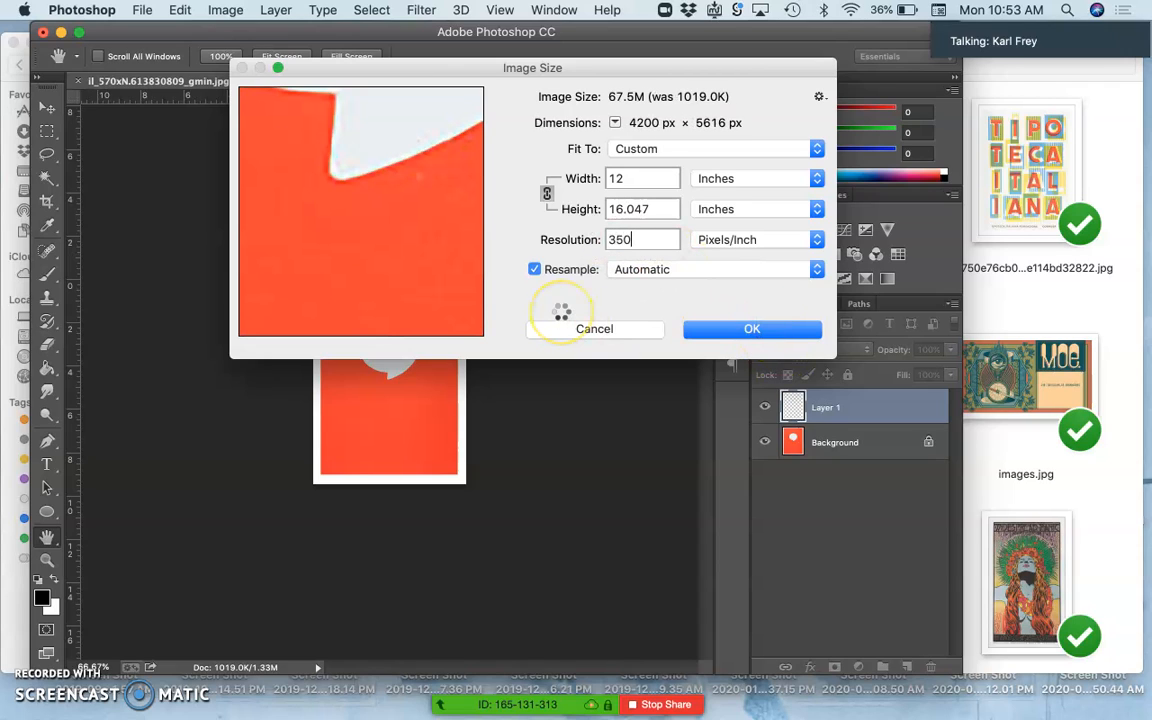
{"action": "left_click", "coordinate": [752, 328]}
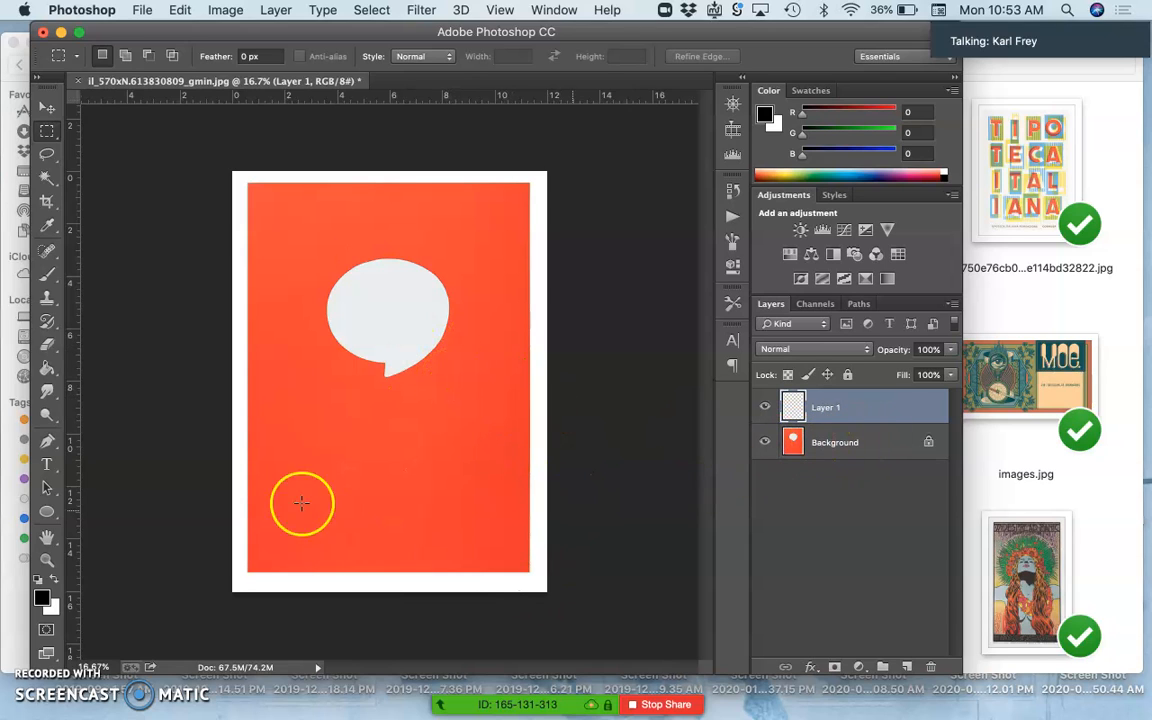
{"action": "mouse_move", "coordinate": [433, 437]}
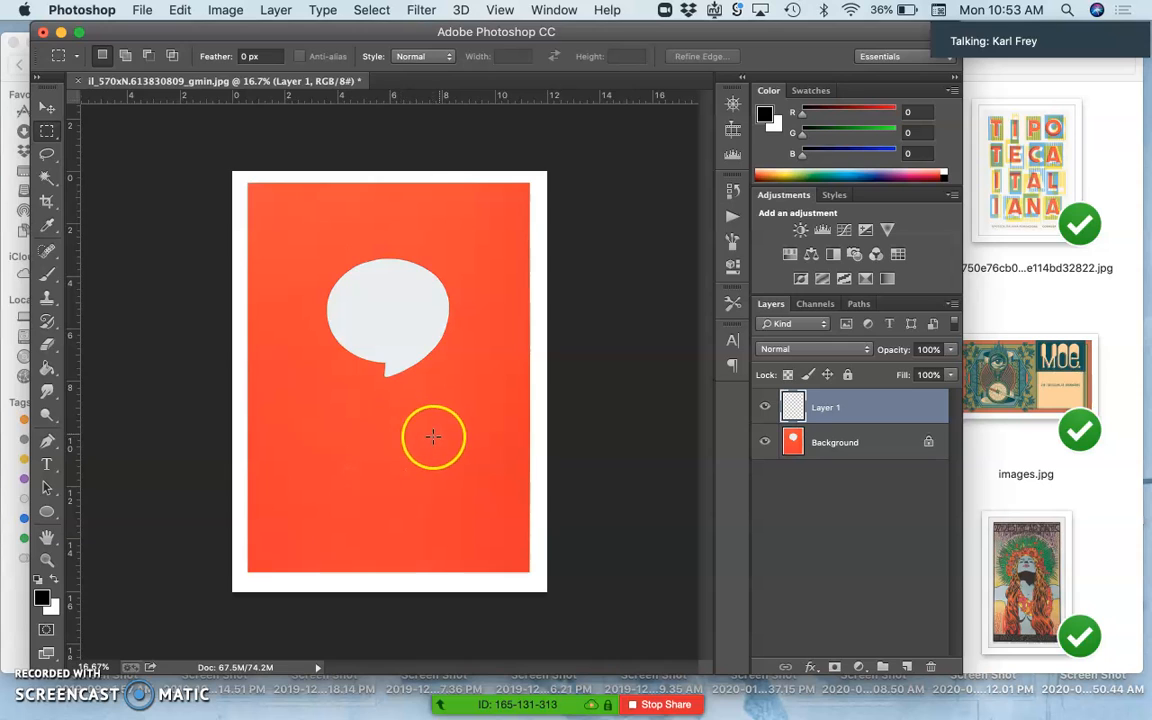
{"action": "mouse_move", "coordinate": [369, 311]}
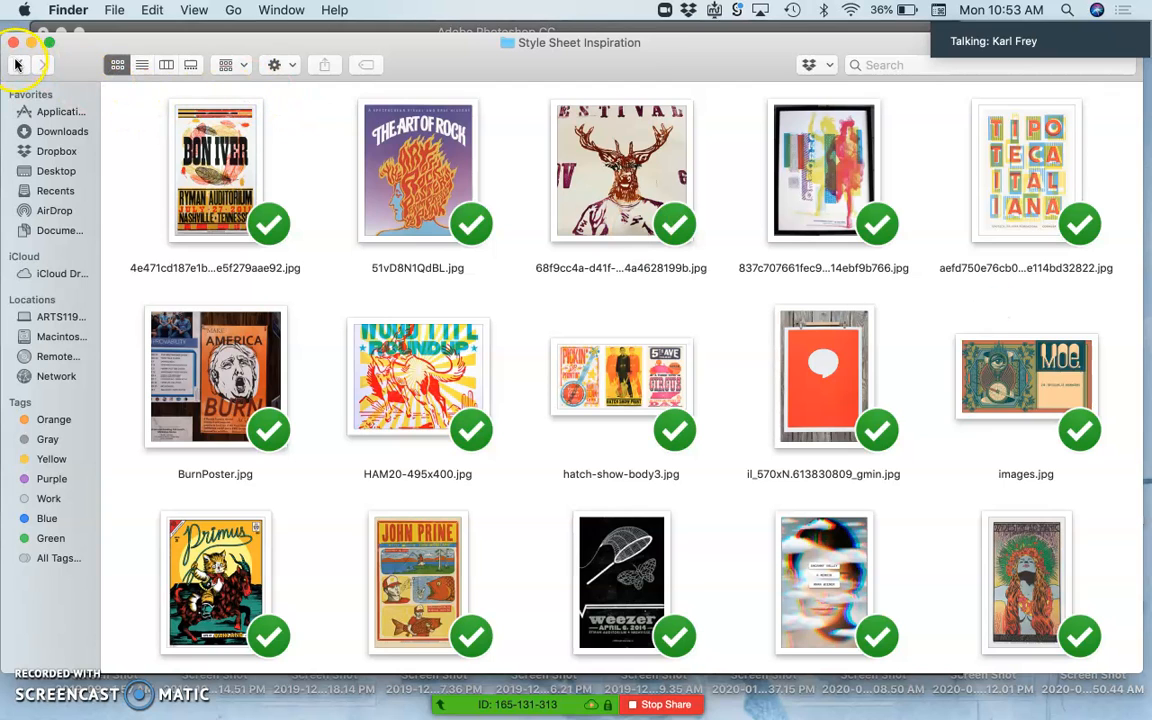
- Bring in the chicken PNG from the assignment folder and drag it over the speech bubble
{"action": "left_click", "coordinate": [15, 64]}
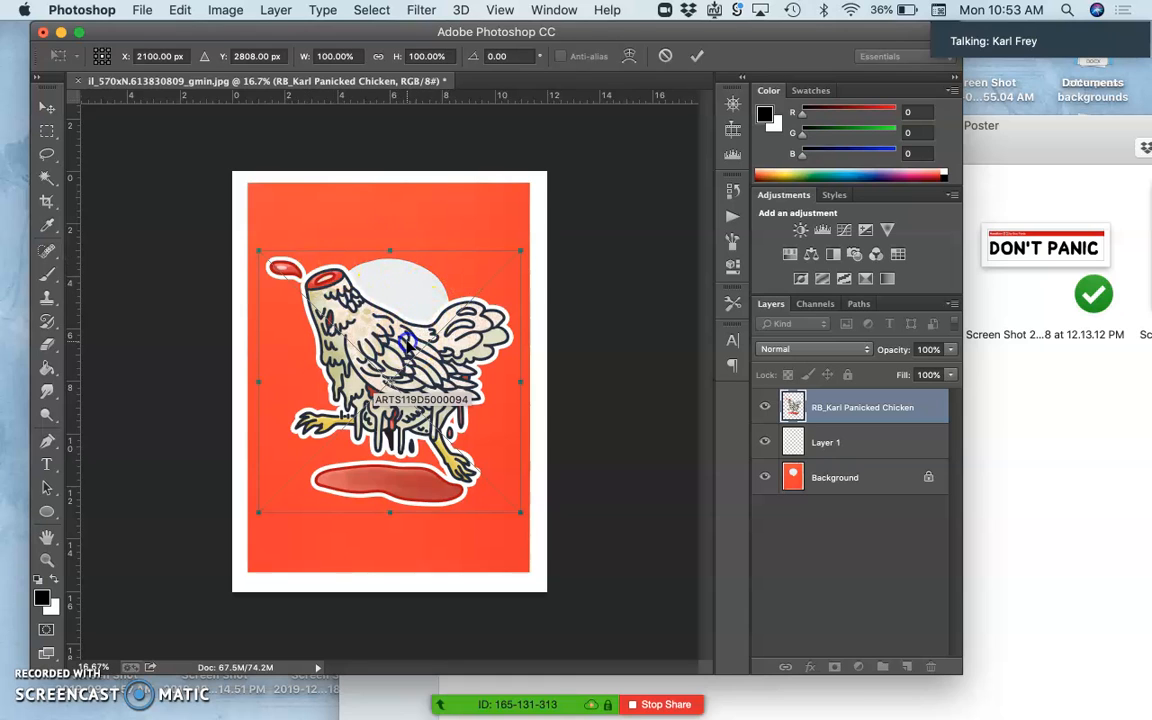
{"action": "left_click_drag", "start_coordinate": [407, 345], "coordinate": [407, 335]}
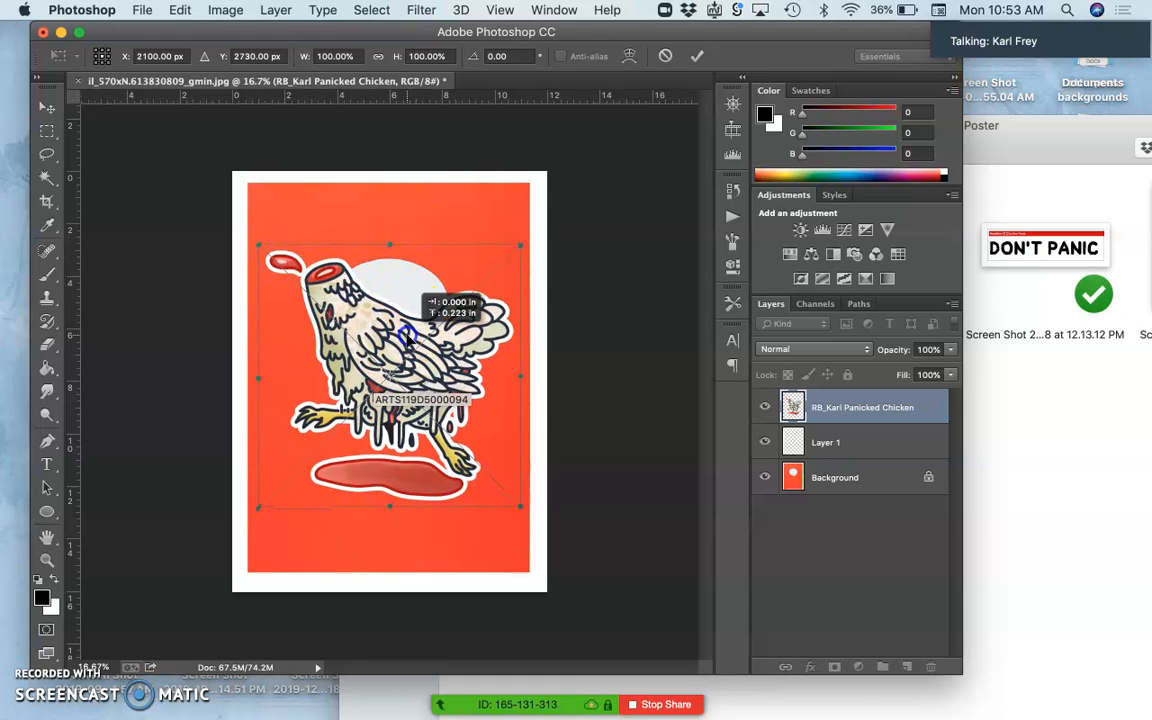
{"action": "left_click_drag", "start_coordinate": [400, 350], "coordinate": [407, 307]}
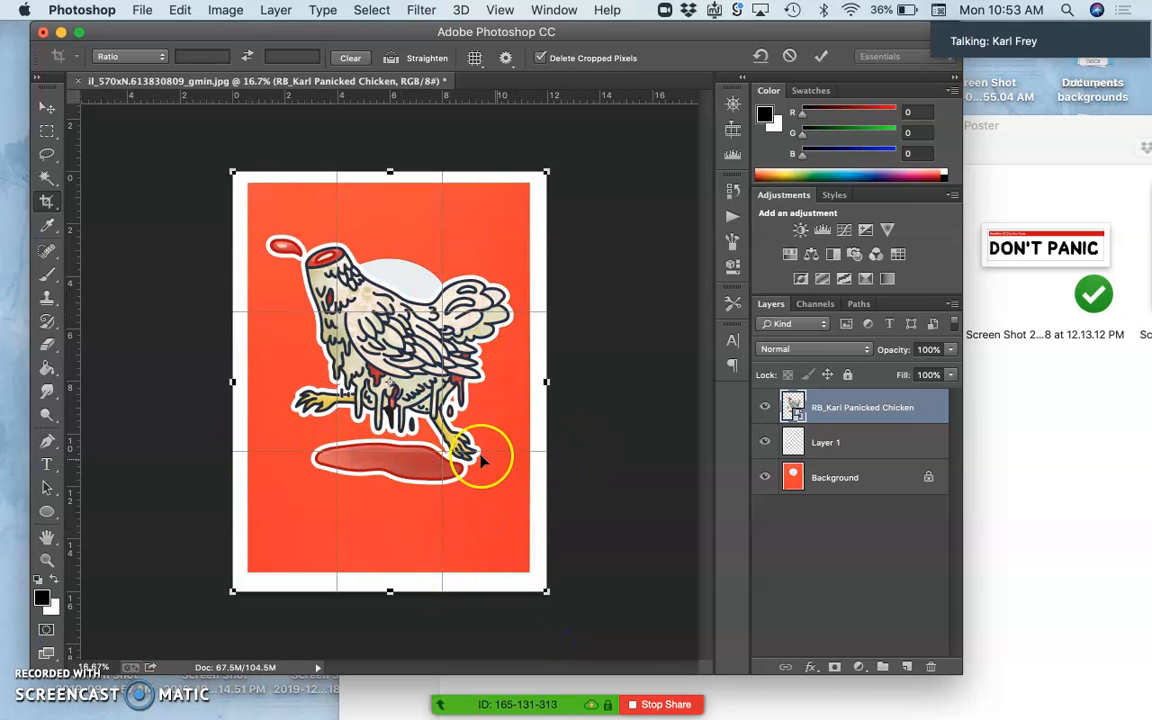
{"action": "mouse_move", "coordinate": [433, 315]}
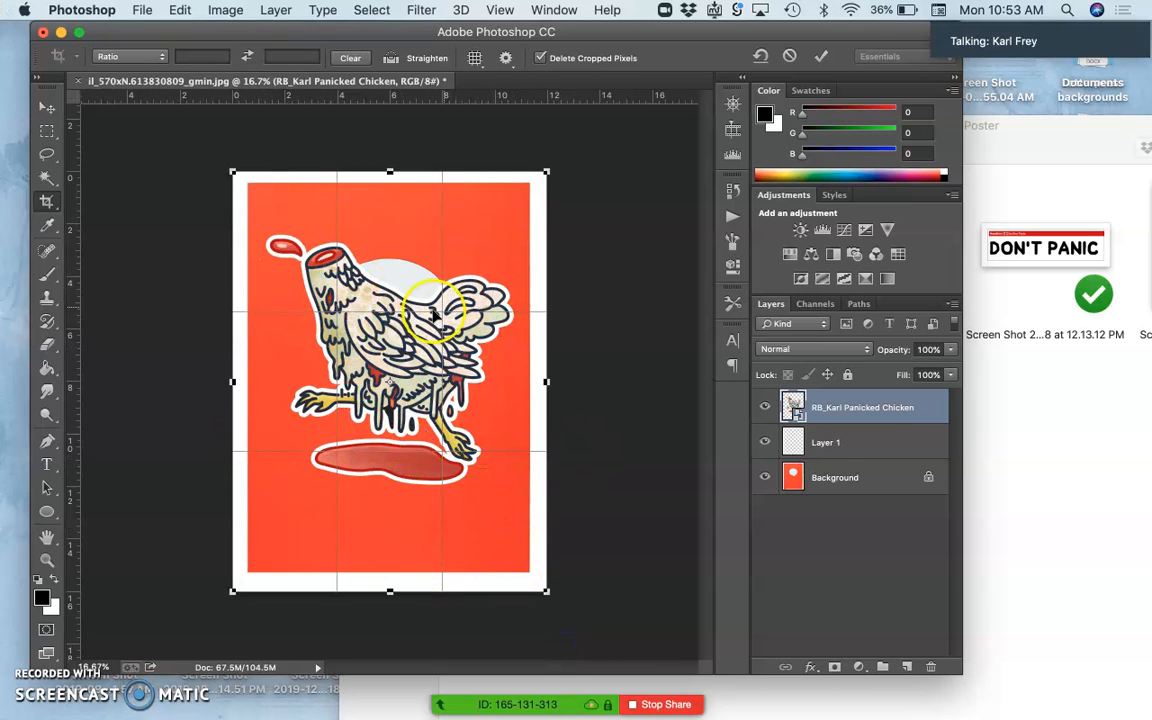
{"action": "mouse_move", "coordinate": [545, 354]}
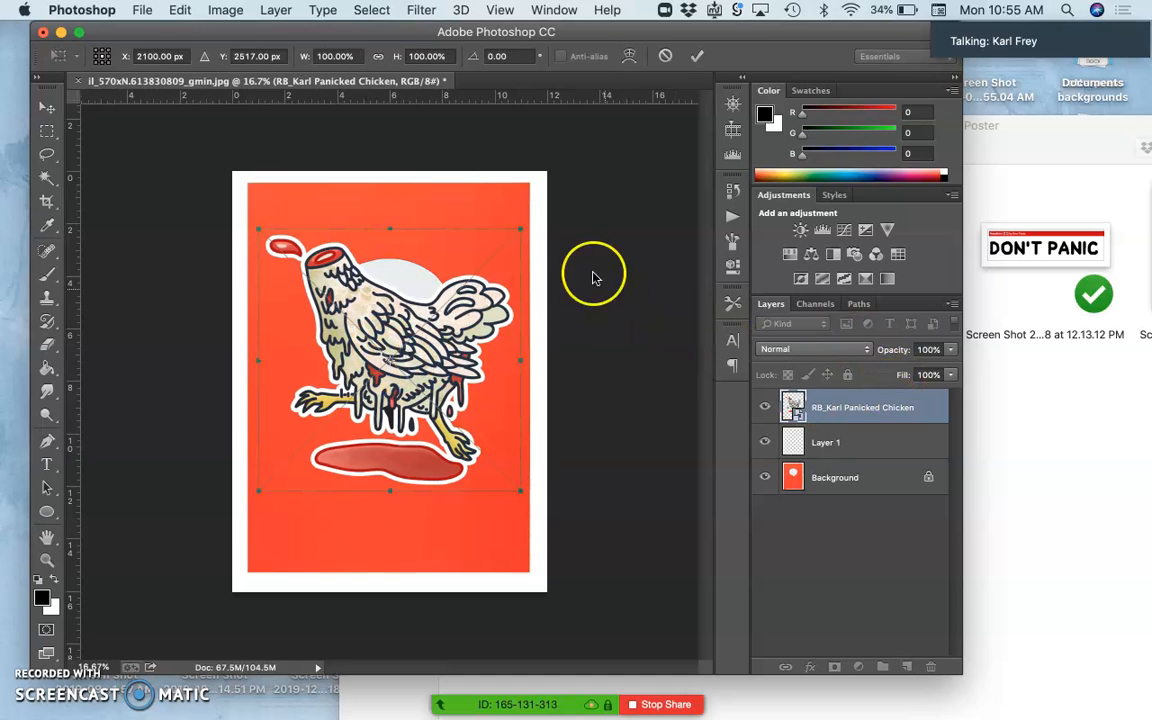
- Drag a Free Transform corner inward to scale the chicken to about 90%
{"action": "left_click_drag", "start_coordinate": [520, 230], "coordinate": [492, 272]}
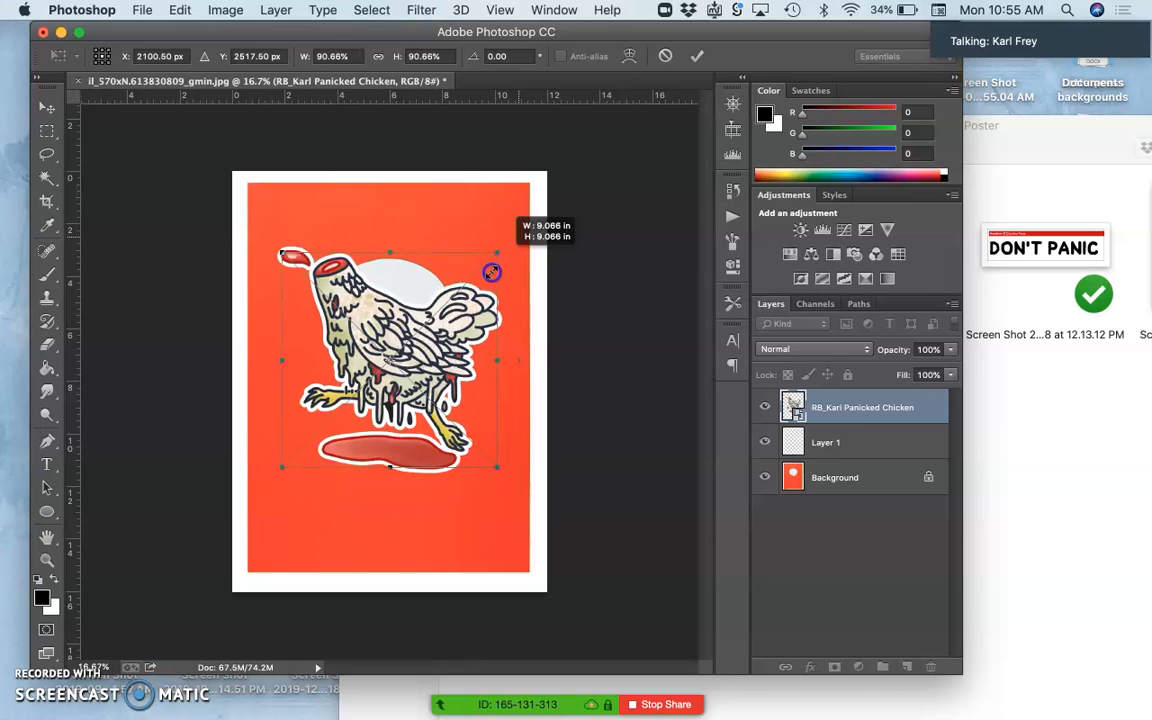
{"action": "left_click_drag", "start_coordinate": [492, 272], "coordinate": [413, 338]}
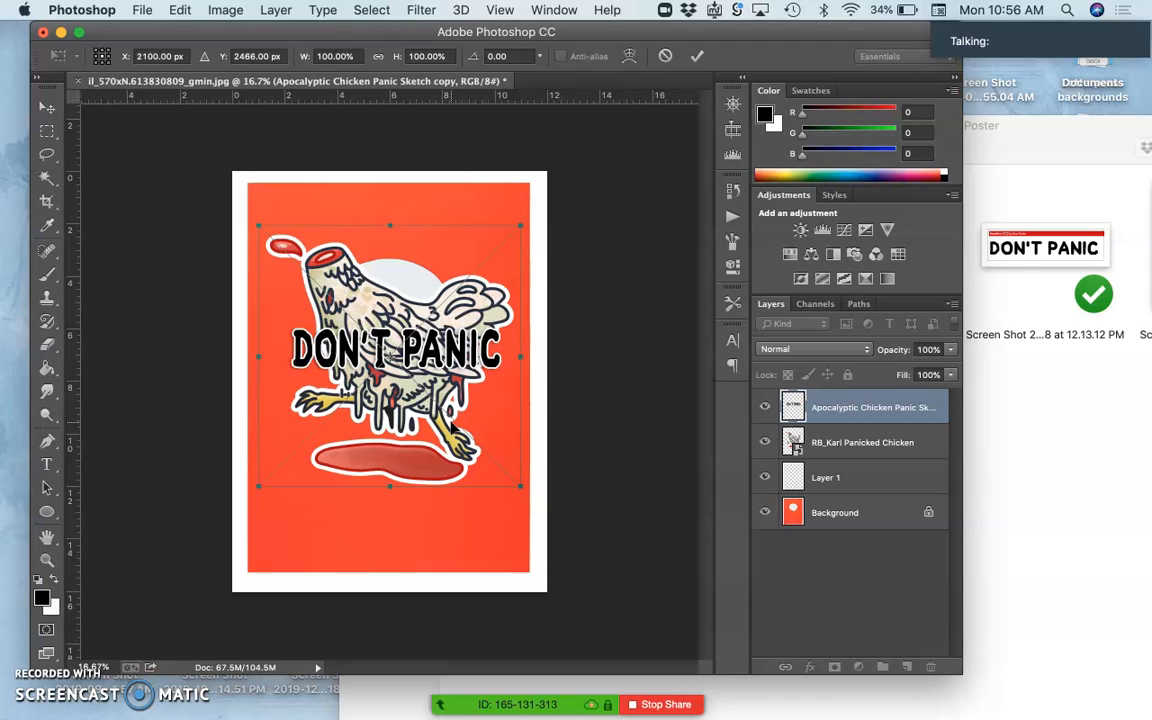
{"action": "mouse_move", "coordinate": [433, 458]}
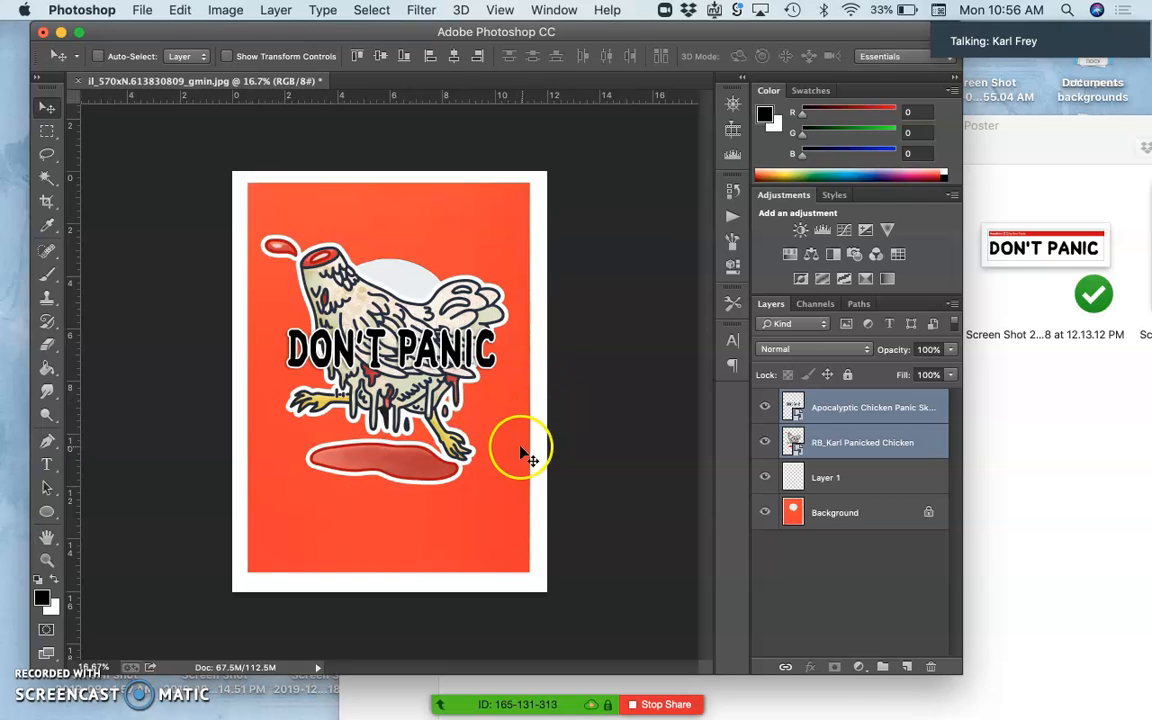
- Hide the red Background layer and add gray-filled Layer 2 beneath the chicken
{"action": "left_click", "coordinate": [765, 512]}
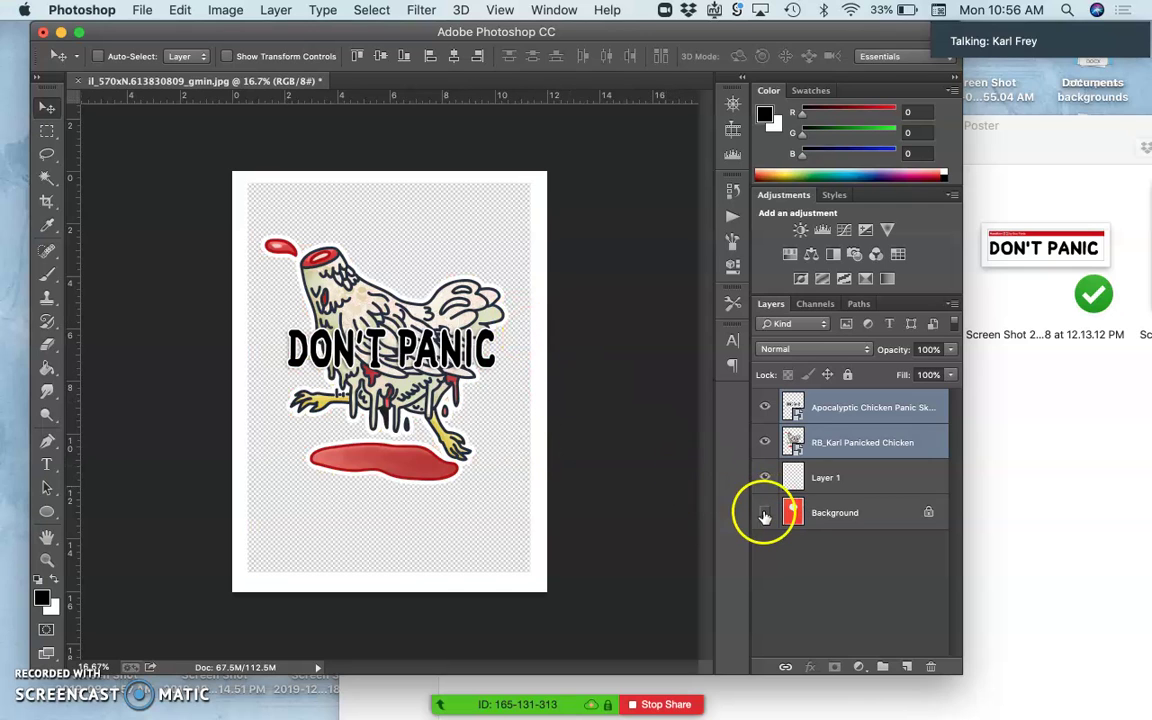
{"action": "left_click", "coordinate": [764, 477]}
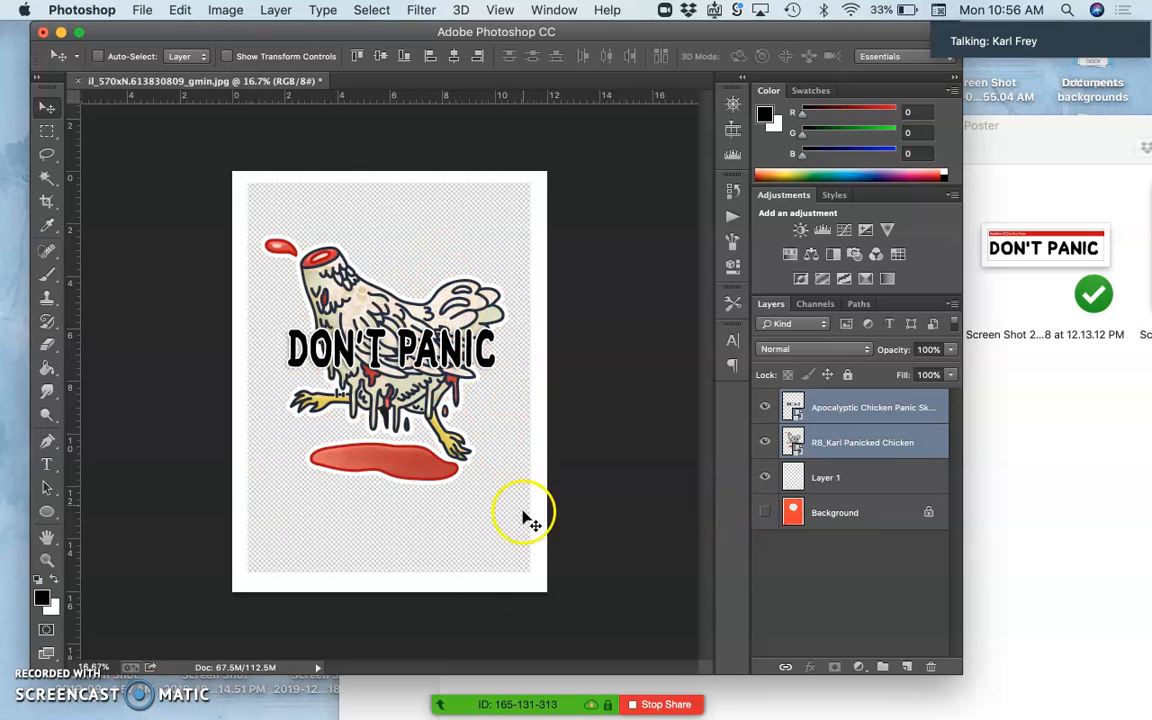
{"action": "mouse_move", "coordinate": [704, 468]}
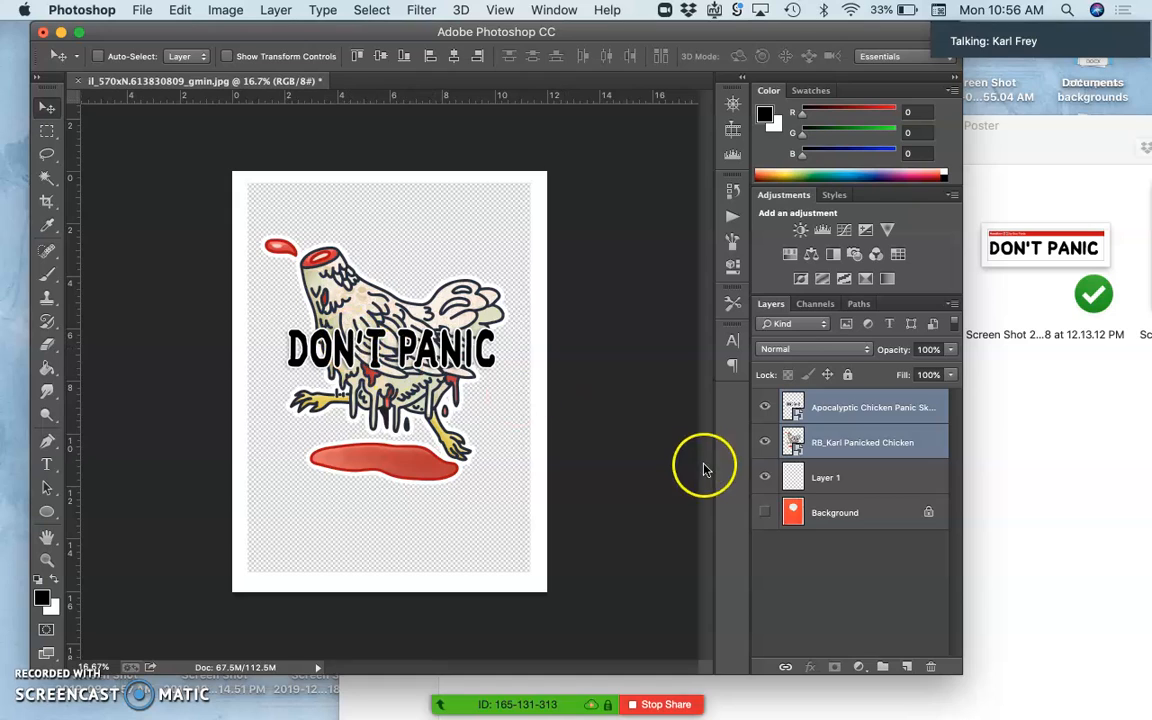
{"action": "left_click", "coordinate": [863, 512]}
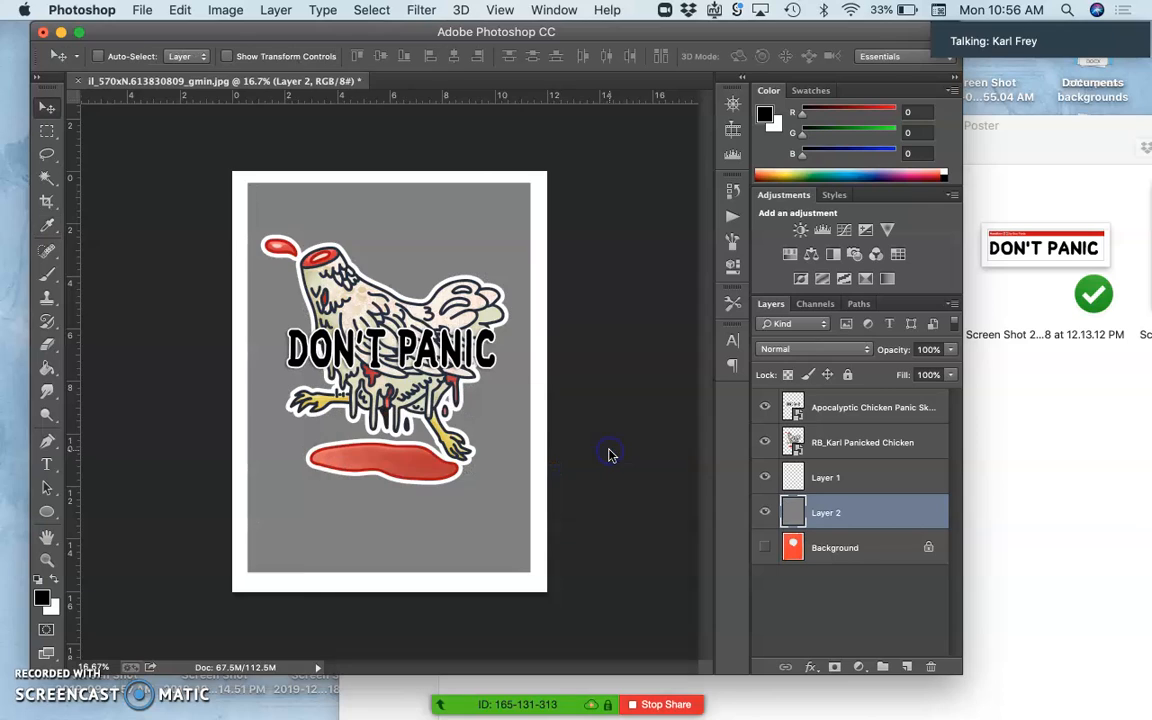
{"action": "mouse_move", "coordinate": [586, 432]}
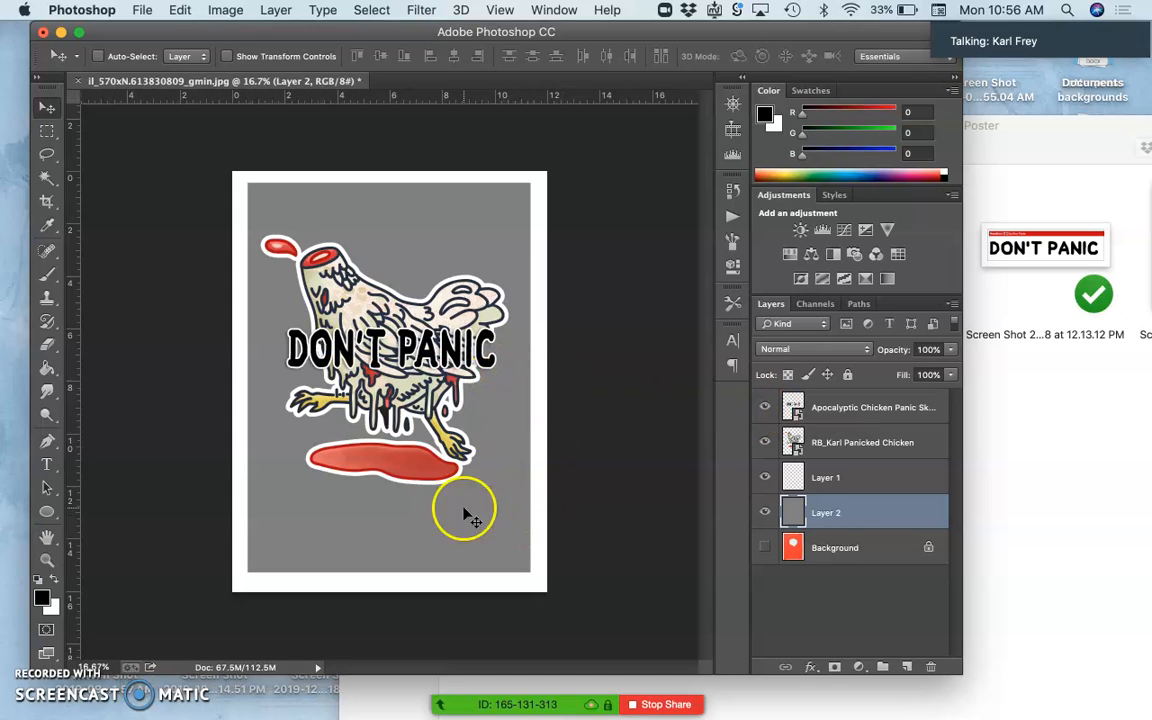
{"action": "mouse_move", "coordinate": [440, 415]}
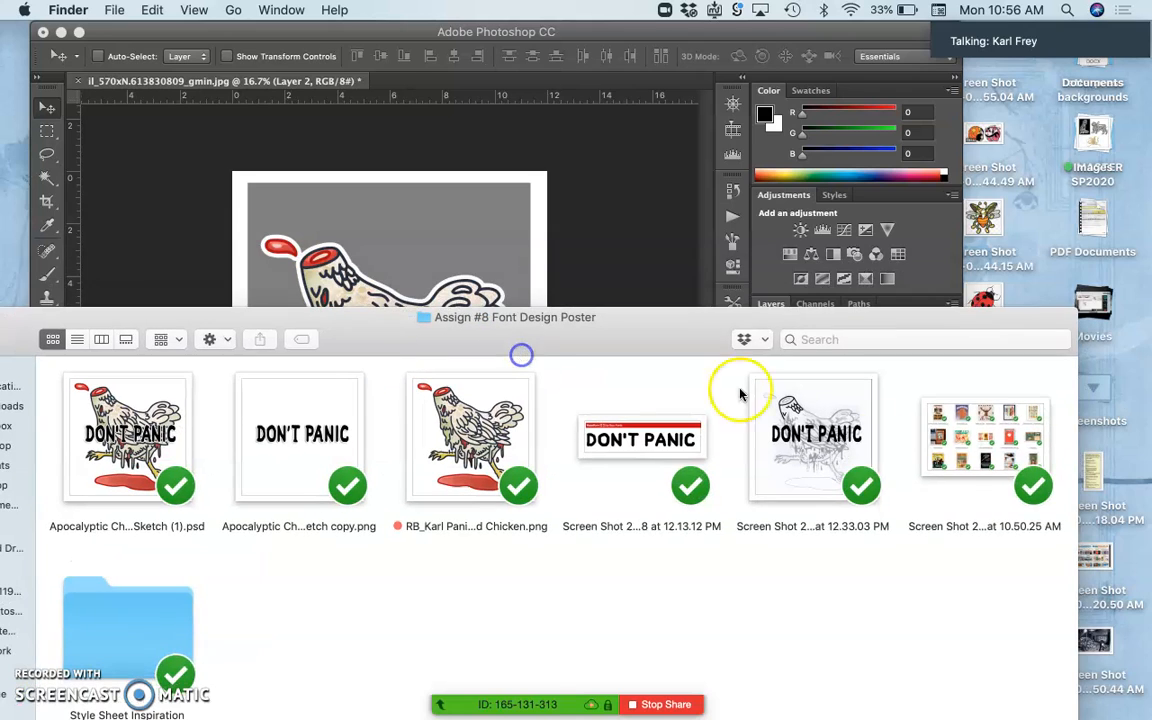
{"action": "mouse_move", "coordinate": [962, 440]}
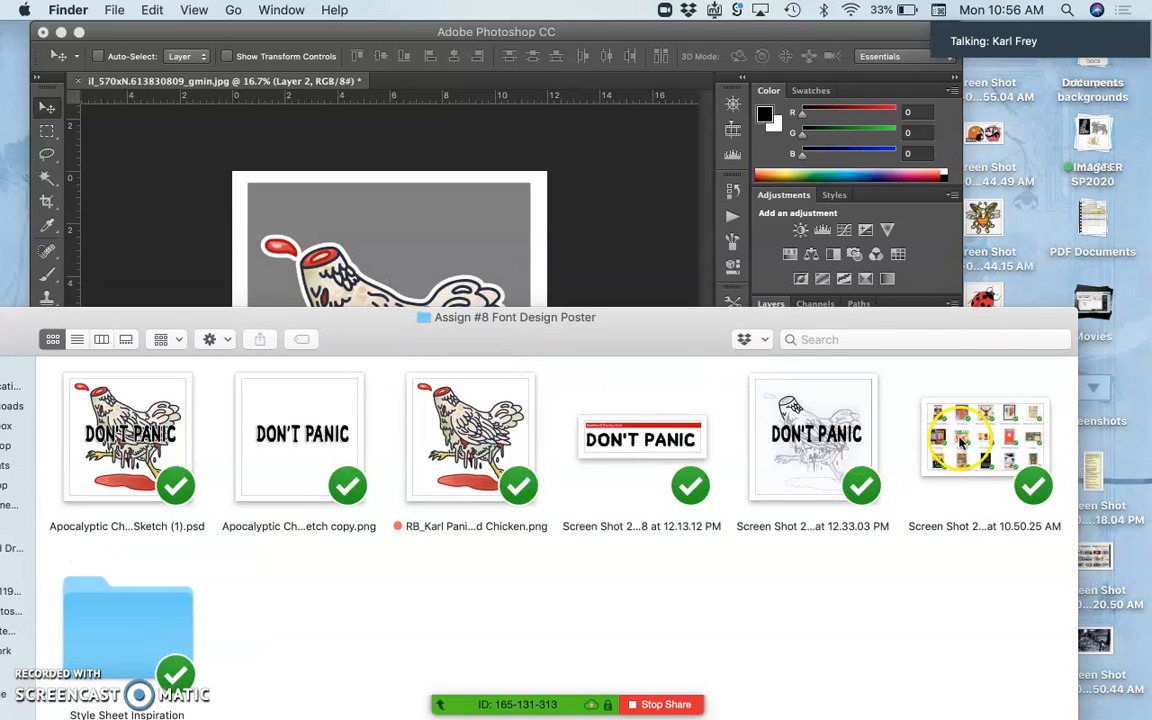
- Open the poster-grid screenshot in Photoshop, then return to the poster document
{"action": "right_click", "coordinate": [984, 442]}
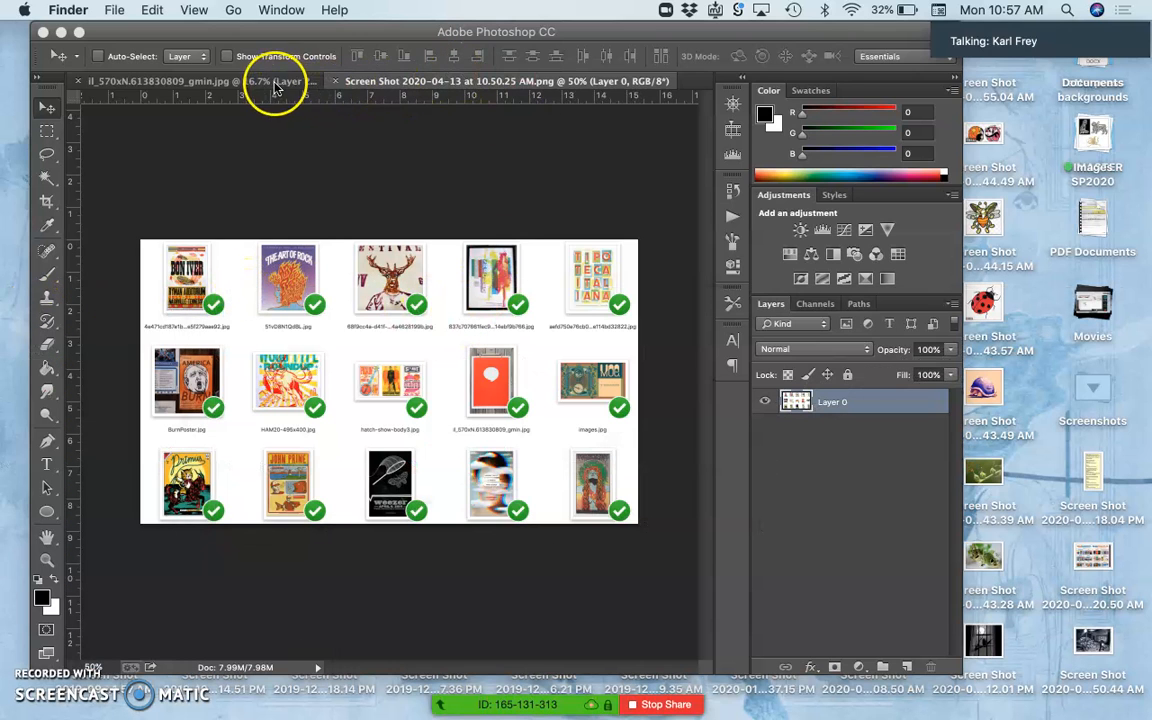
{"action": "left_click", "coordinate": [200, 81]}
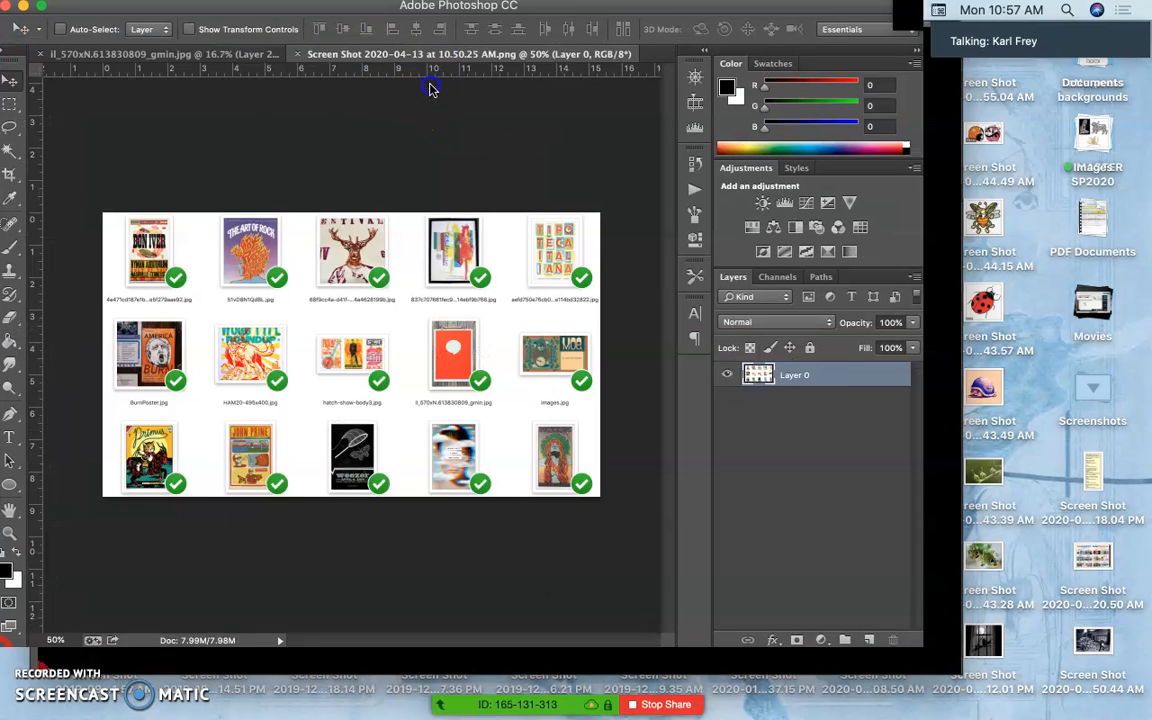
{"action": "left_click", "coordinate": [150, 54]}
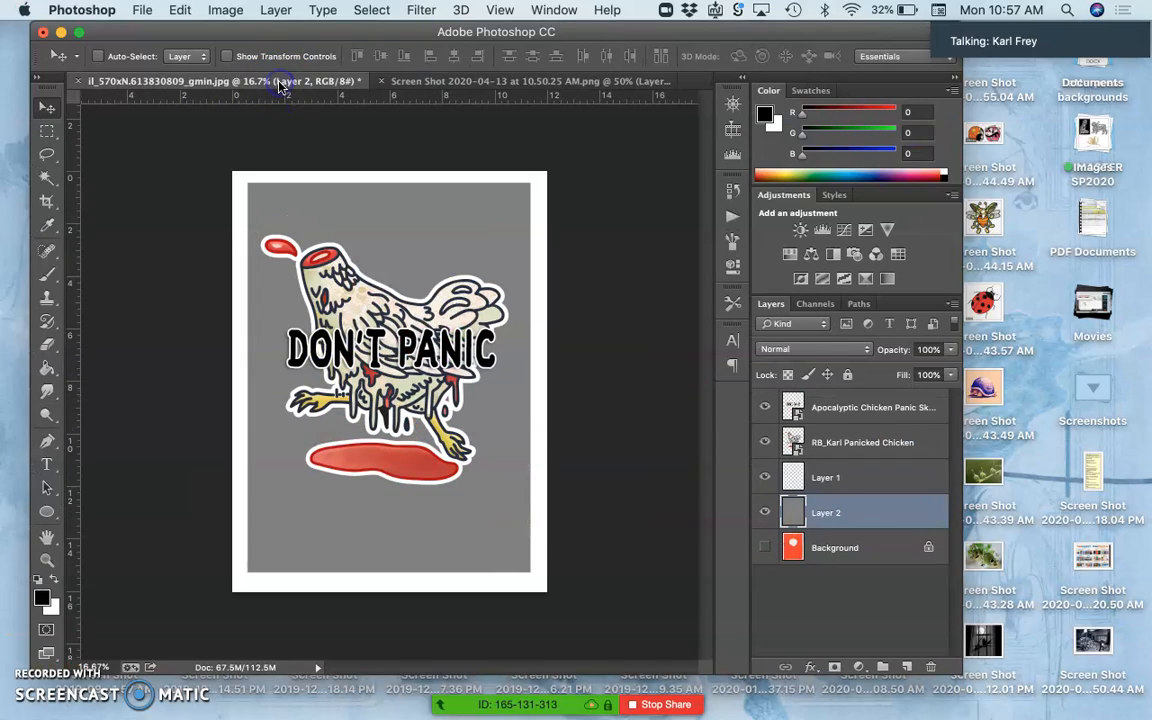
- Tile the poster and poster-grid screenshot with Window > Arrange > 2-up Vertical
{"action": "left_click", "coordinate": [554, 9]}
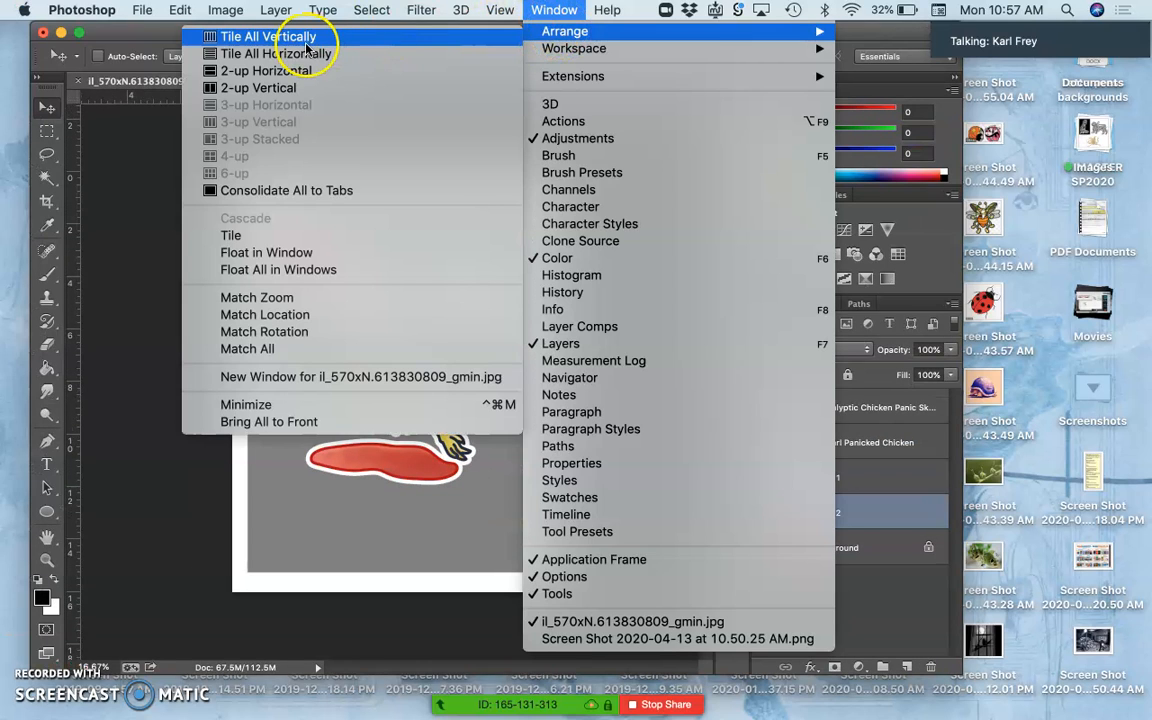
{"action": "mouse_move", "coordinate": [265, 71]}
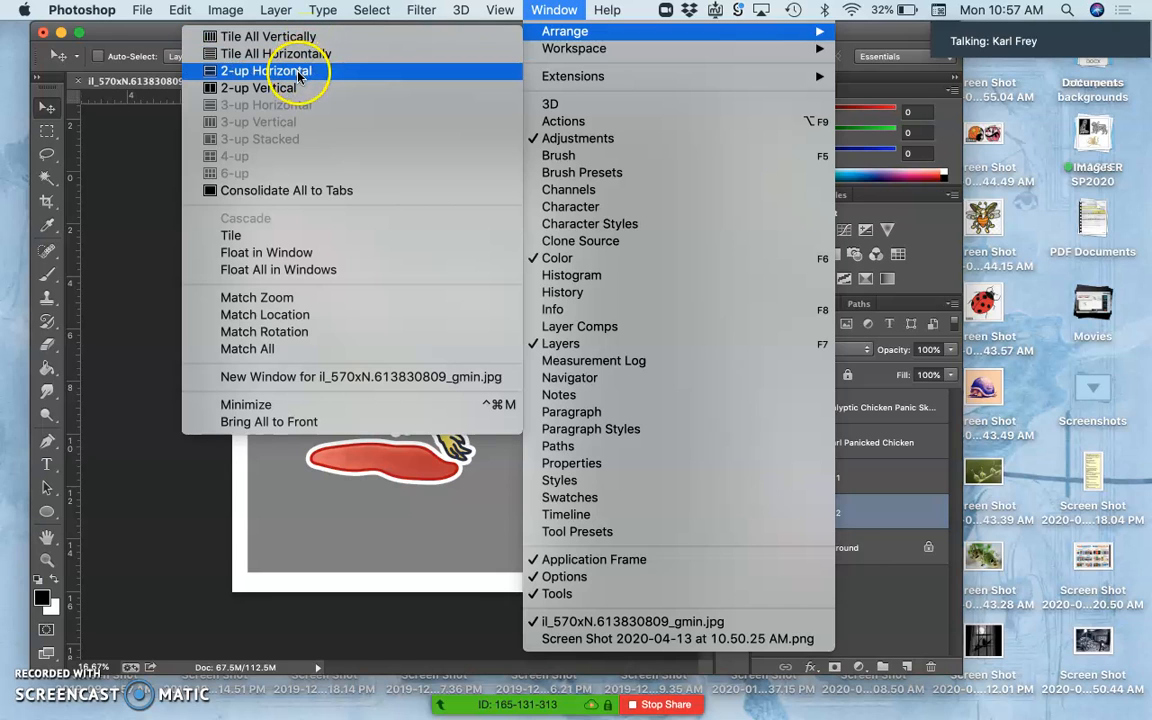
{"action": "mouse_move", "coordinate": [258, 90]}
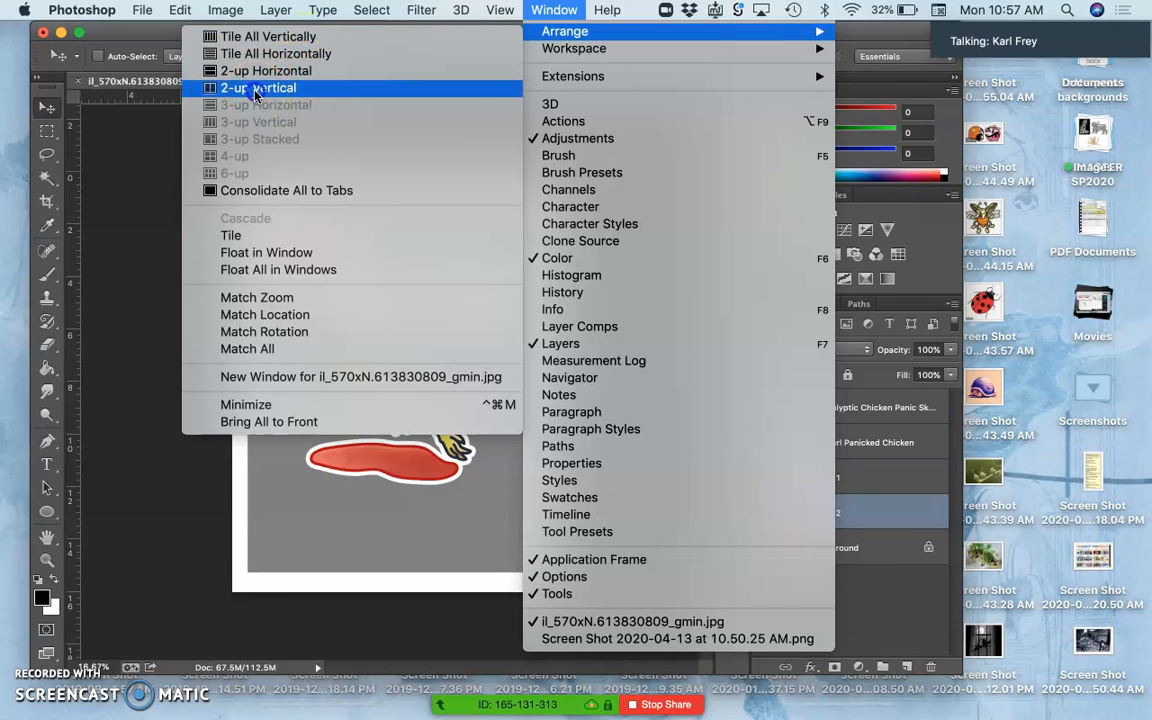
{"action": "left_click", "coordinate": [258, 88]}
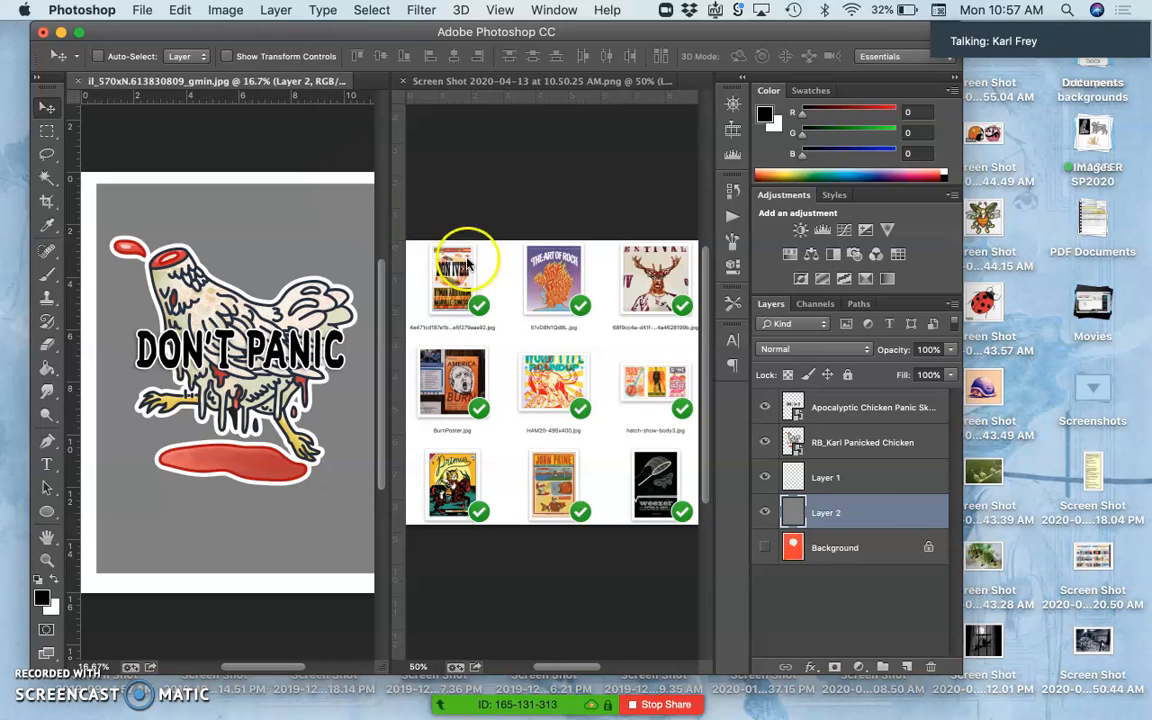
{"action": "scroll", "scroll_direction": "down", "scroll_amount": 3}
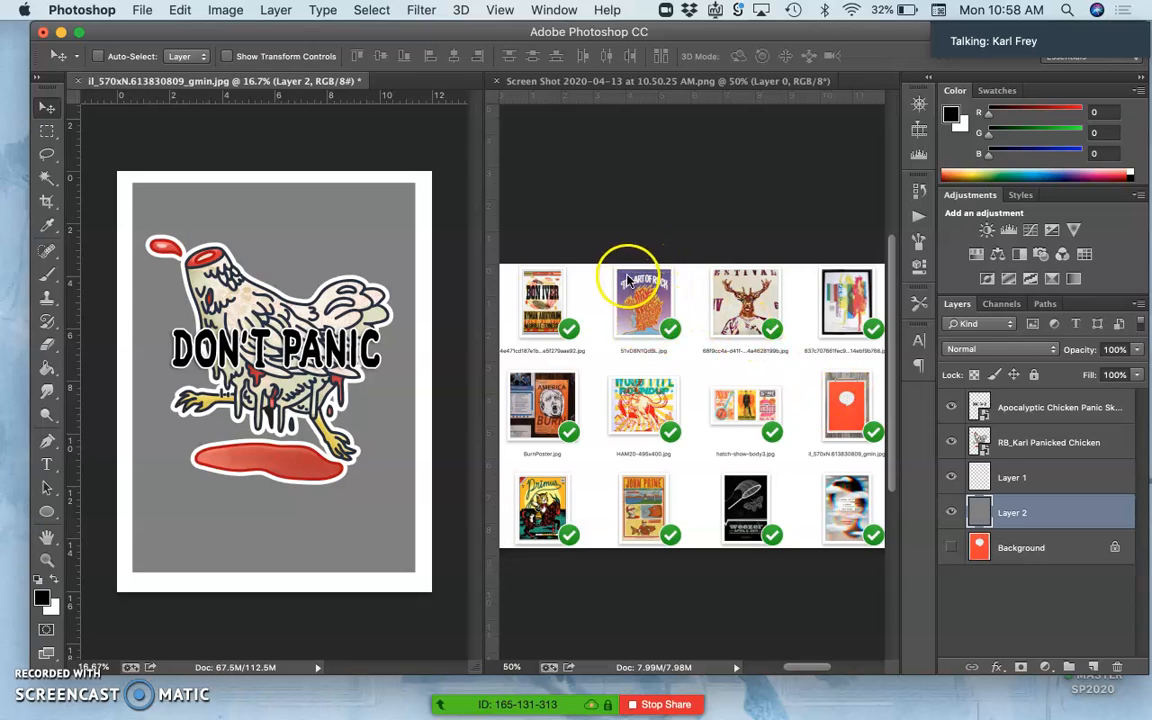
{"action": "mouse_move", "coordinate": [620, 318]}
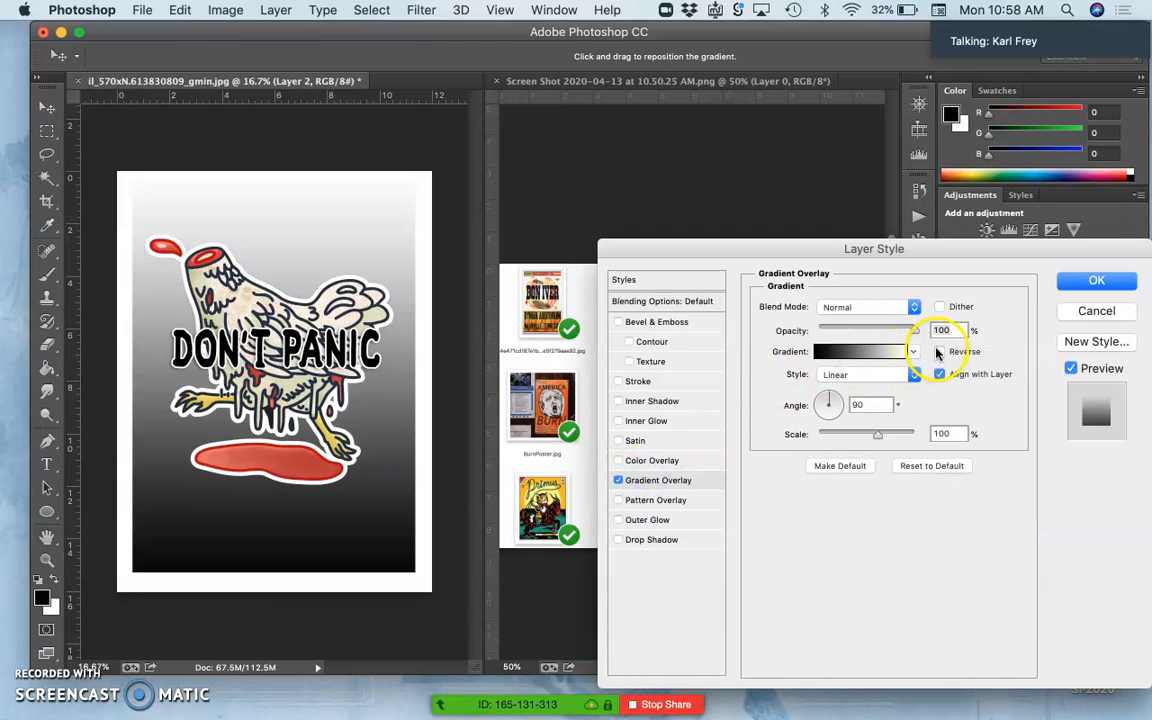
- Apply a reversed Violet, Orange gradient overlay to Layer 2, recolouring the orange stop #ba00ff
{"action": "left_click", "coordinate": [939, 351]}
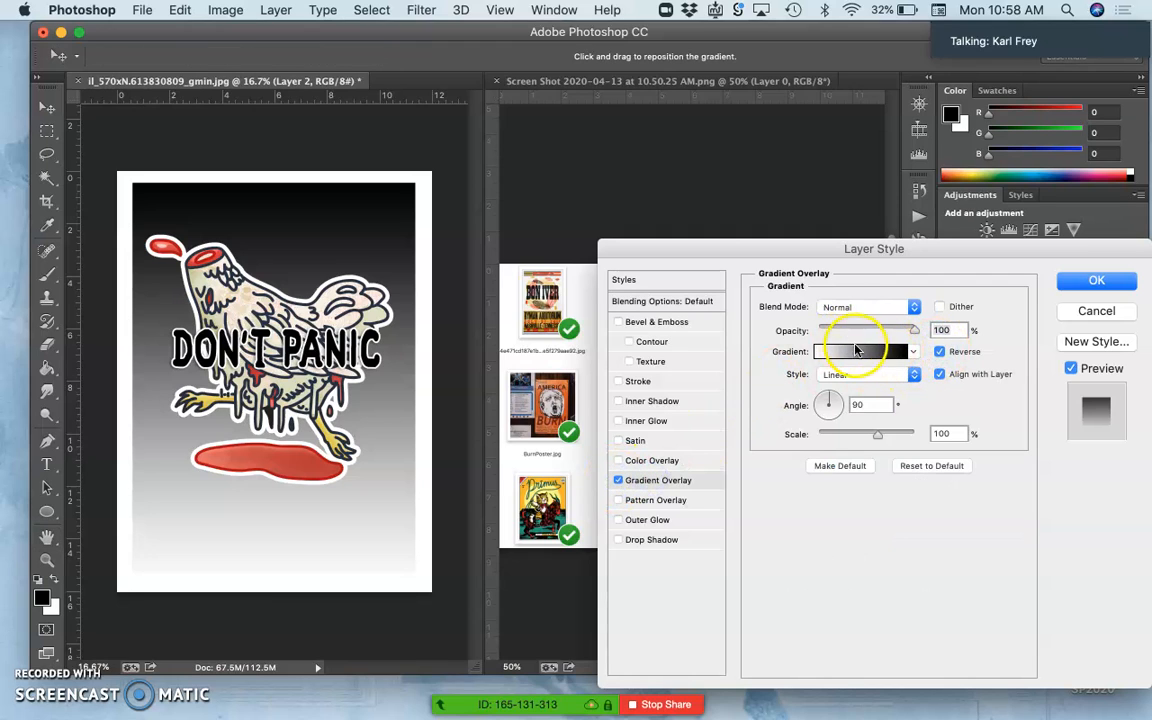
{"action": "left_click", "coordinate": [865, 351]}
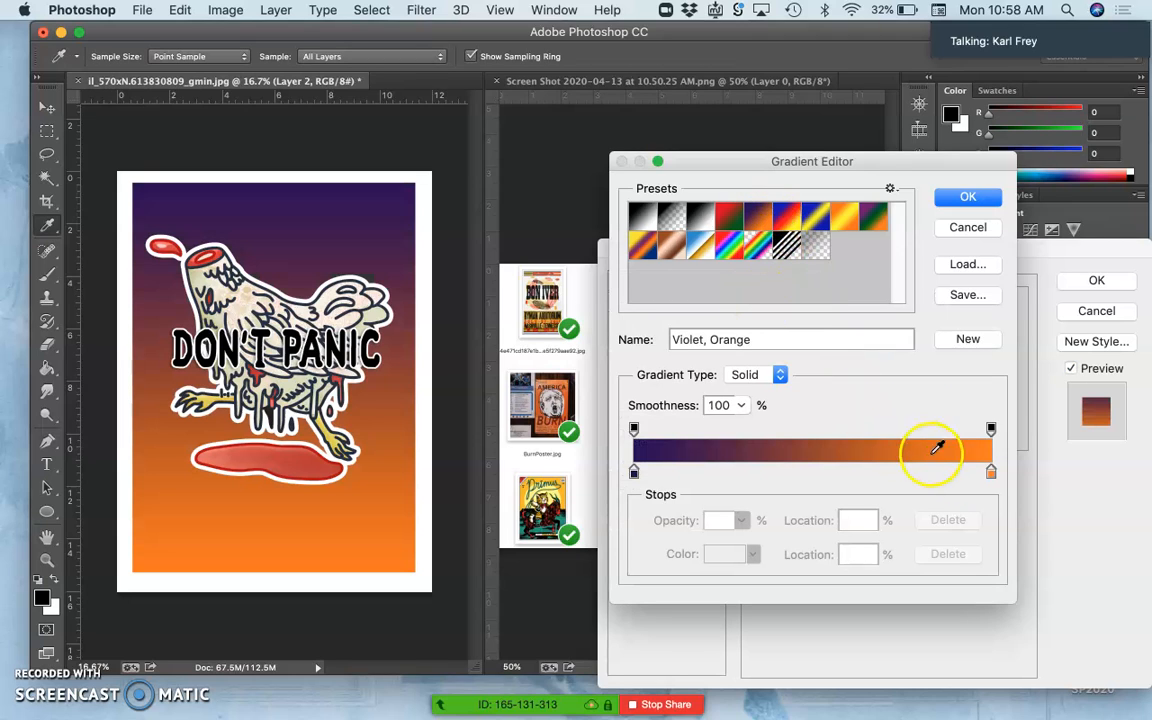
{"action": "left_click", "coordinate": [990, 469]}
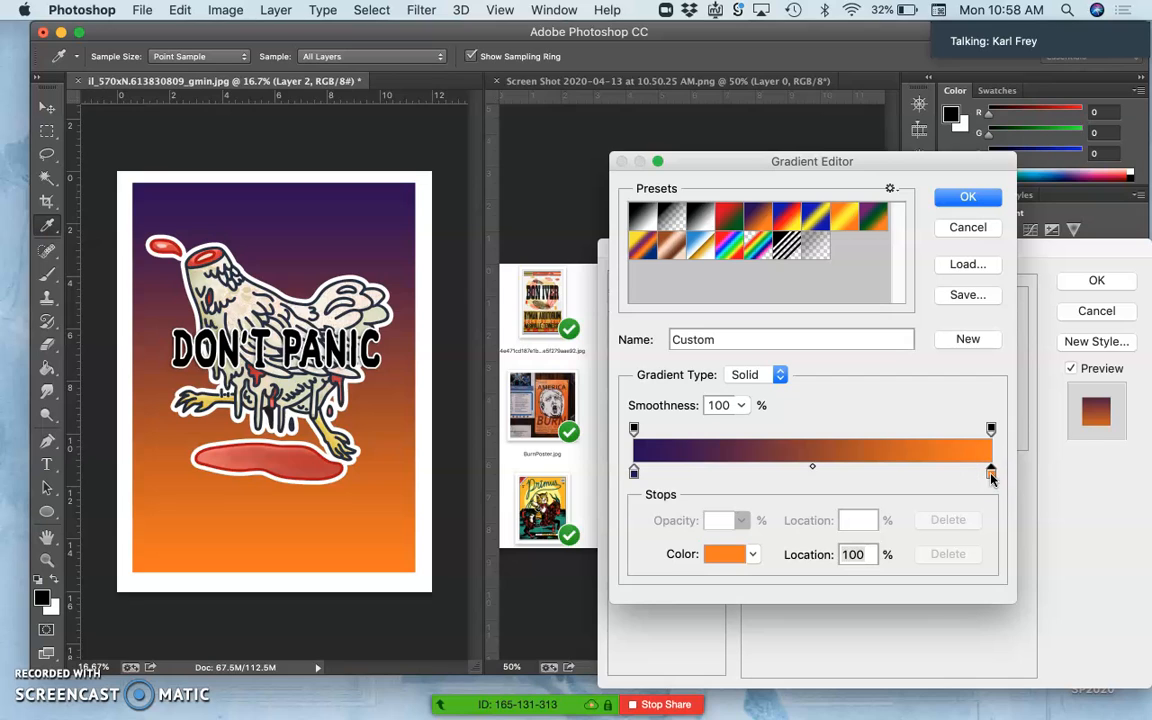
{"action": "left_click", "coordinate": [728, 554]}
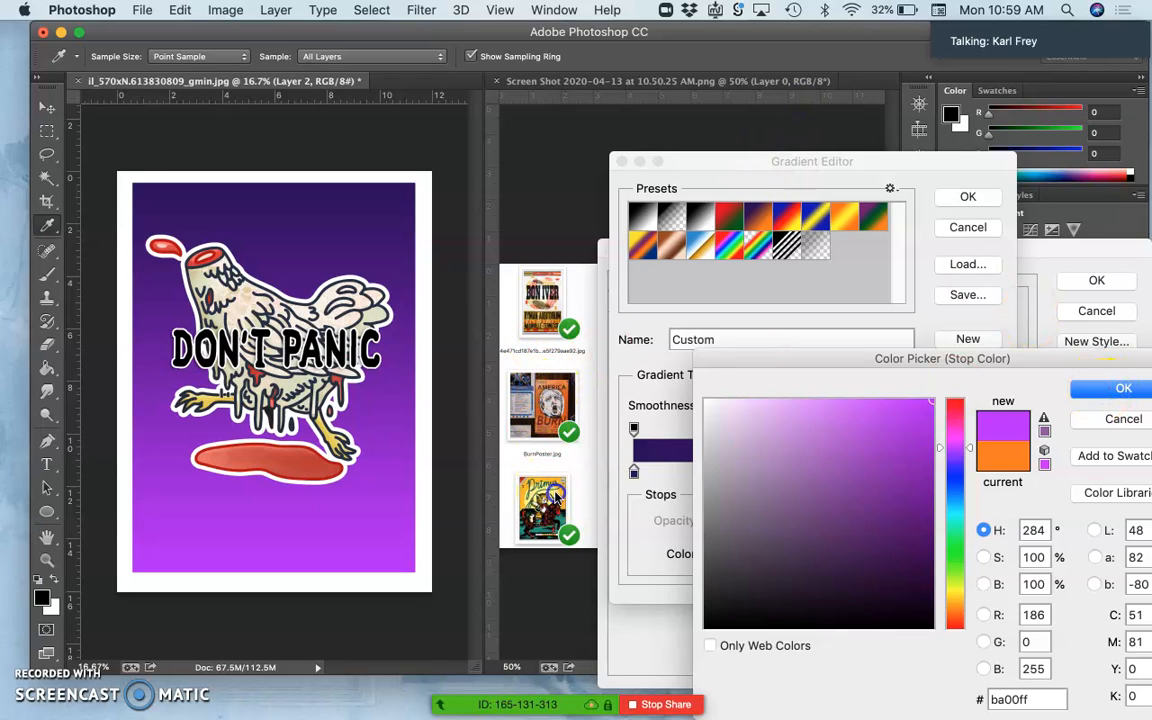
{"action": "left_click", "coordinate": [1123, 387]}
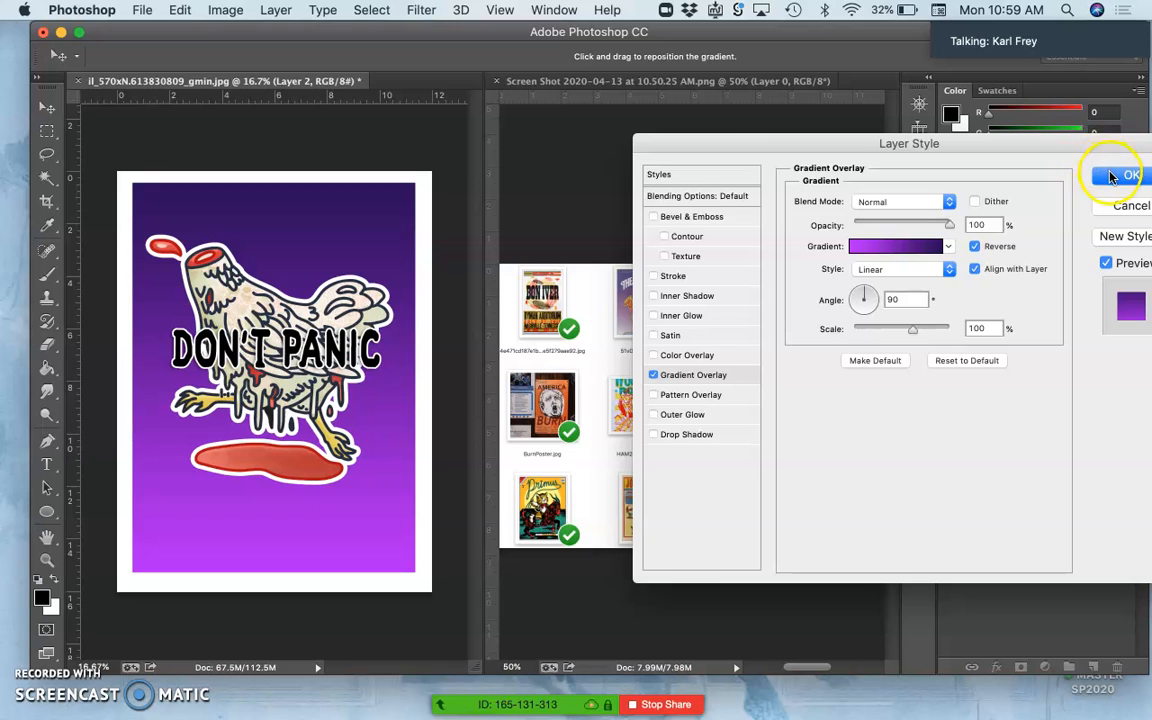
{"action": "left_click", "coordinate": [1120, 175]}
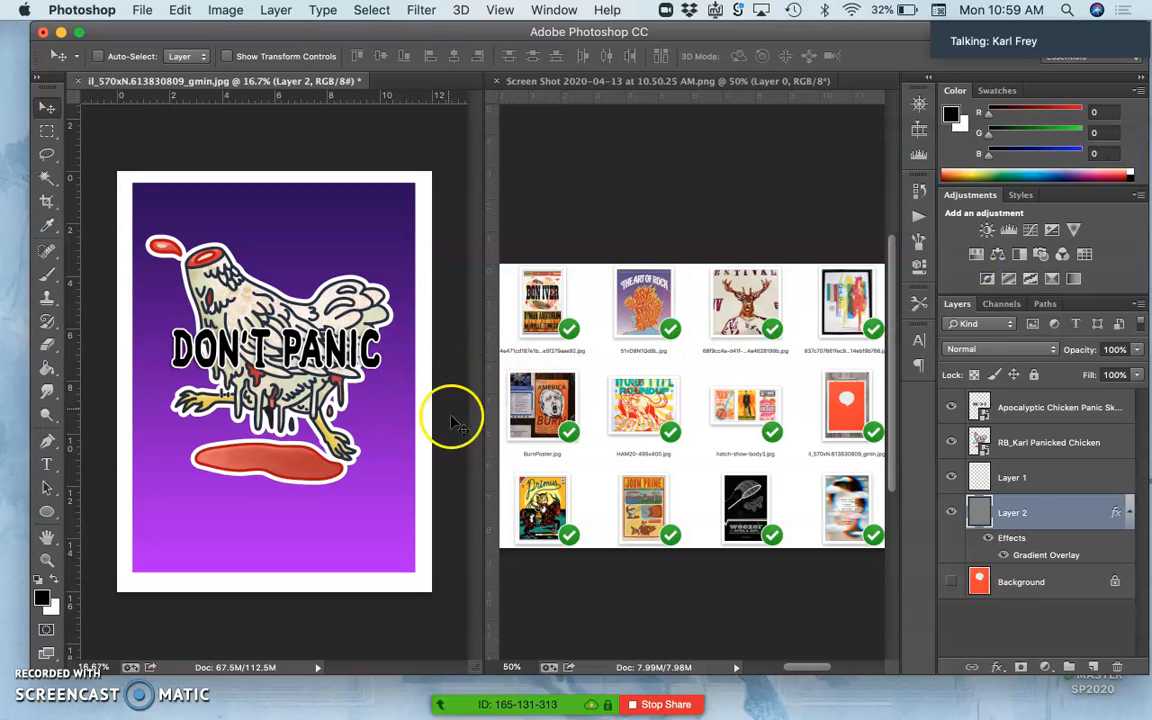
{"action": "mouse_move", "coordinate": [410, 425]}
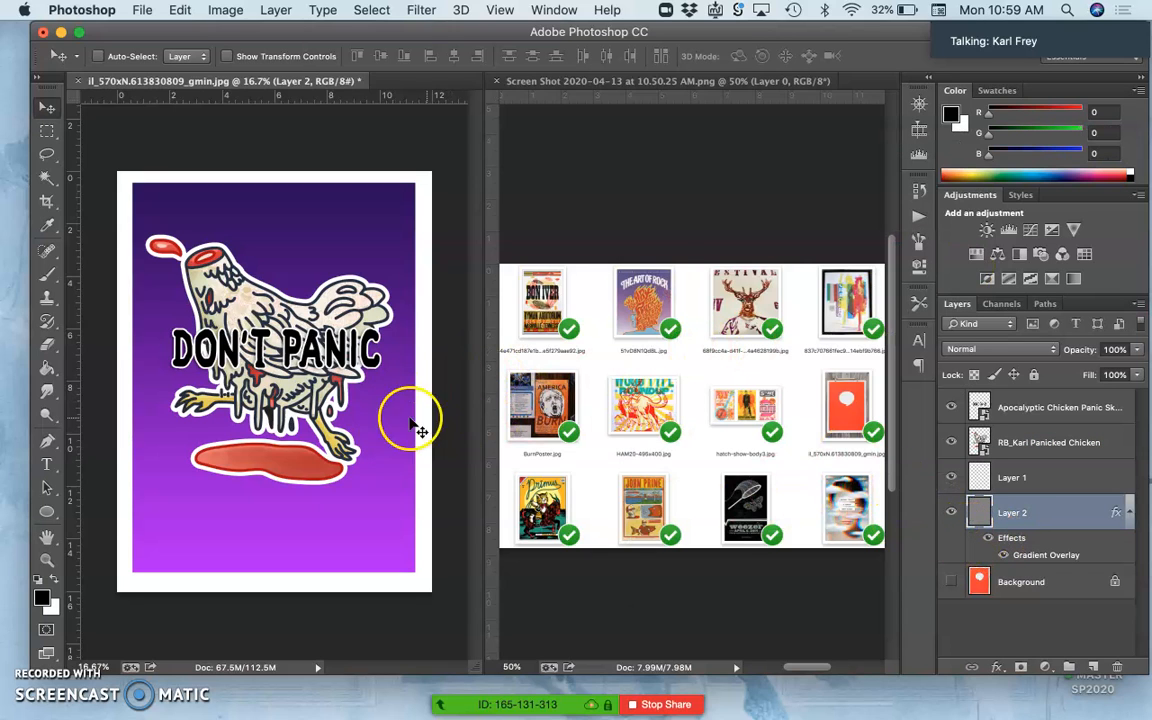
- Add Layer 3 and rearrange panels to uncover the reference posters
{"action": "left_click", "coordinate": [988, 538]}
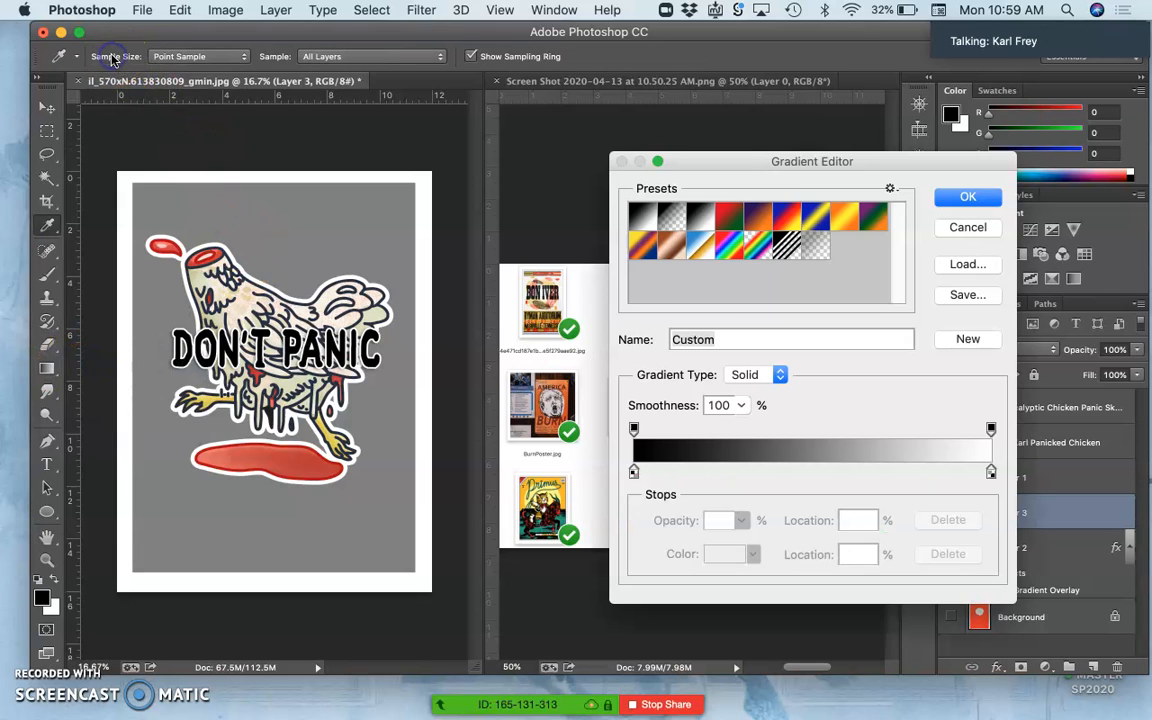
{"action": "left_click_drag", "start_coordinate": [812, 161], "coordinate": [983, 222]}
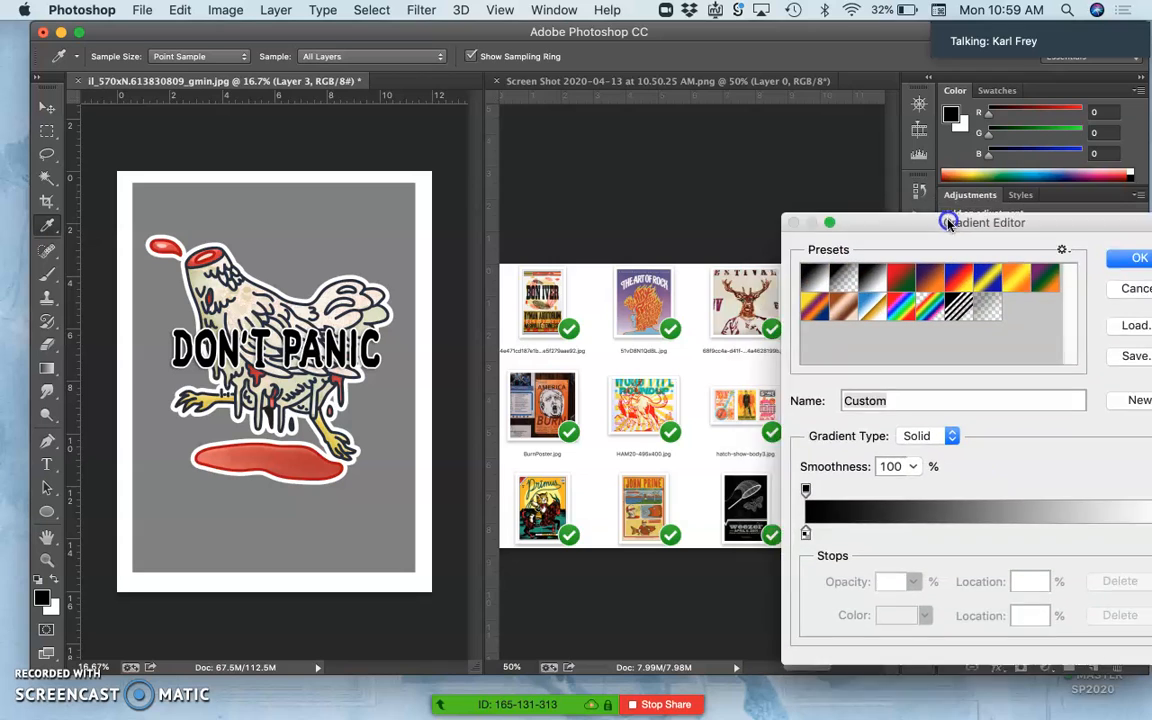
{"action": "left_click_drag", "start_coordinate": [949, 222], "coordinate": [943, 203]}
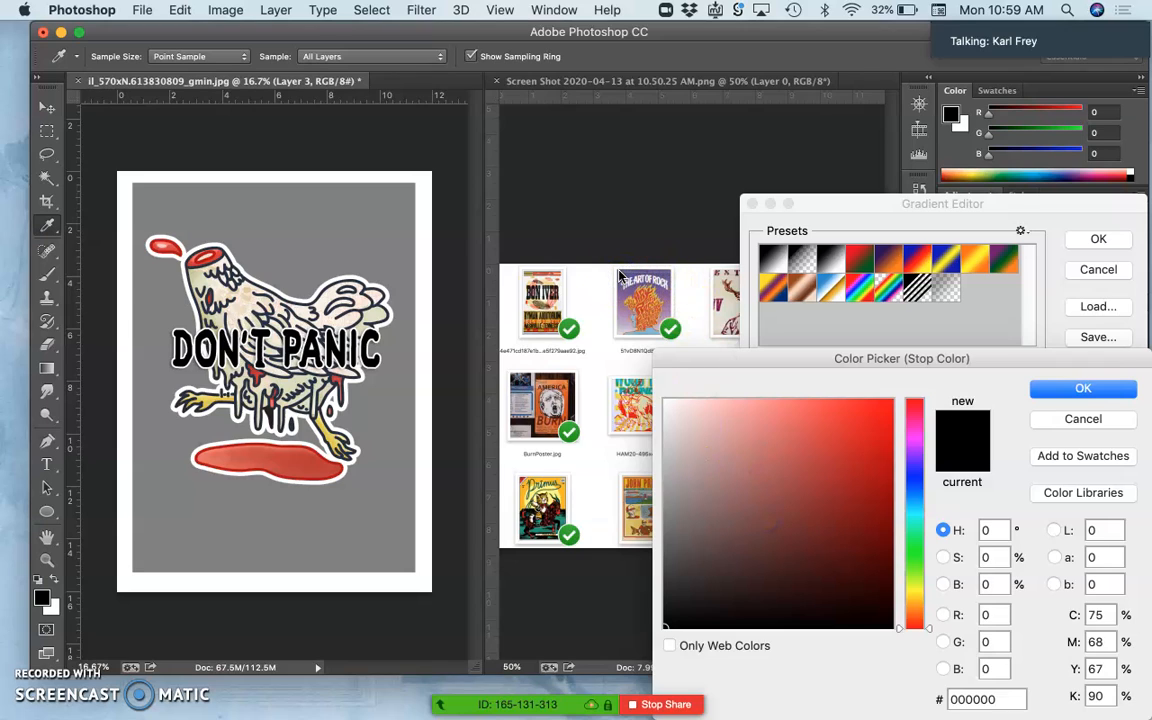
- Sample muted violet and pale lavender stops from the reference poster and accept the gradient
{"action": "left_click", "coordinate": [758, 503]}
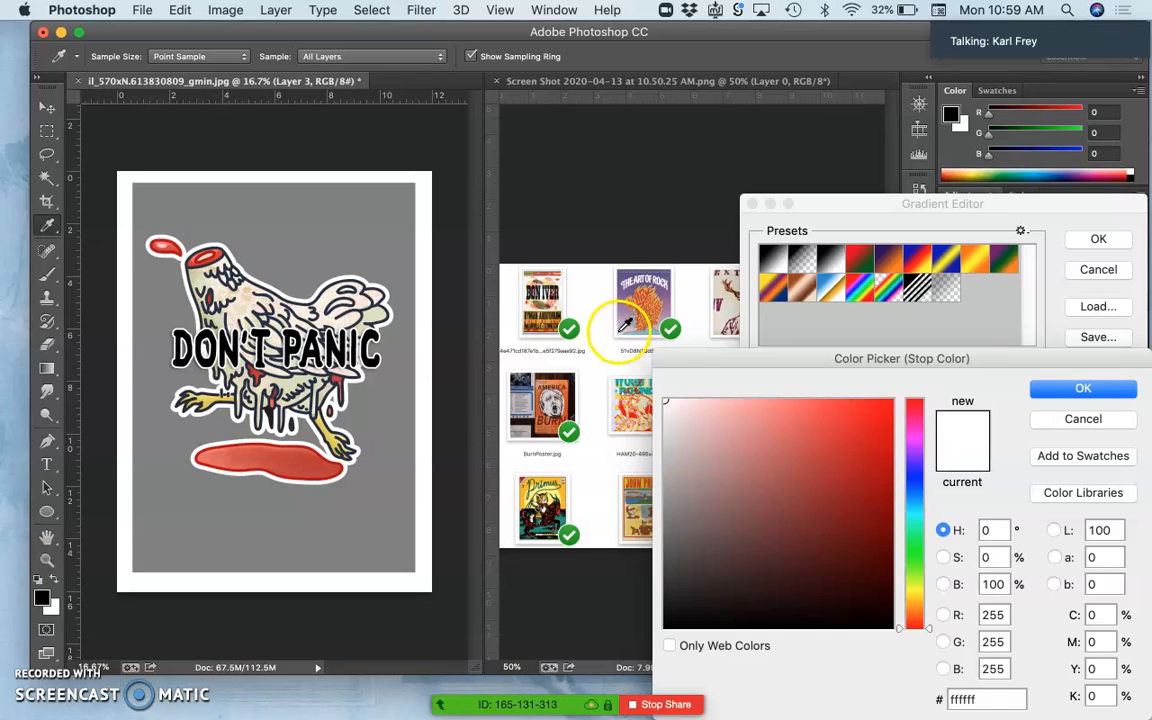
{"action": "left_click", "coordinate": [679, 424]}
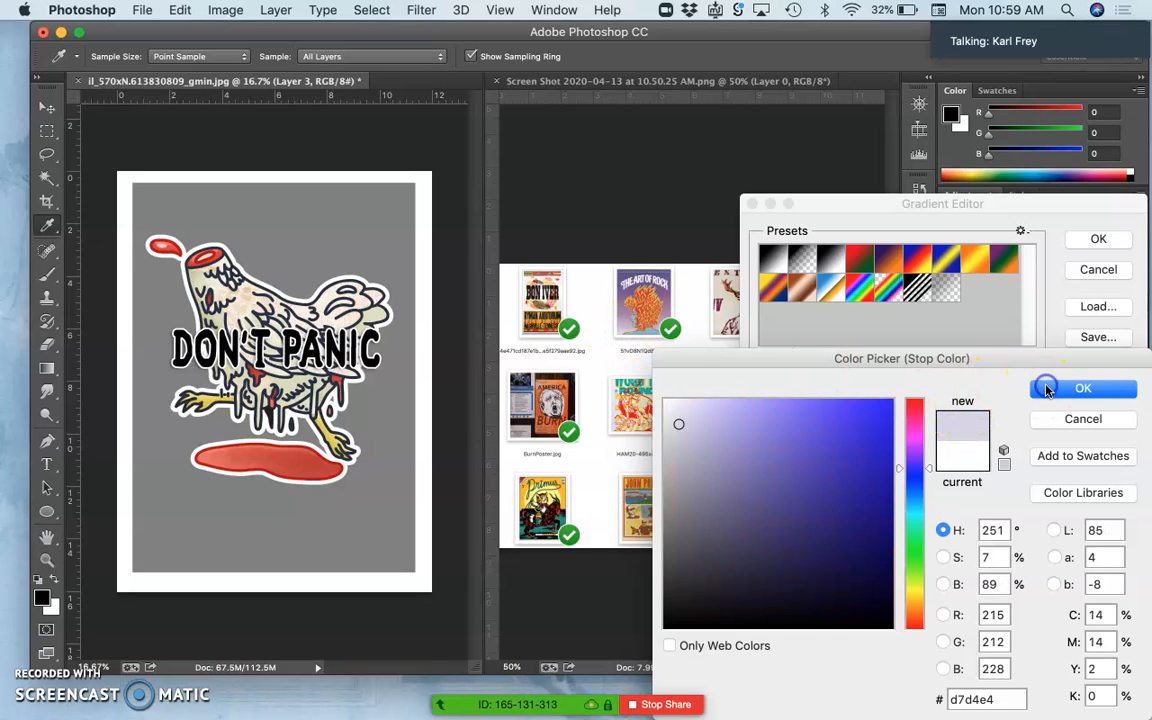
{"action": "left_click", "coordinate": [1082, 388]}
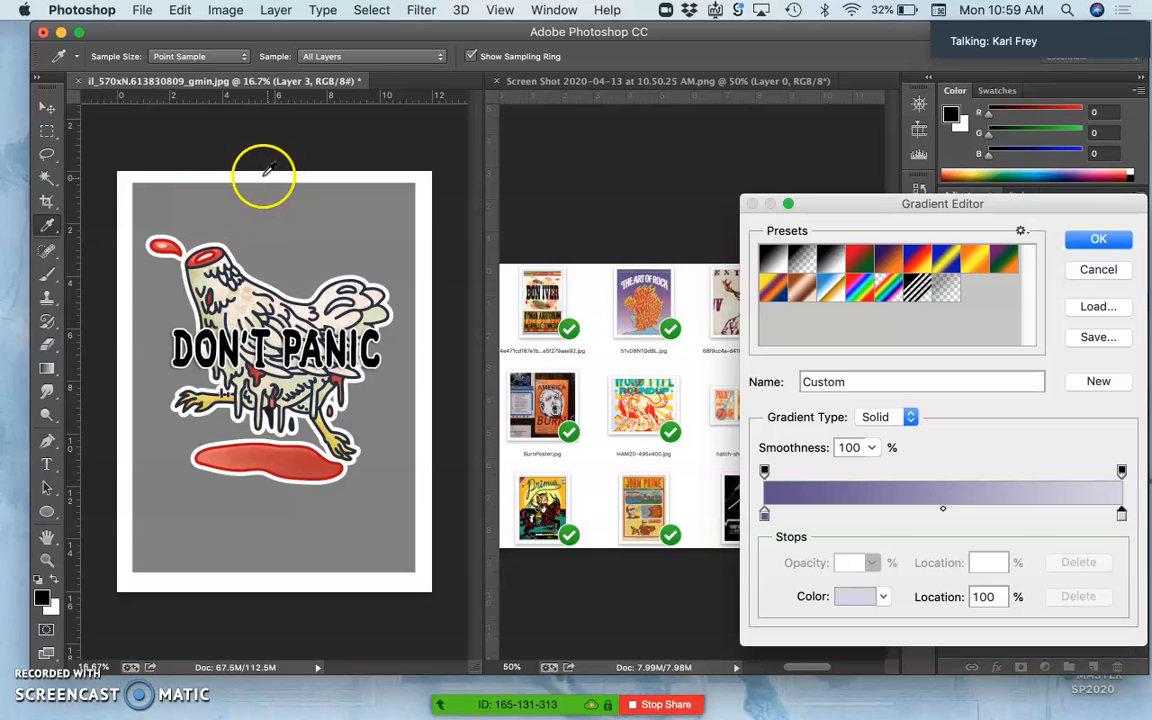
{"action": "mouse_move", "coordinate": [280, 148]}
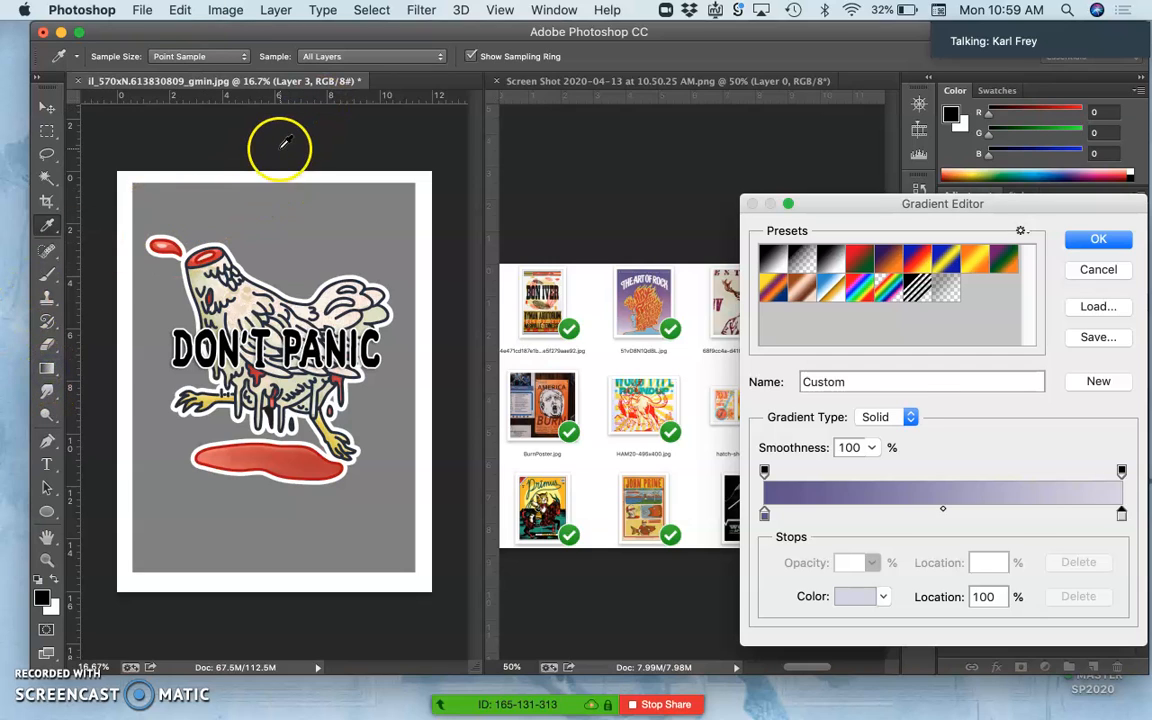
{"action": "left_click", "coordinate": [1097, 239]}
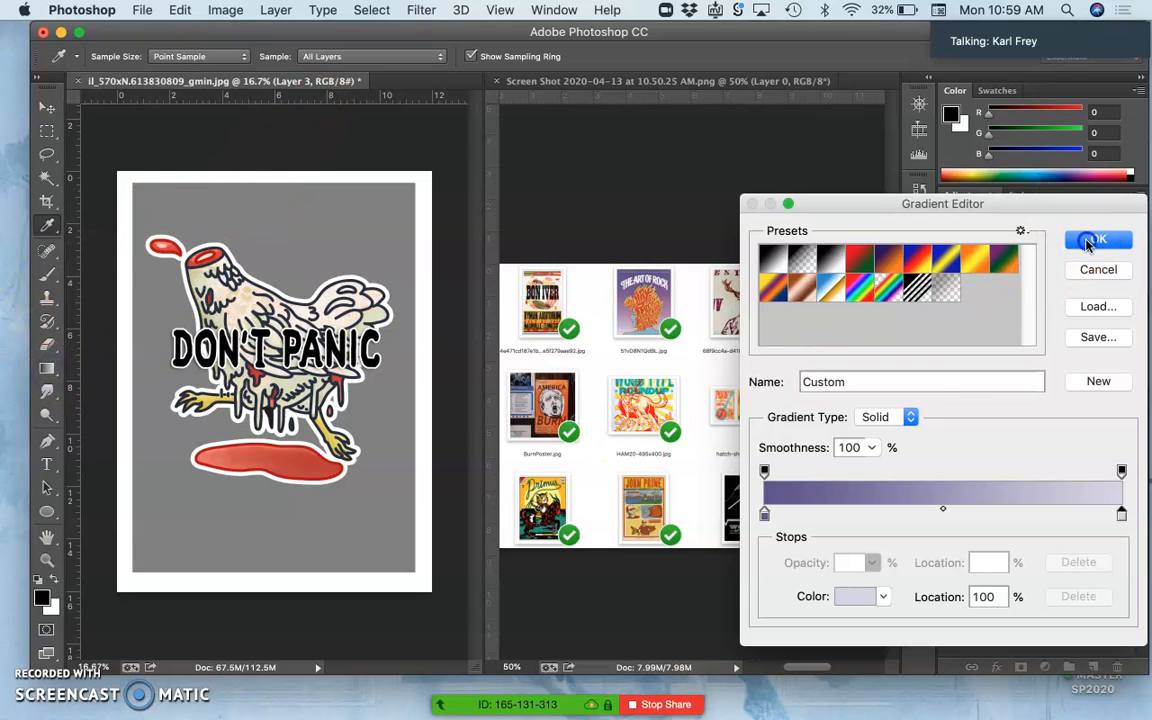
{"action": "left_click", "coordinate": [1098, 241]}
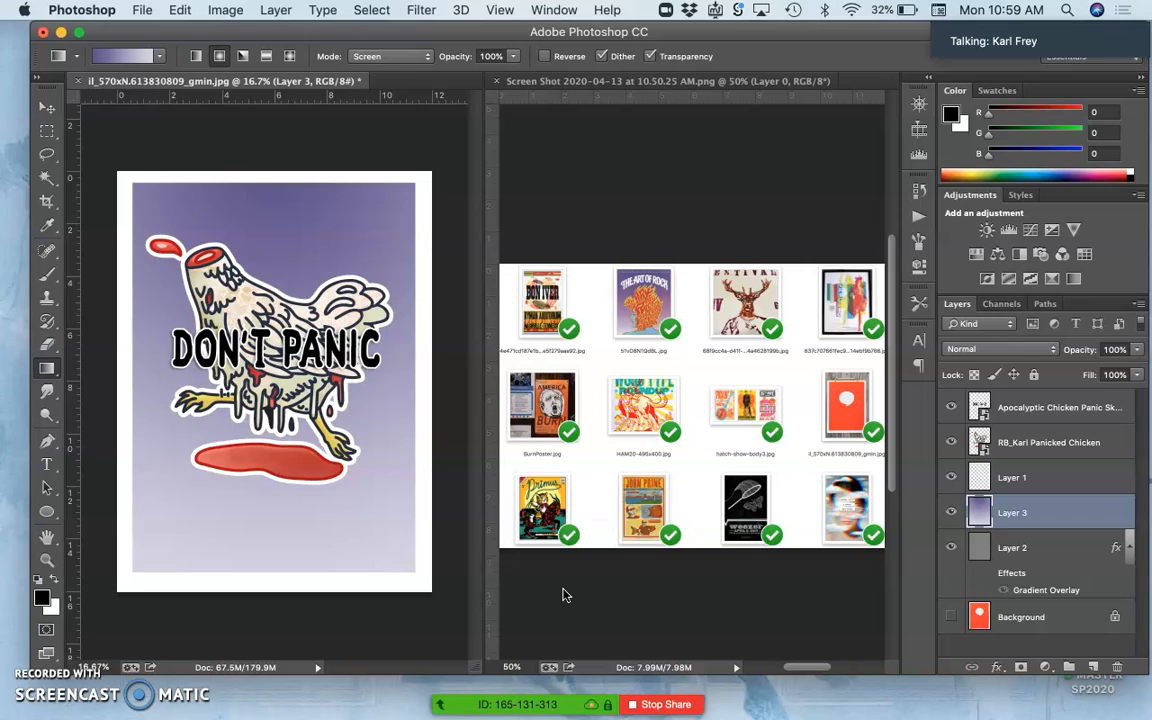
{"action": "mouse_move", "coordinate": [1046, 622]}
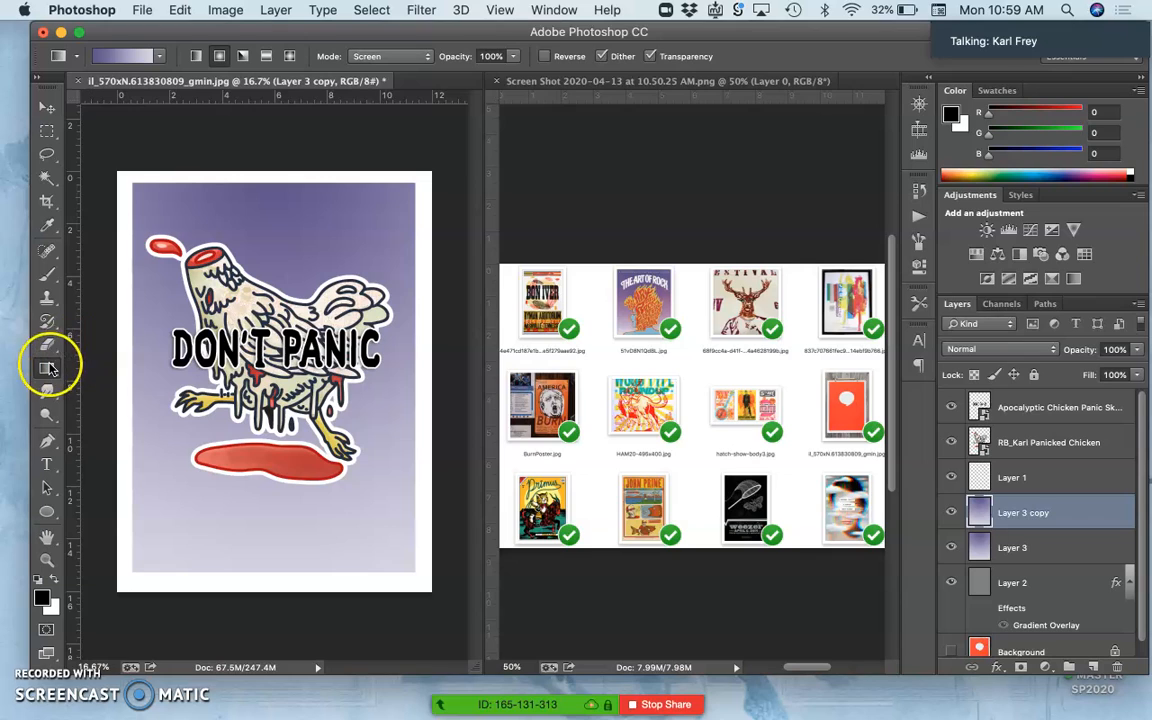
- Fill the new Layer 4 with yellow ochre using the Paint Bucket
{"action": "left_click", "coordinate": [46, 367]}
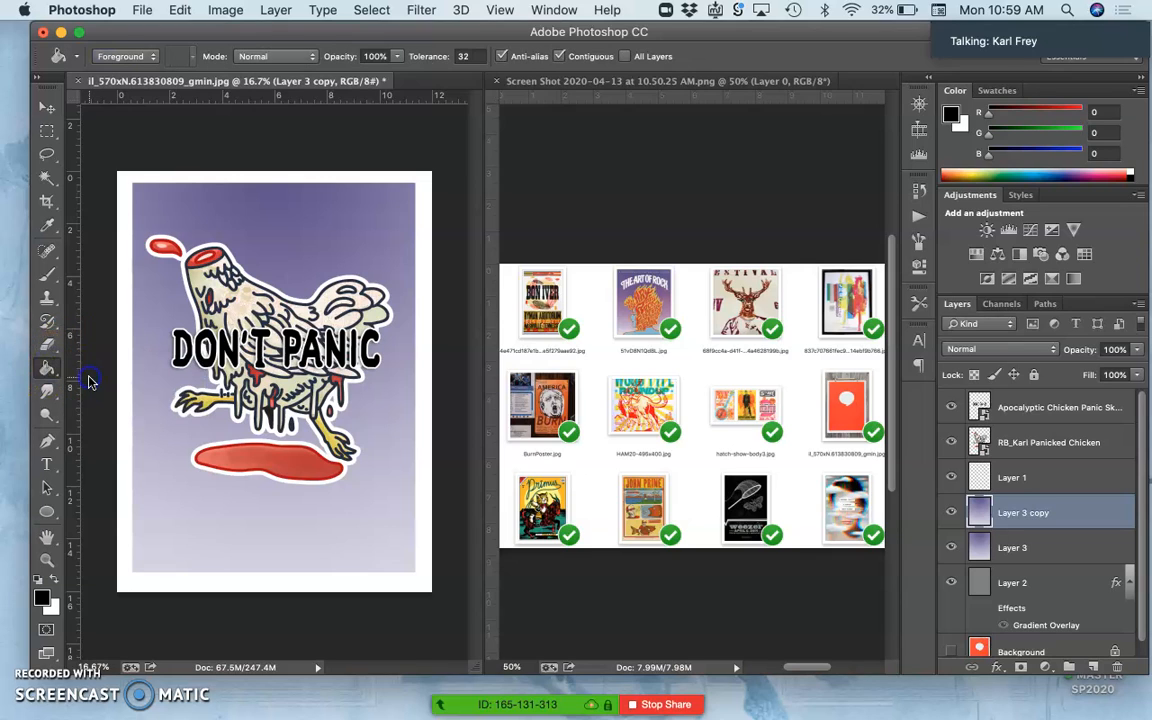
{"action": "mouse_move", "coordinate": [385, 435]}
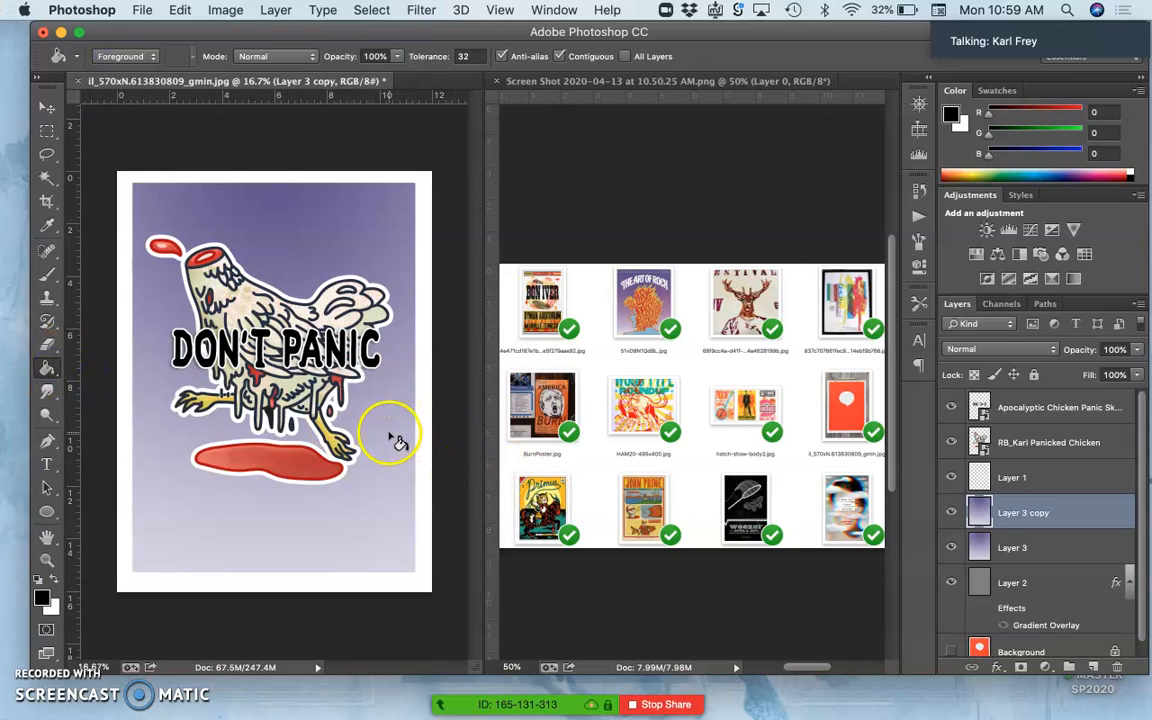
{"action": "mouse_move", "coordinate": [630, 515]}
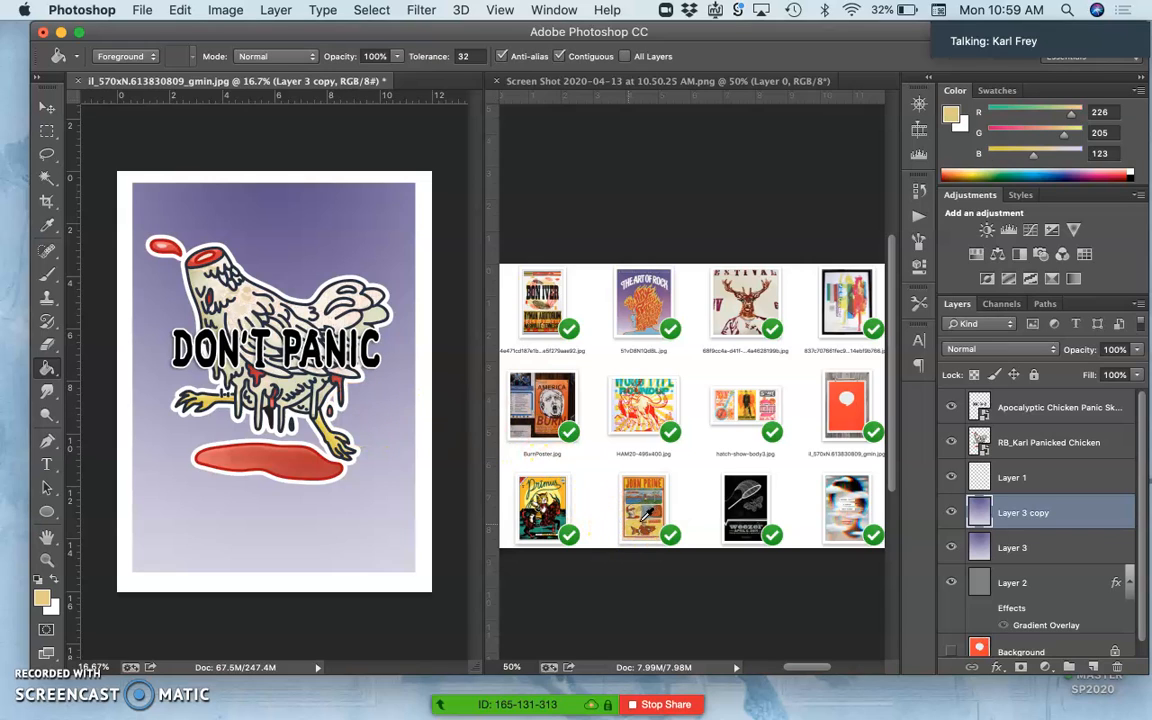
{"action": "mouse_move", "coordinate": [178, 198]}
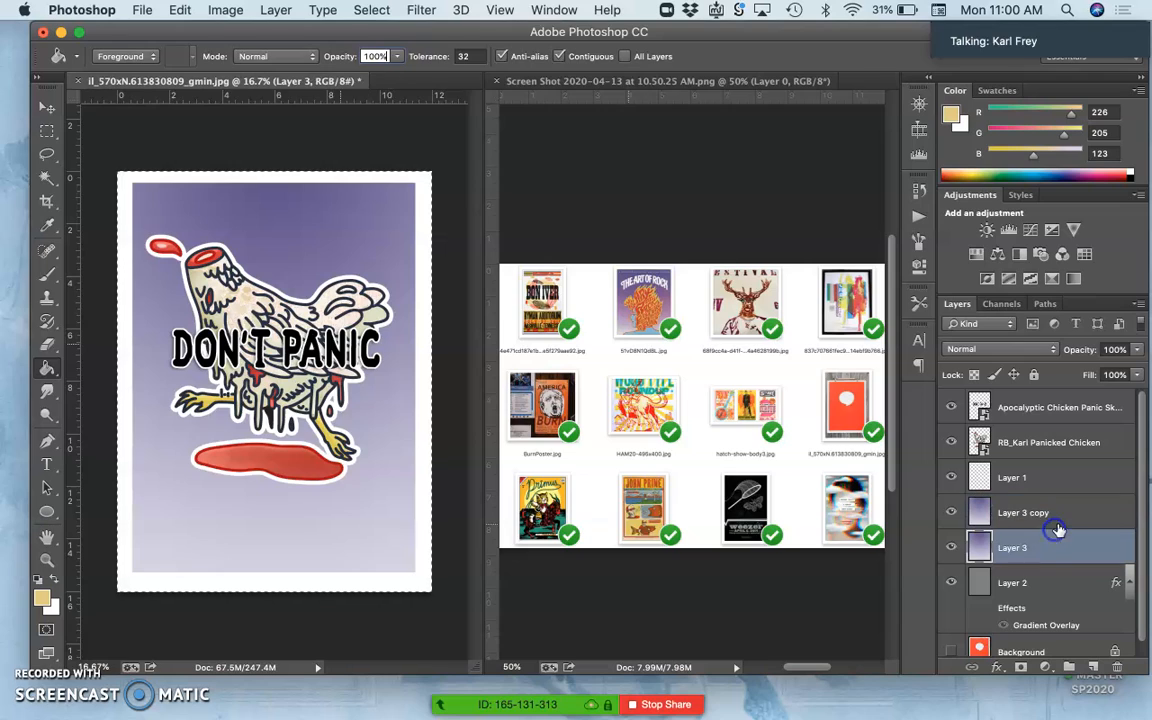
{"action": "left_click", "coordinate": [1027, 513]}
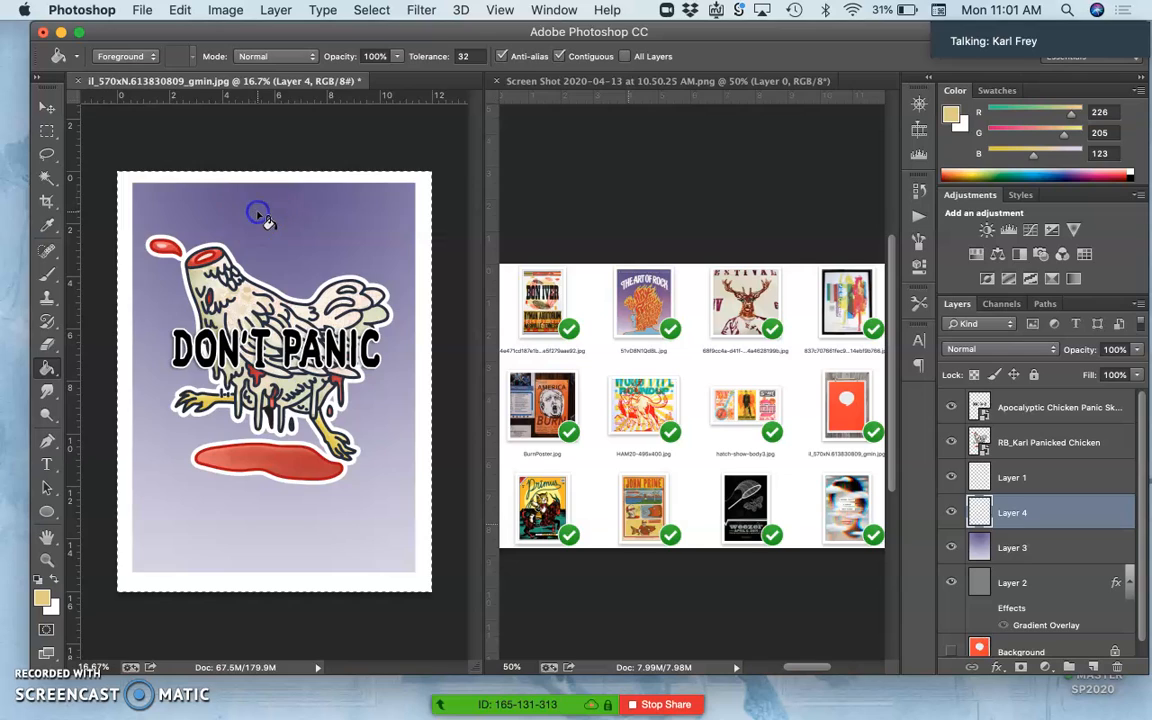
{"action": "left_click", "coordinate": [256, 213]}
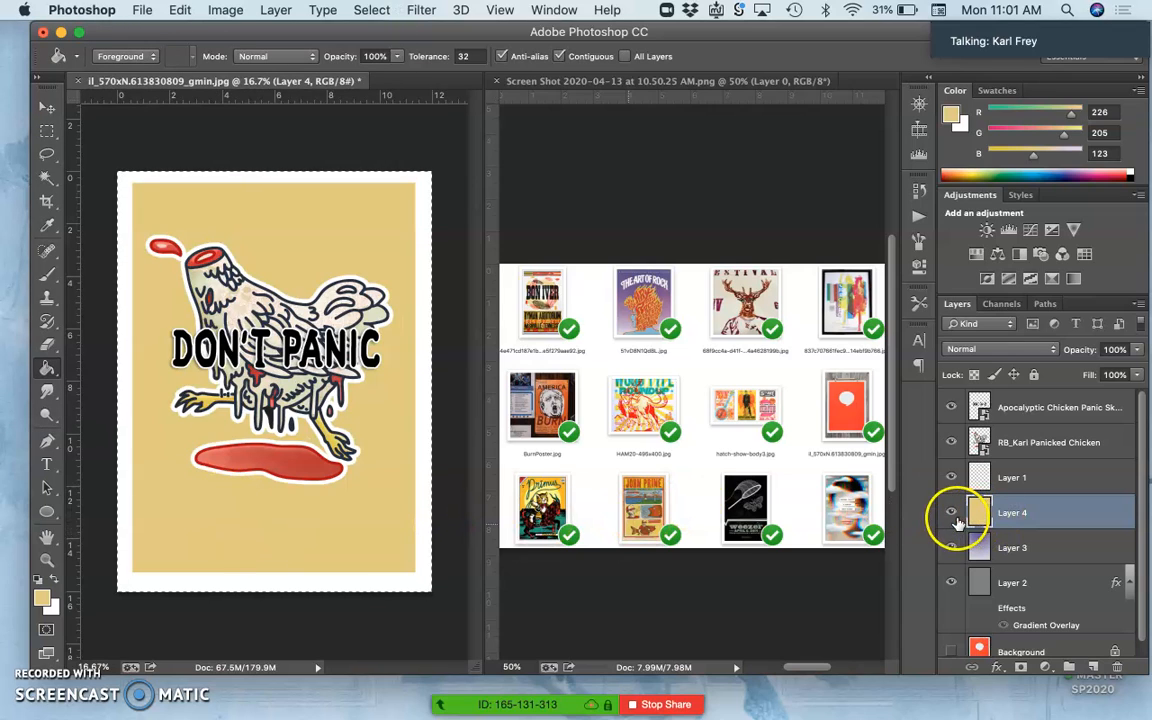
{"action": "mouse_move", "coordinate": [948, 513]}
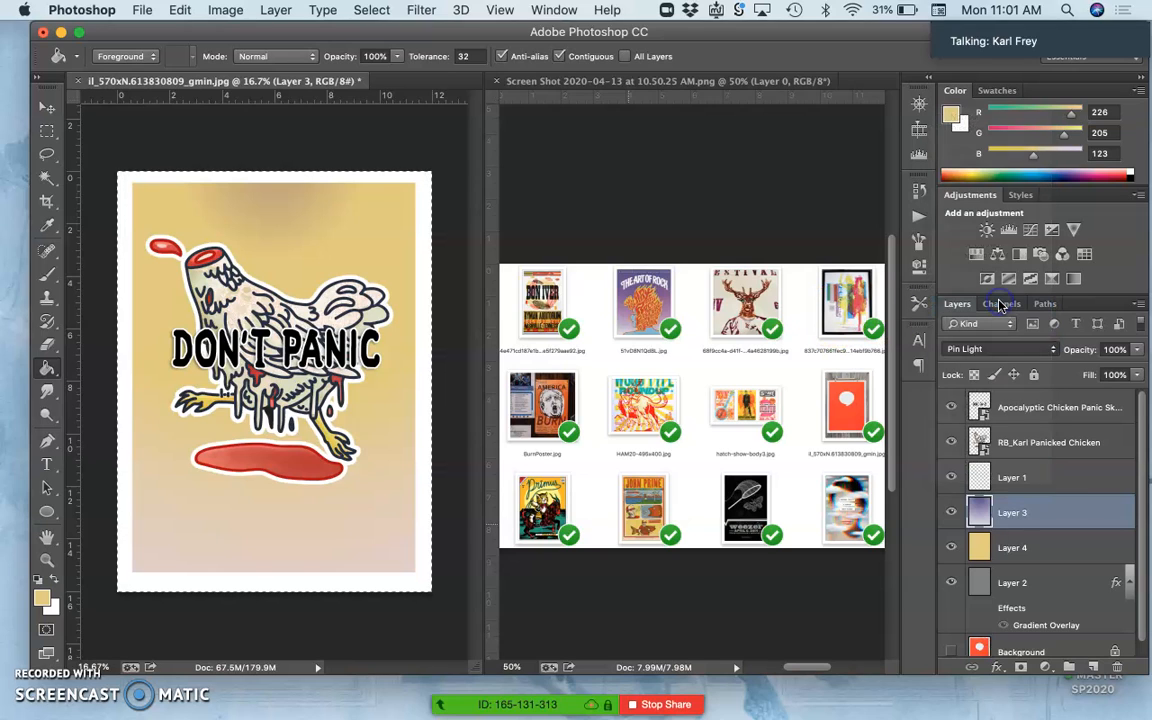
{"action": "left_click", "coordinate": [998, 349]}
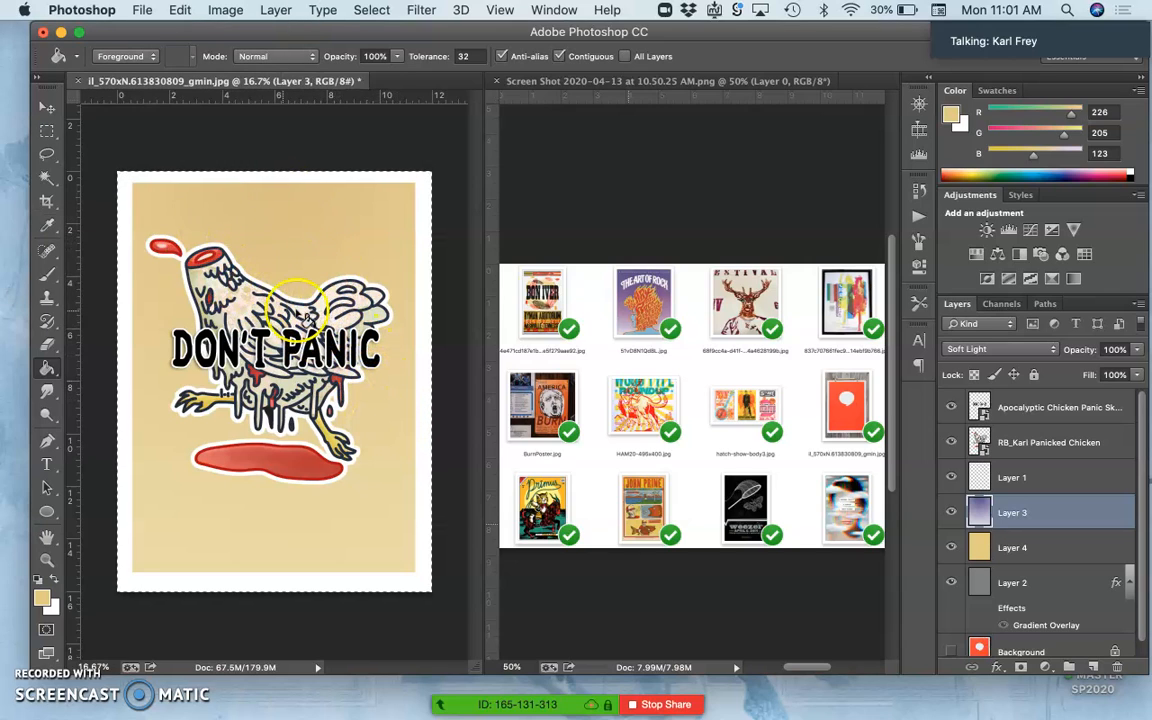
{"action": "mouse_move", "coordinate": [289, 548]}
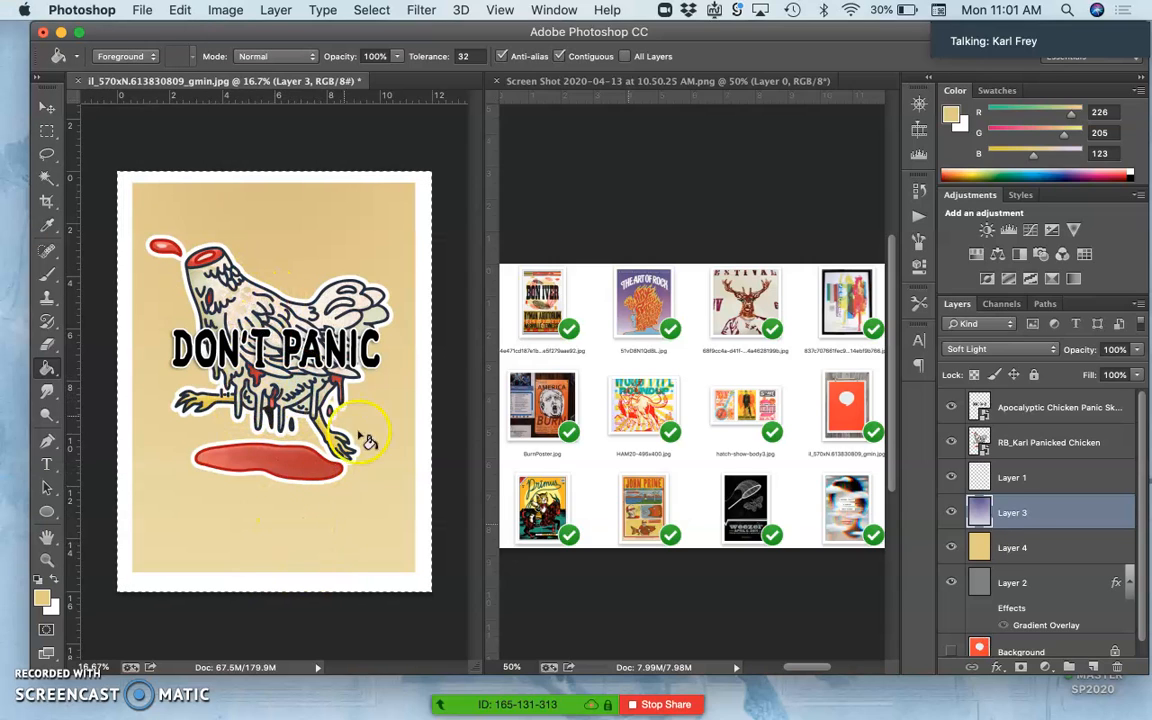
{"action": "left_click", "coordinate": [951, 512]}
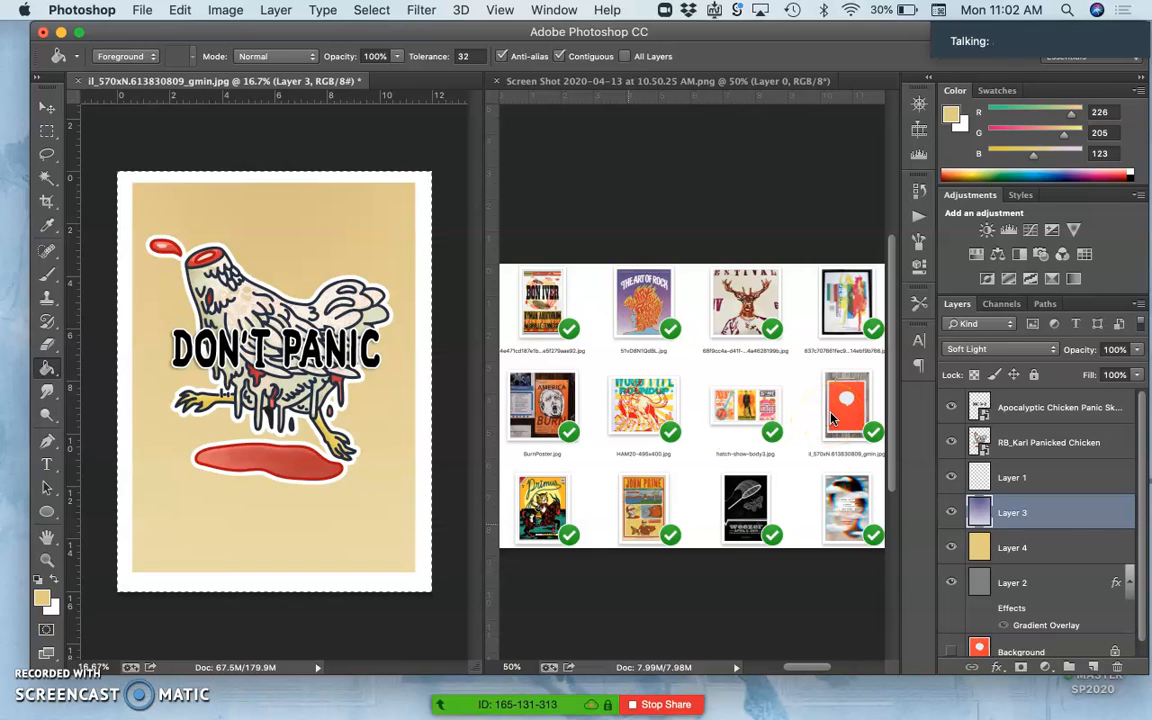
{"action": "mouse_move", "coordinate": [412, 398]}
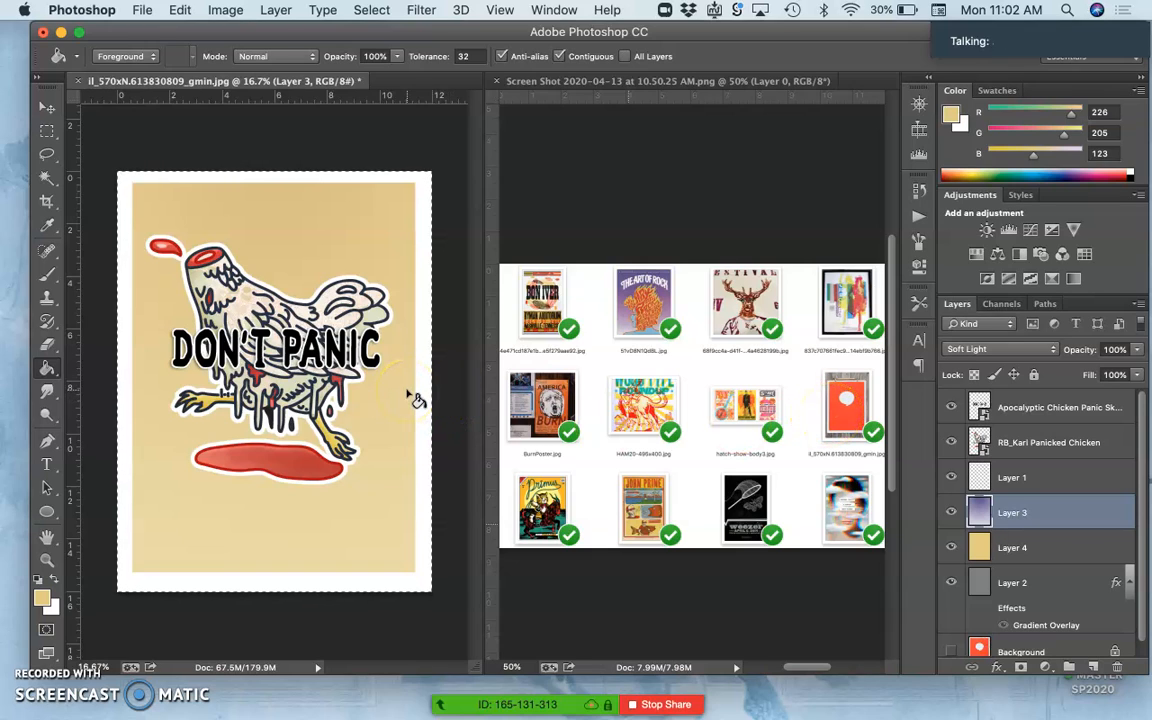
{"action": "mouse_move", "coordinate": [778, 452]}
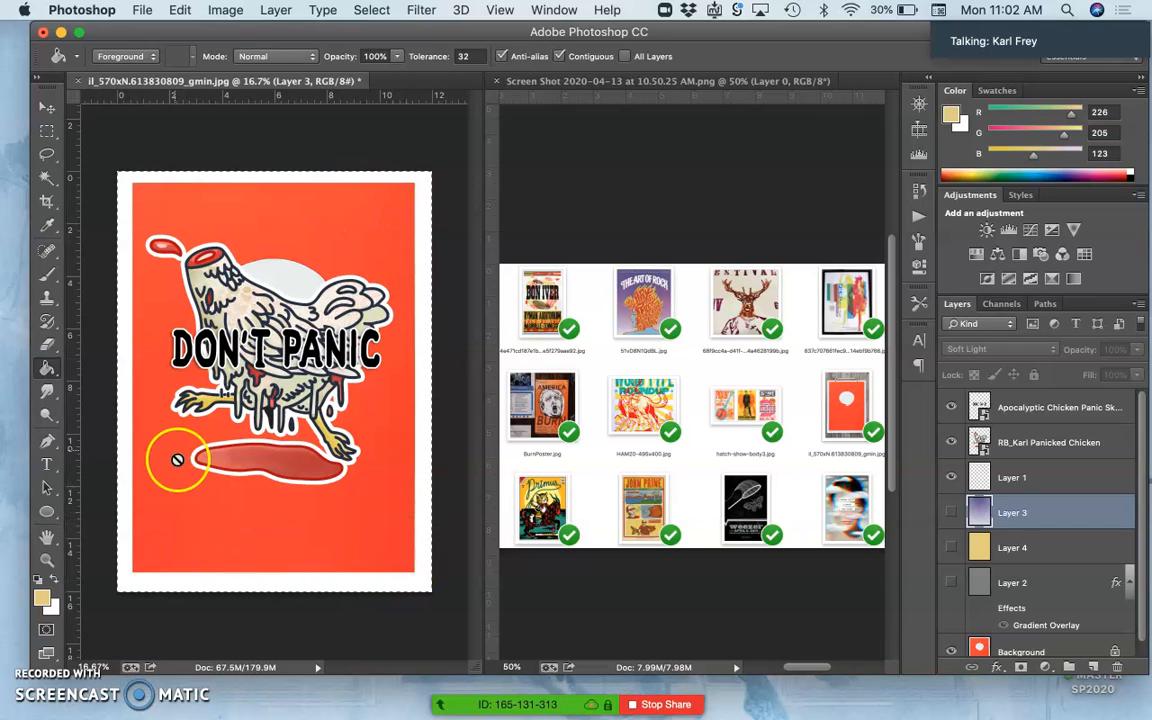
{"action": "mouse_move", "coordinate": [267, 517]}
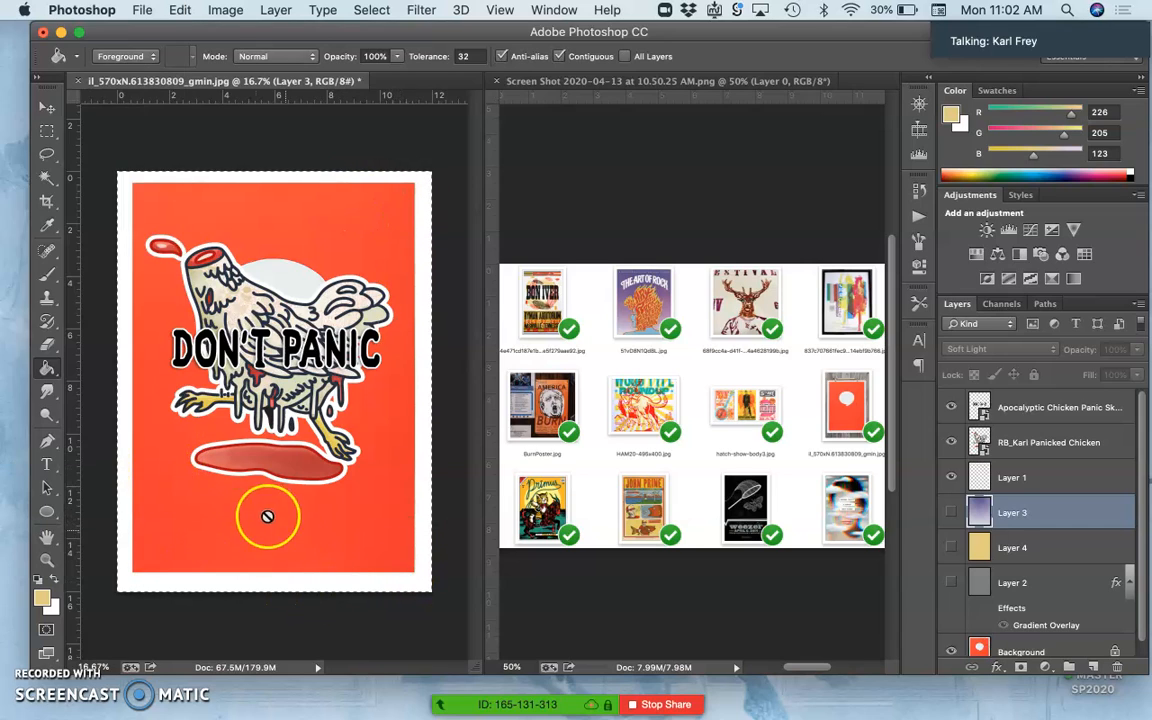
- Show Layer 4 again, test lower opacities, then return it to 100% opacity
{"action": "left_click", "coordinate": [952, 547]}
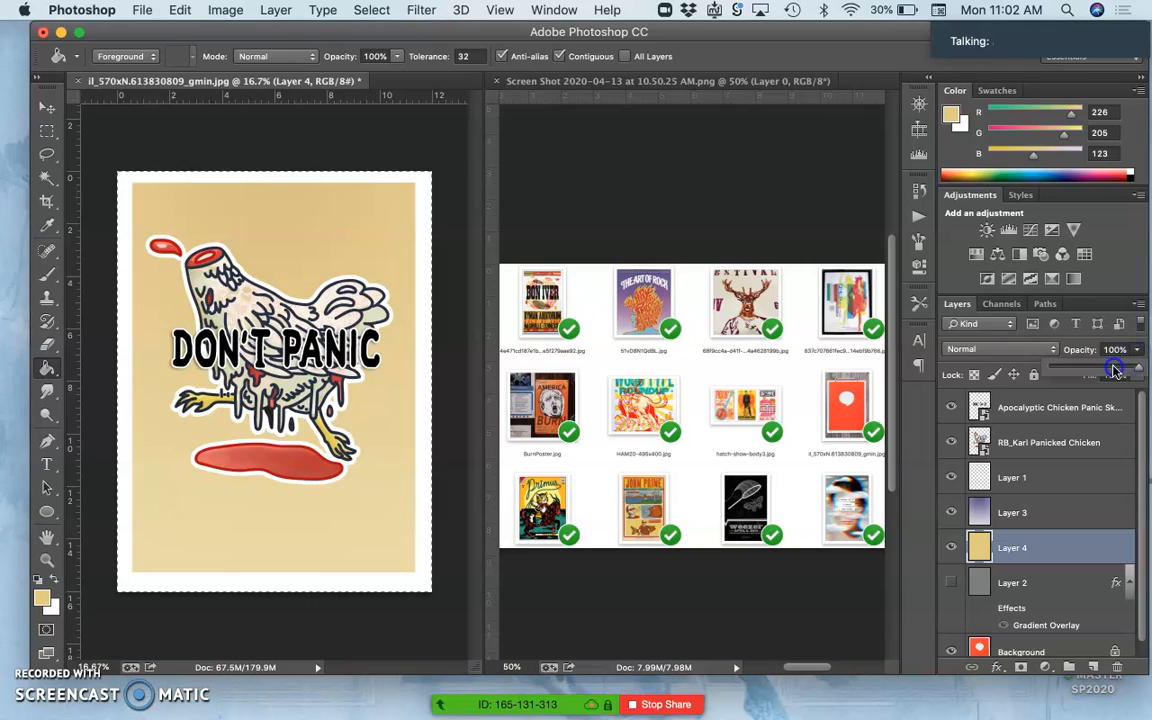
{"action": "left_click_drag", "start_coordinate": [1110, 371], "coordinate": [1095, 371]}
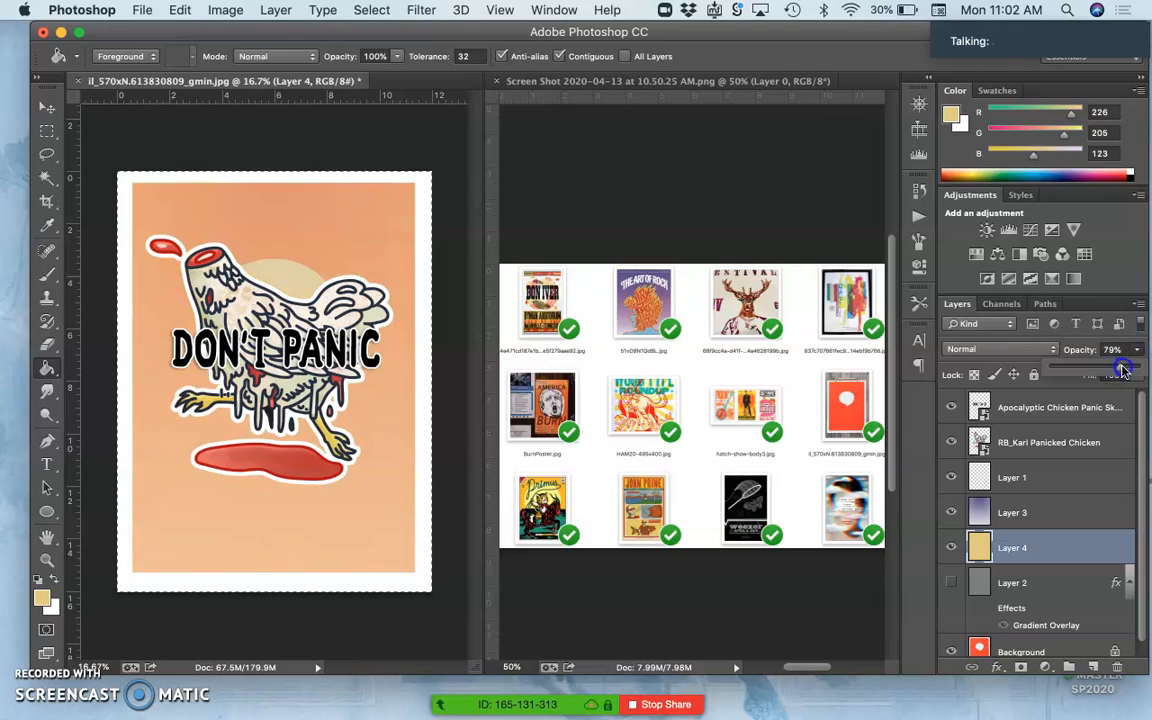
{"action": "left_click_drag", "start_coordinate": [1123, 375], "coordinate": [1130, 375]}
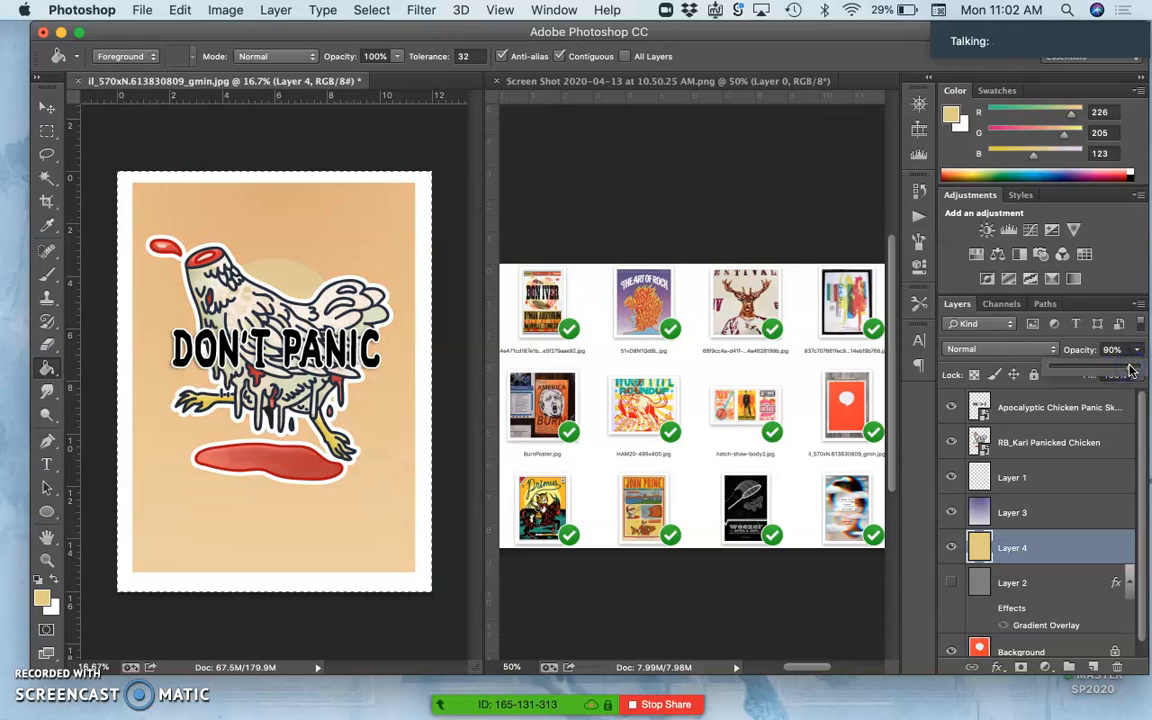
{"action": "left_click_drag", "start_coordinate": [1130, 375], "coordinate": [1085, 375]}
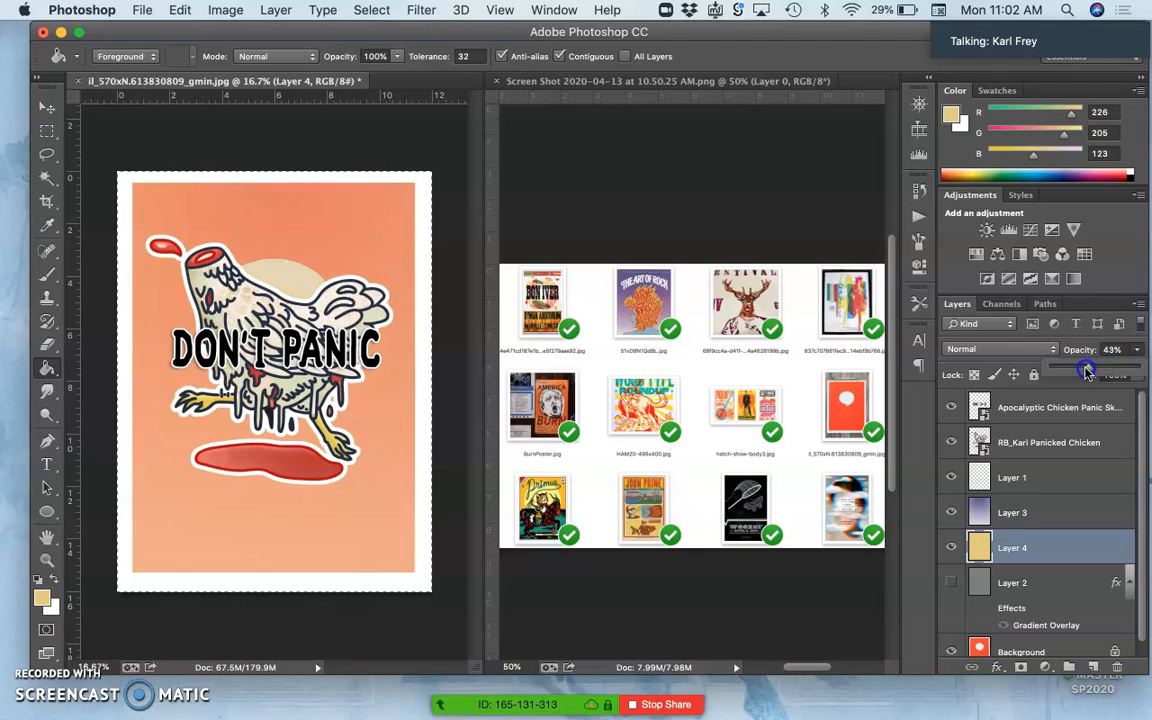
{"action": "left_click_drag", "start_coordinate": [1087, 373], "coordinate": [1145, 373]}
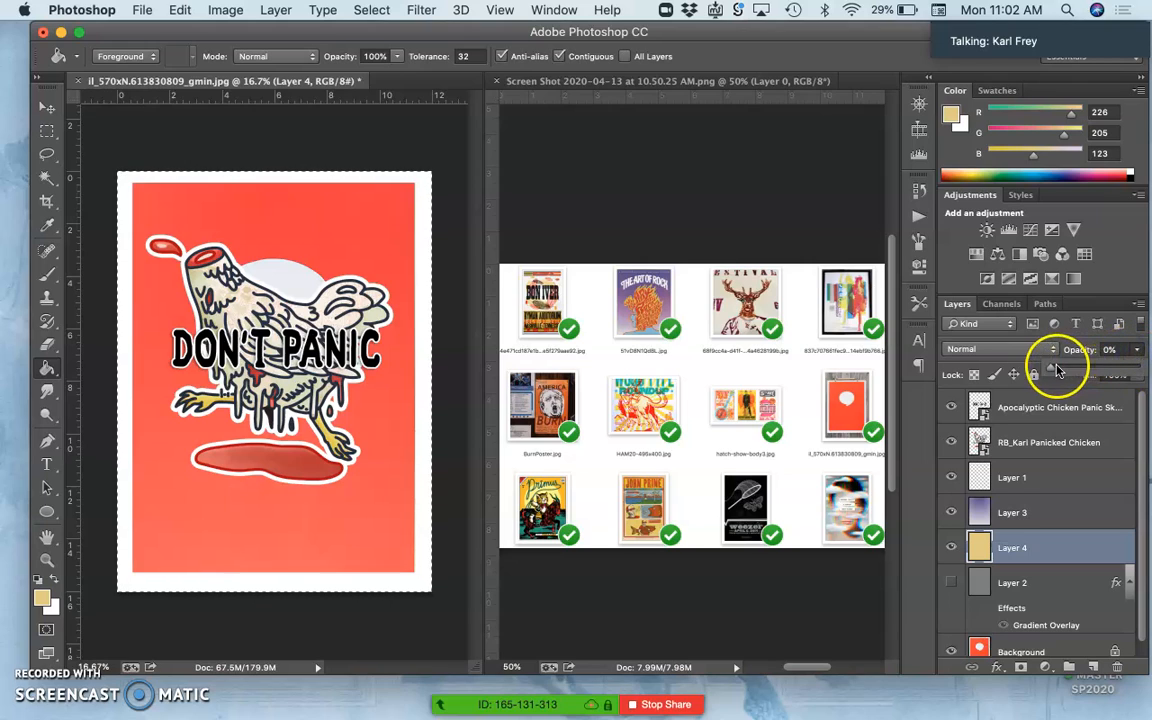
{"action": "left_click_drag", "start_coordinate": [1040, 365], "coordinate": [1110, 365]}
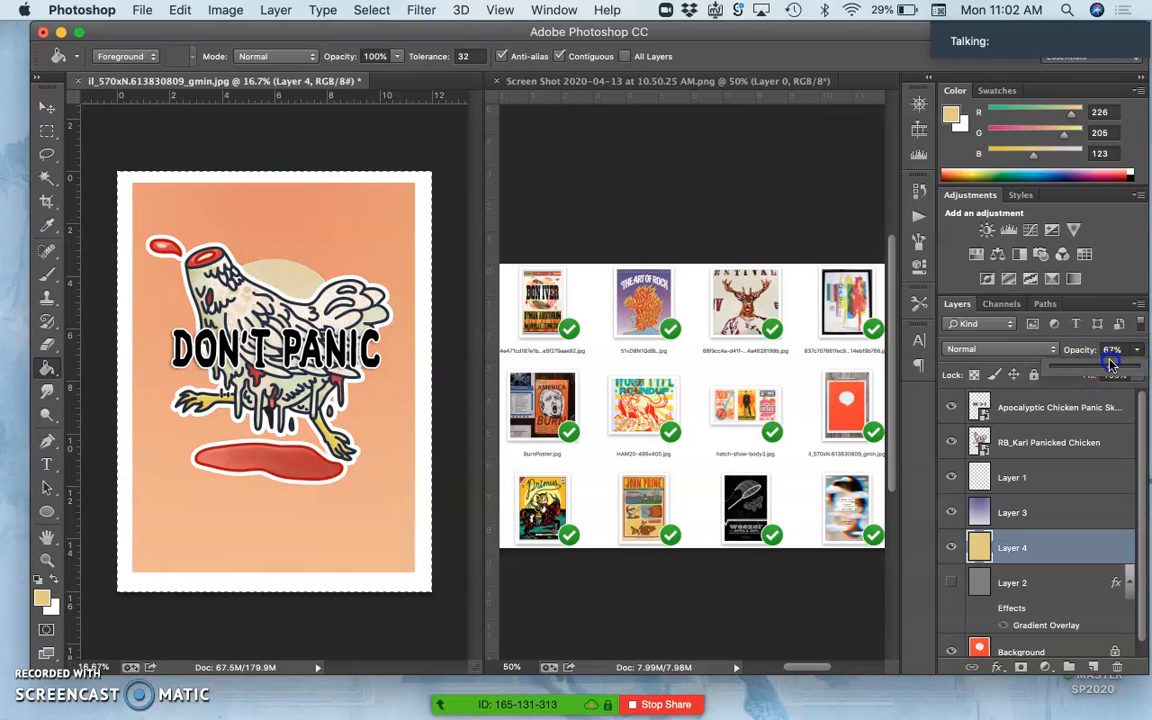
{"action": "left_click_drag", "start_coordinate": [1110, 364], "coordinate": [1130, 364]}
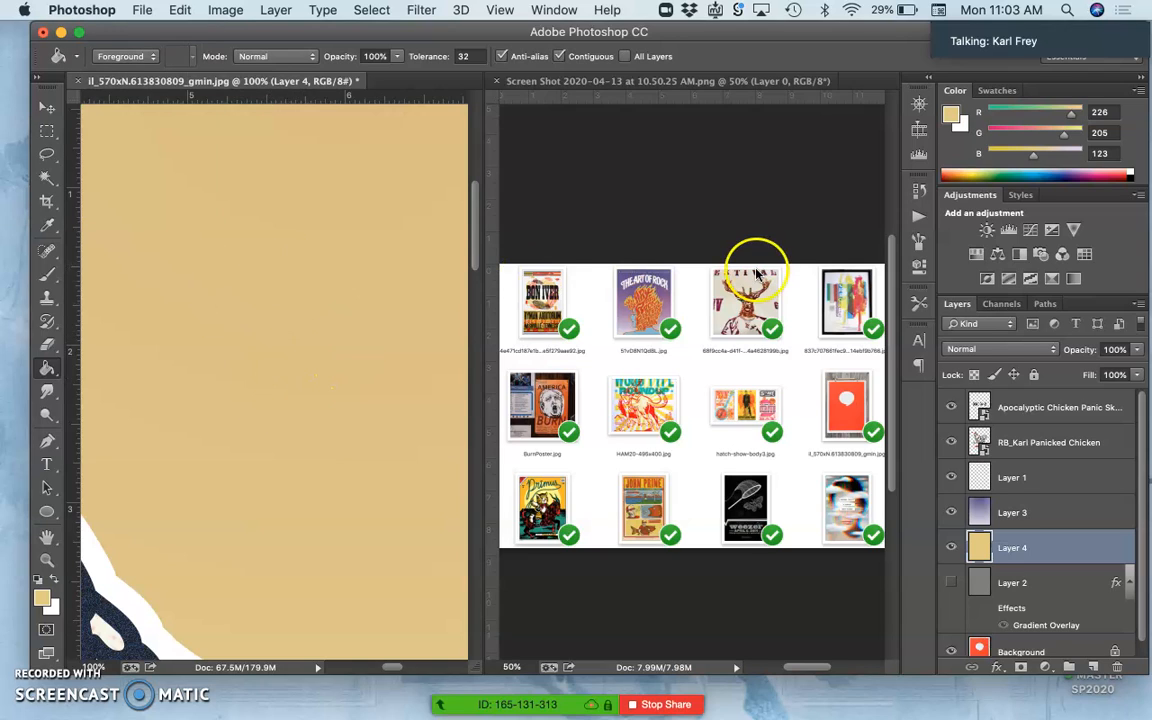
- Set Layer 4's blend mode to Dissolve at about 79% opacity
{"action": "left_click", "coordinate": [999, 349]}
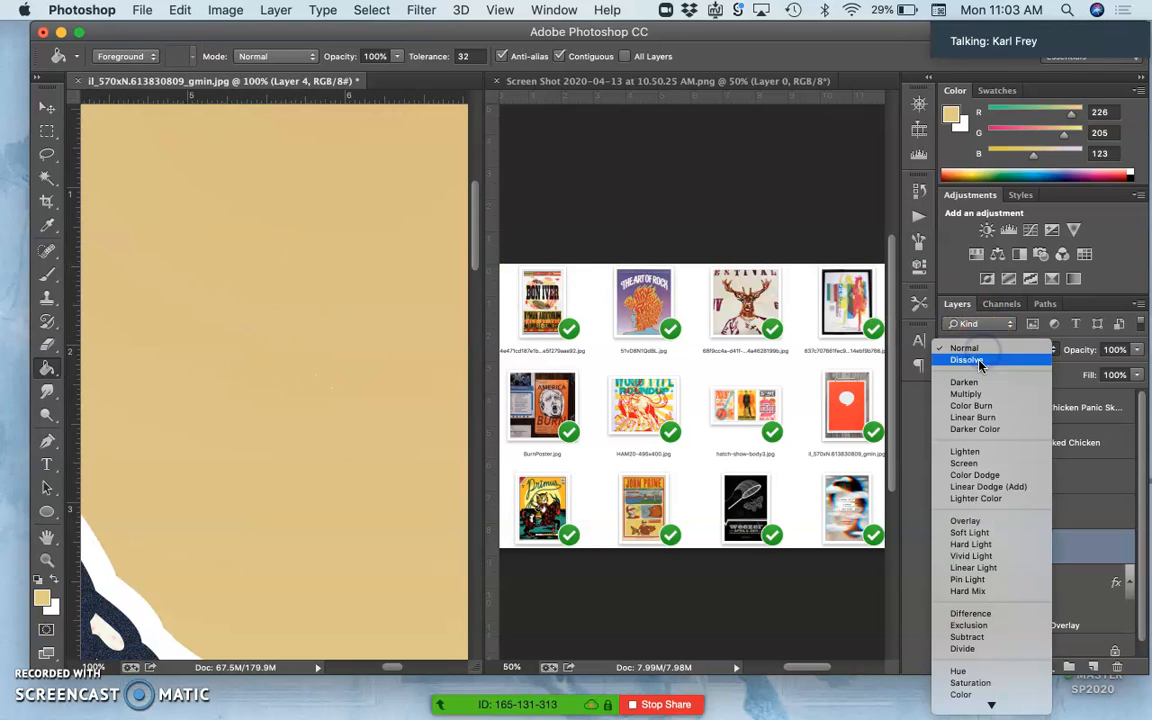
{"action": "left_click", "coordinate": [966, 359]}
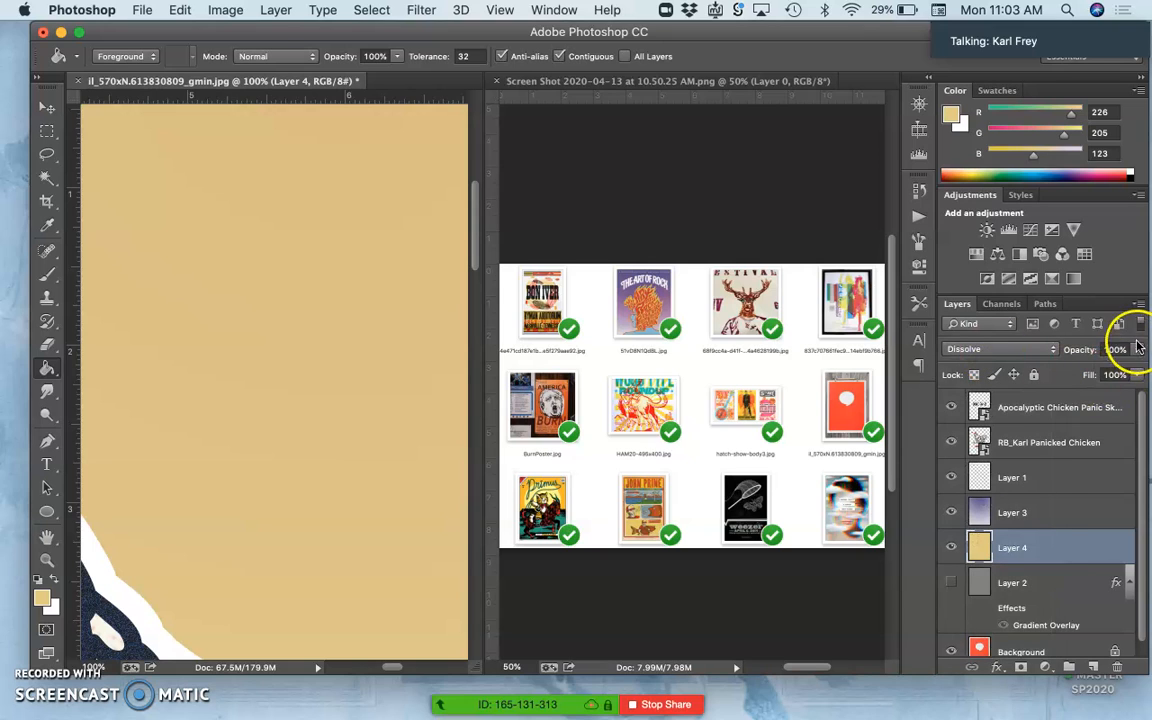
{"action": "left_click_drag", "start_coordinate": [1135, 370], "coordinate": [1120, 370]}
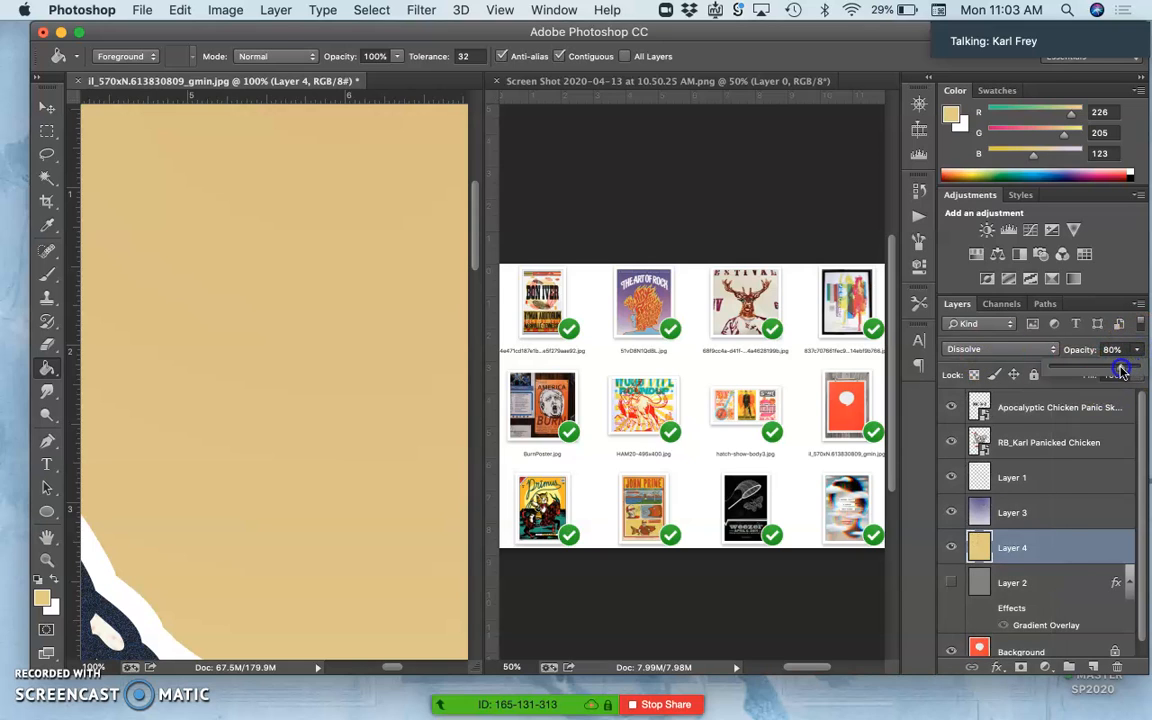
{"action": "left_click_drag", "start_coordinate": [1120, 368], "coordinate": [1118, 368]}
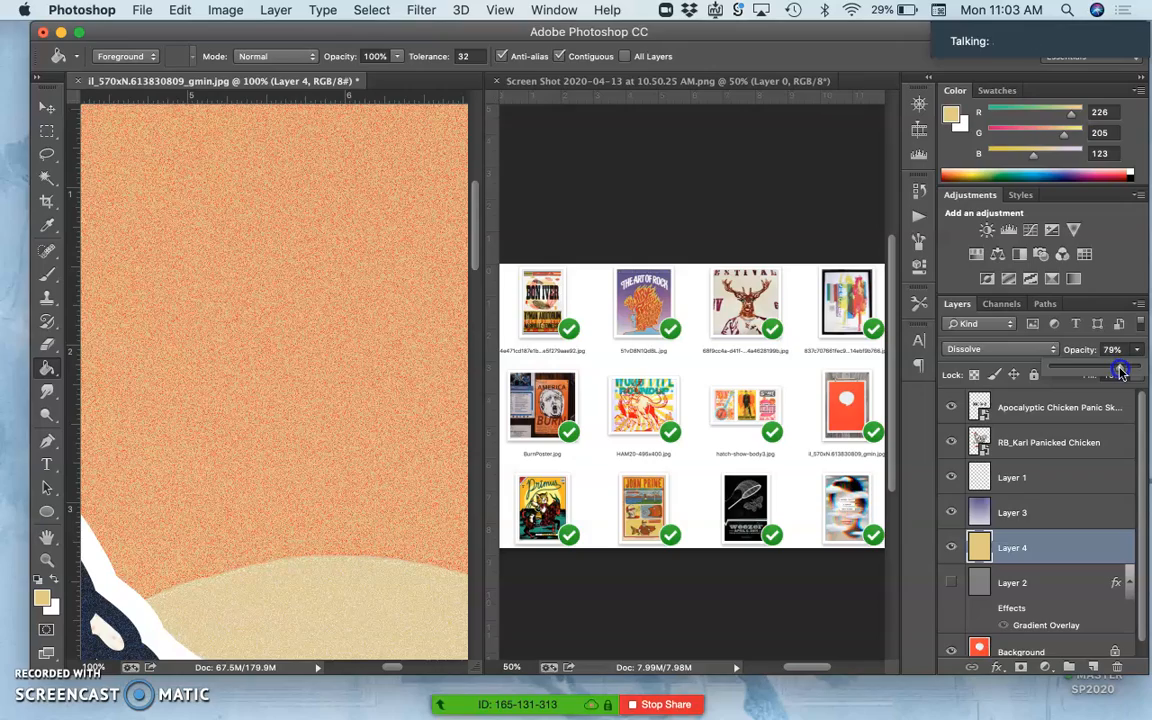
{"action": "left_click_drag", "start_coordinate": [1100, 375], "coordinate": [1125, 375]}
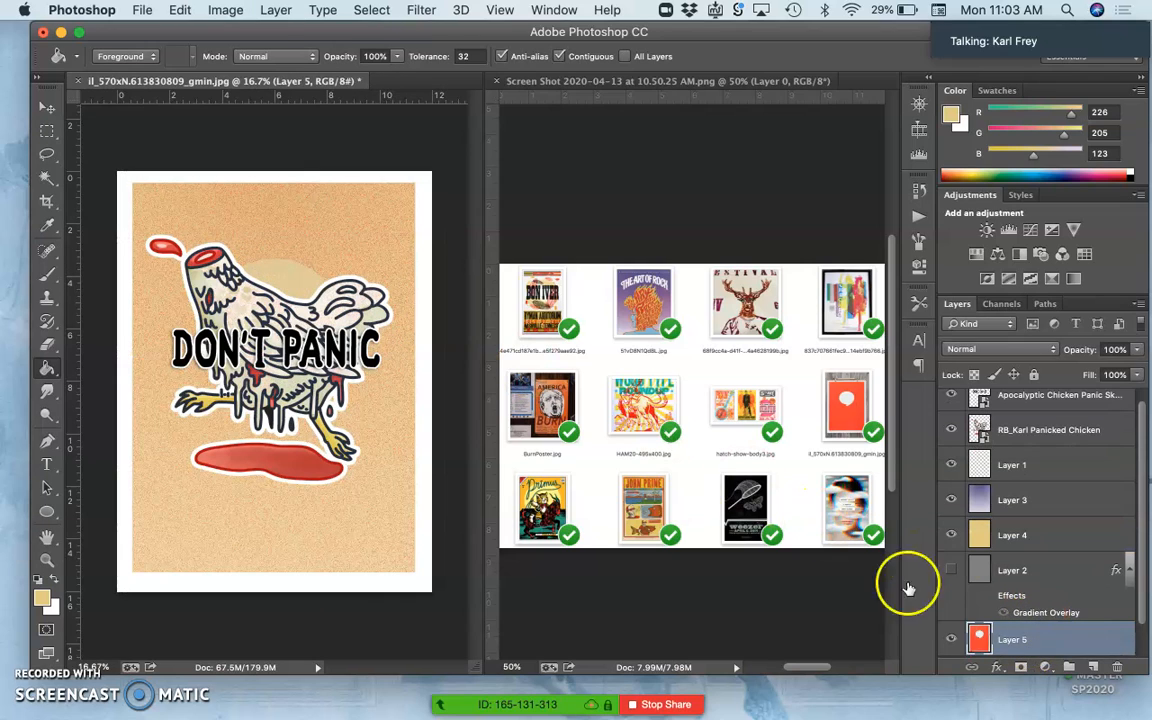
- Lasso the speech bubble on Layer 5 and choose an eyedropper-sampled red in Edit > Fill
{"action": "left_click", "coordinate": [45, 152]}
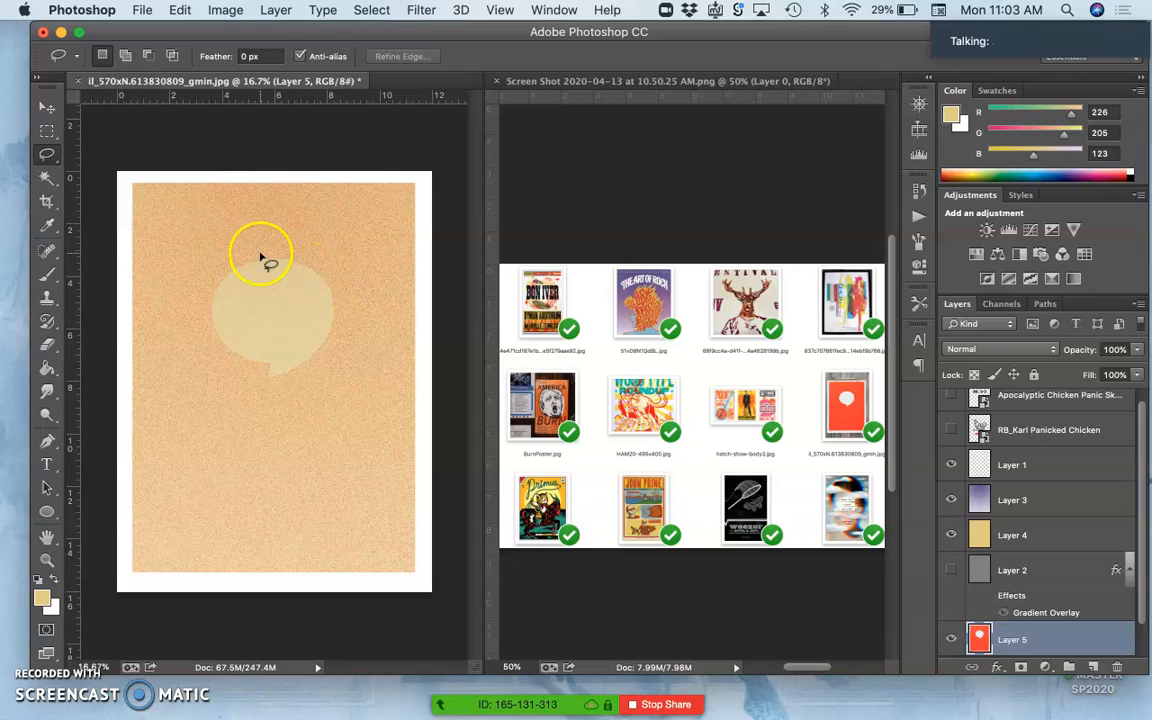
{"action": "left_click_drag", "start_coordinate": [260, 250], "coordinate": [236, 361]}
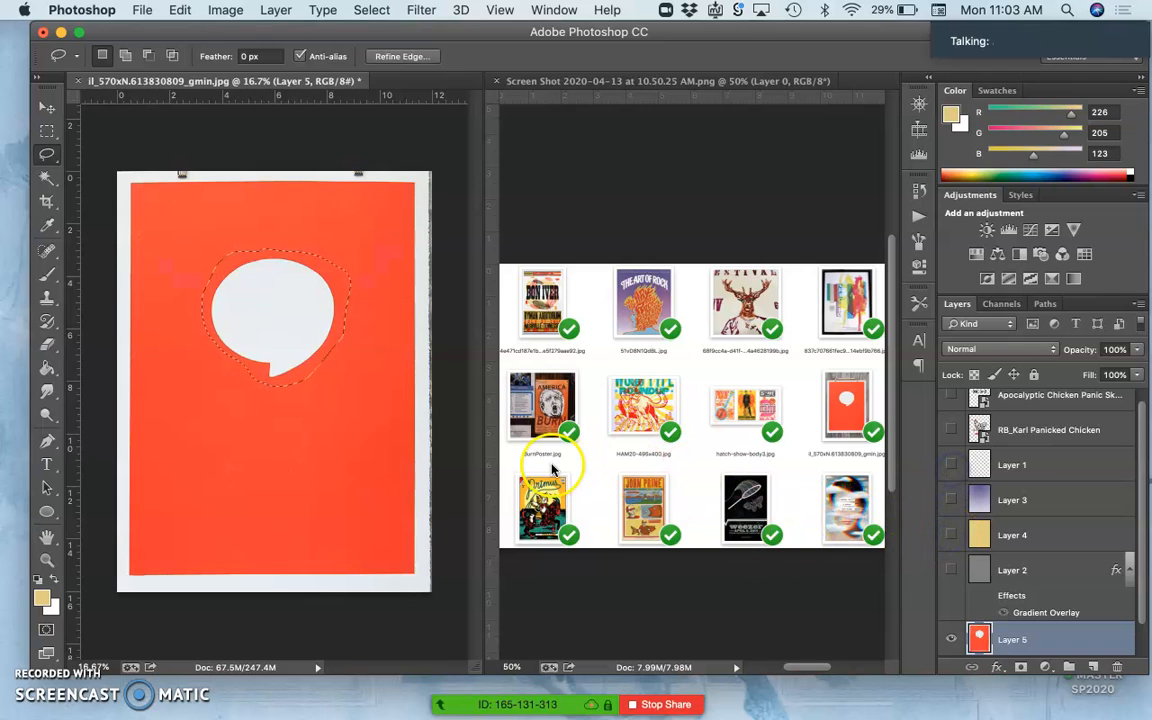
{"action": "left_click", "coordinate": [189, 10]}
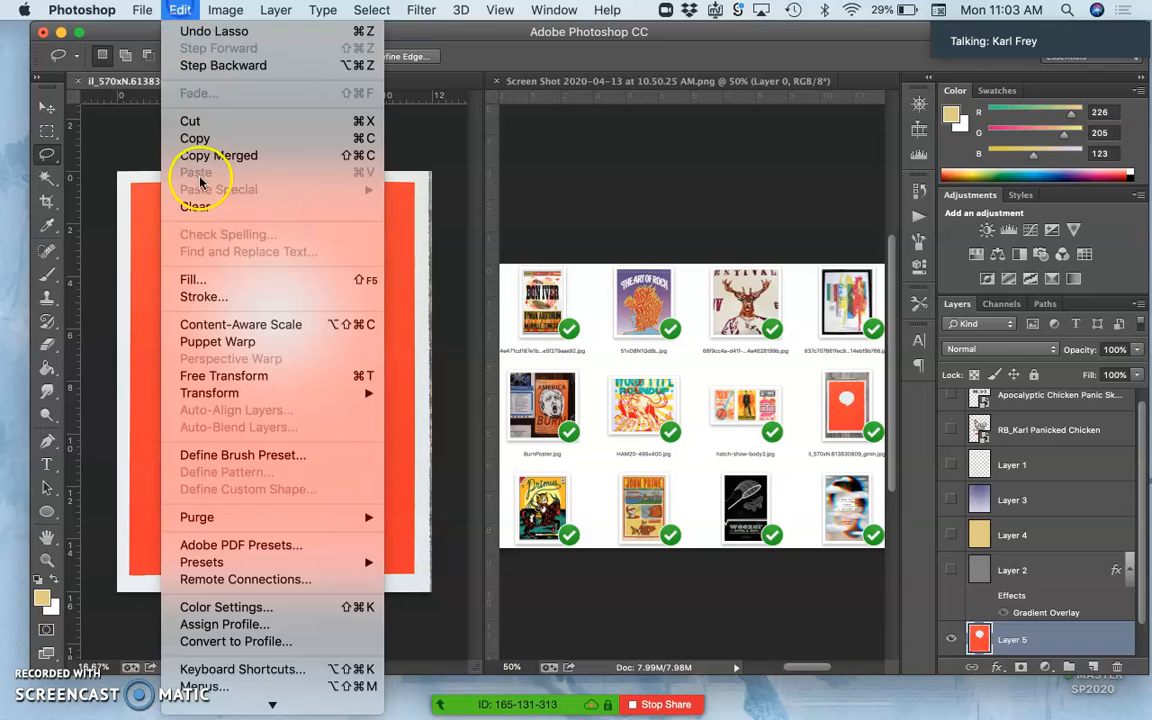
{"action": "left_click", "coordinate": [192, 279]}
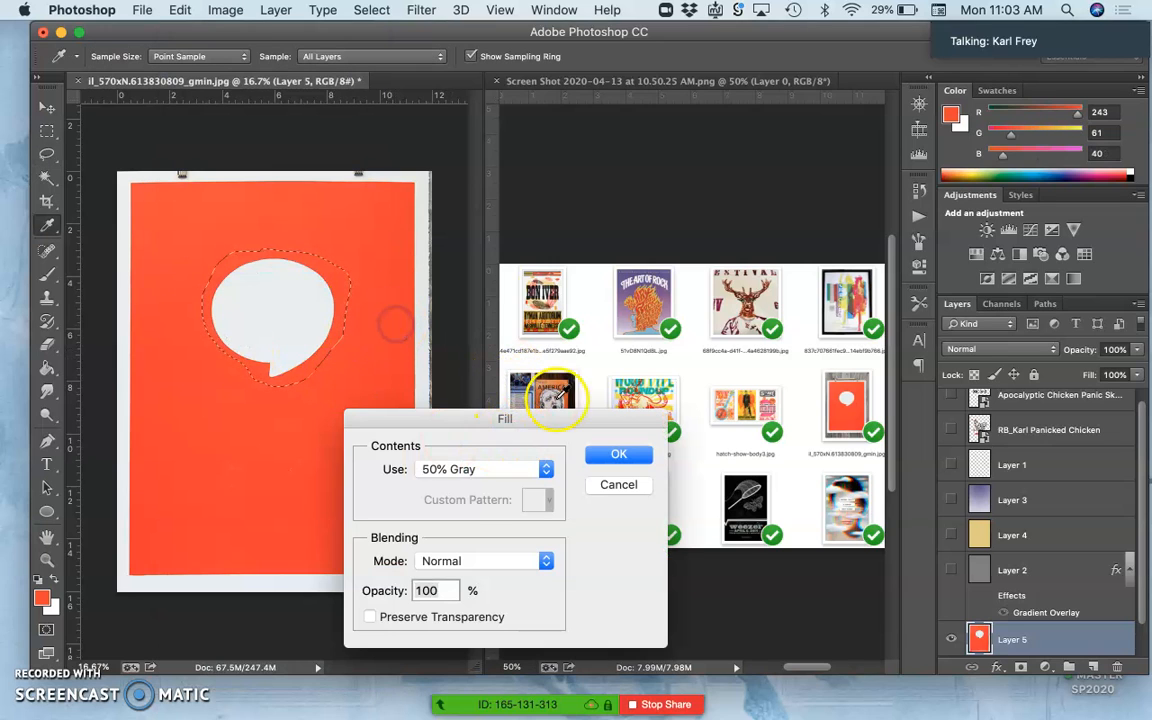
{"action": "left_click", "coordinate": [483, 469]}
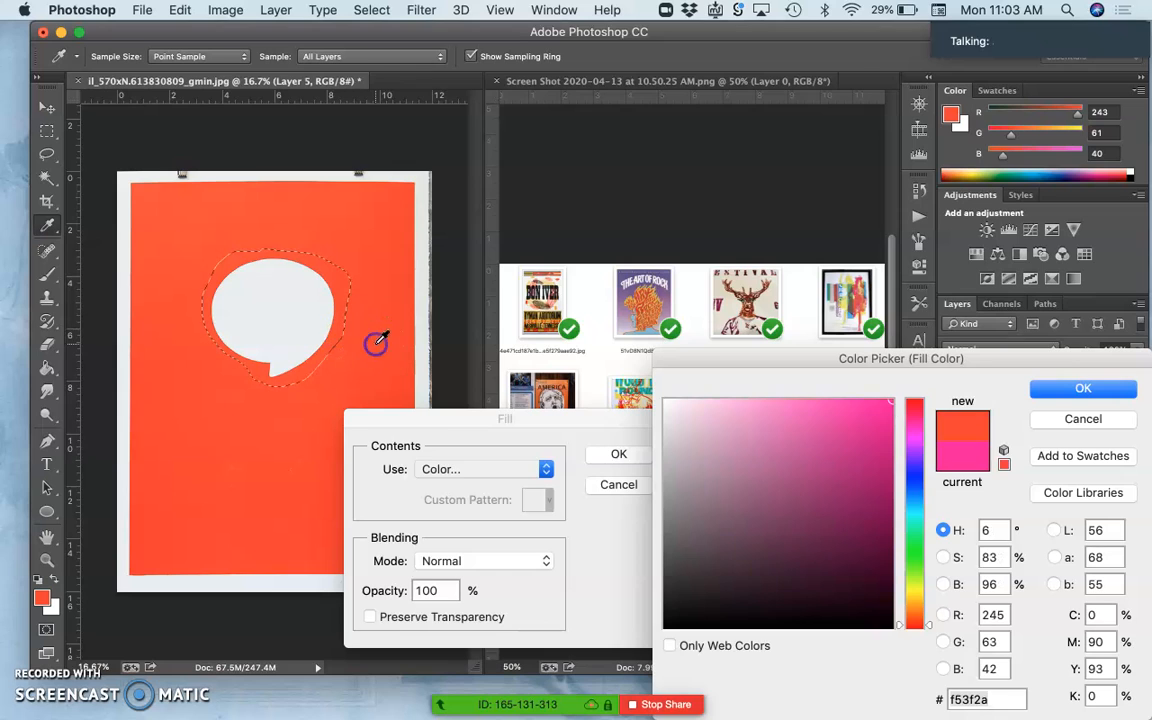
{"action": "left_click", "coordinate": [1083, 387]}
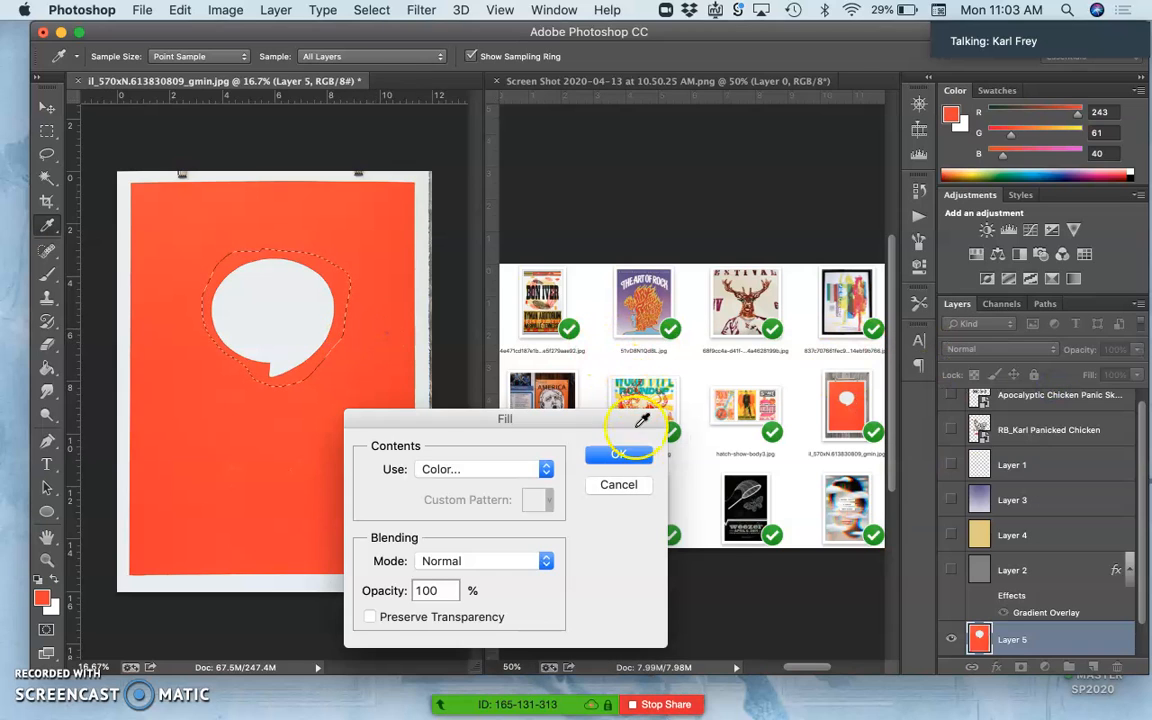
{"action": "left_click", "coordinate": [618, 453]}
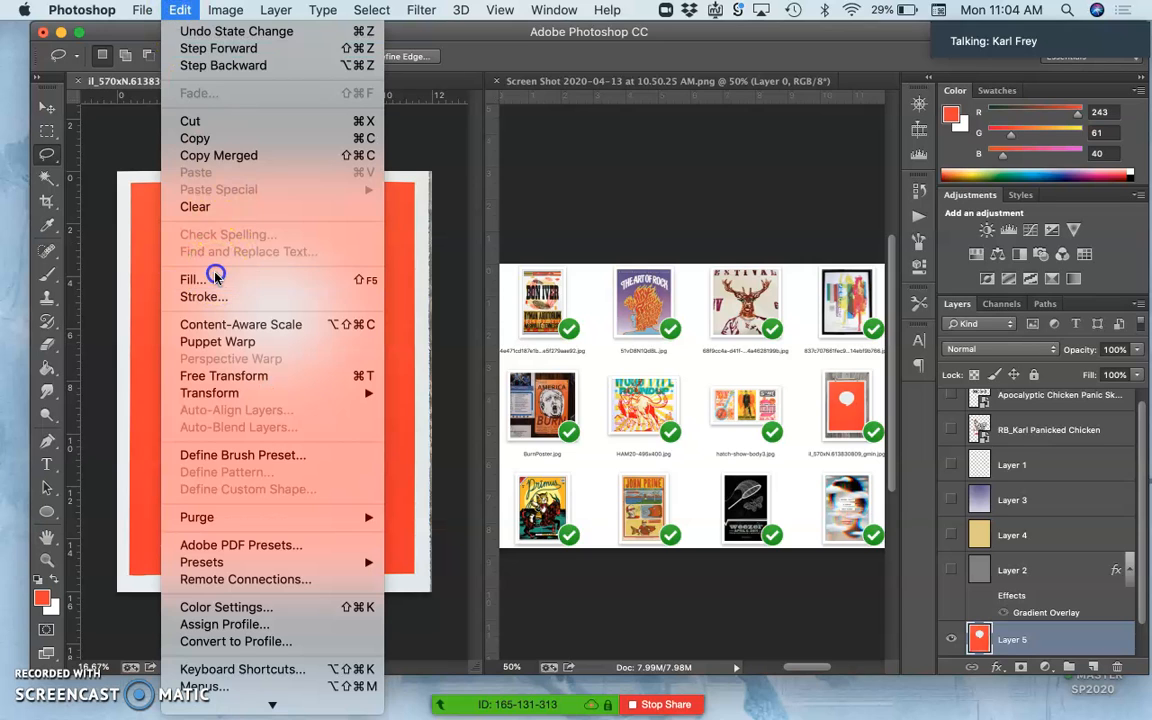
- Run Edit > Fill with Content-Aware on the selected speech bubble
{"action": "left_click", "coordinate": [192, 279]}
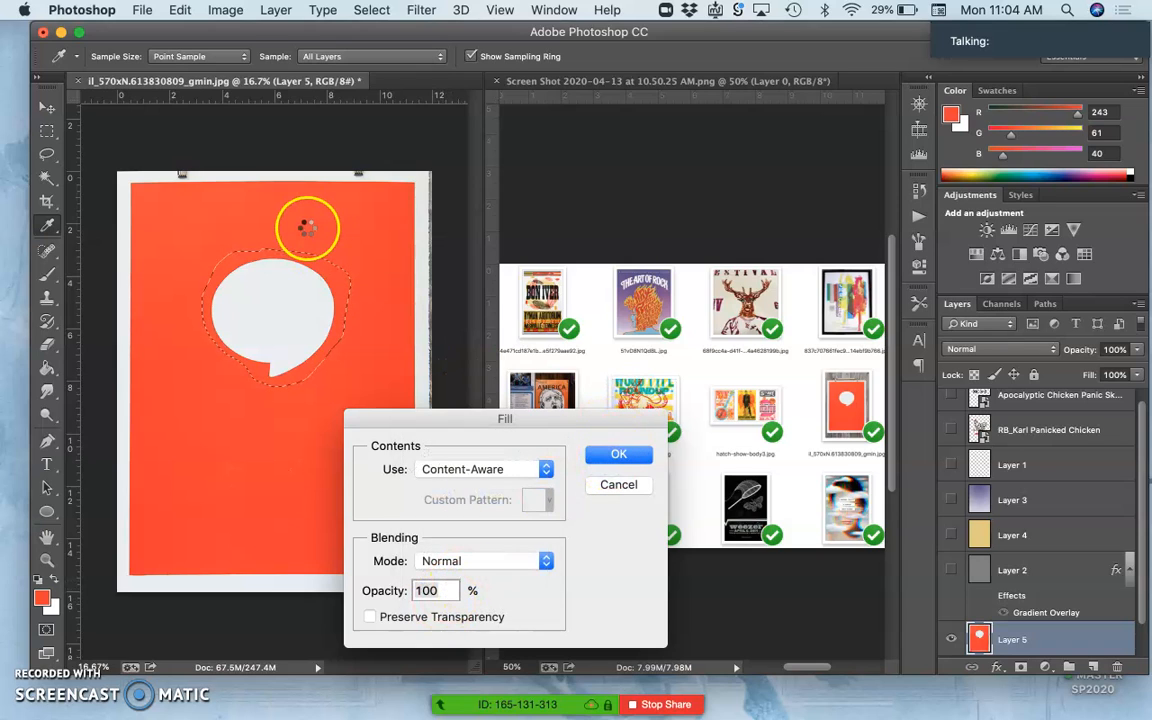
{"action": "left_click", "coordinate": [618, 454]}
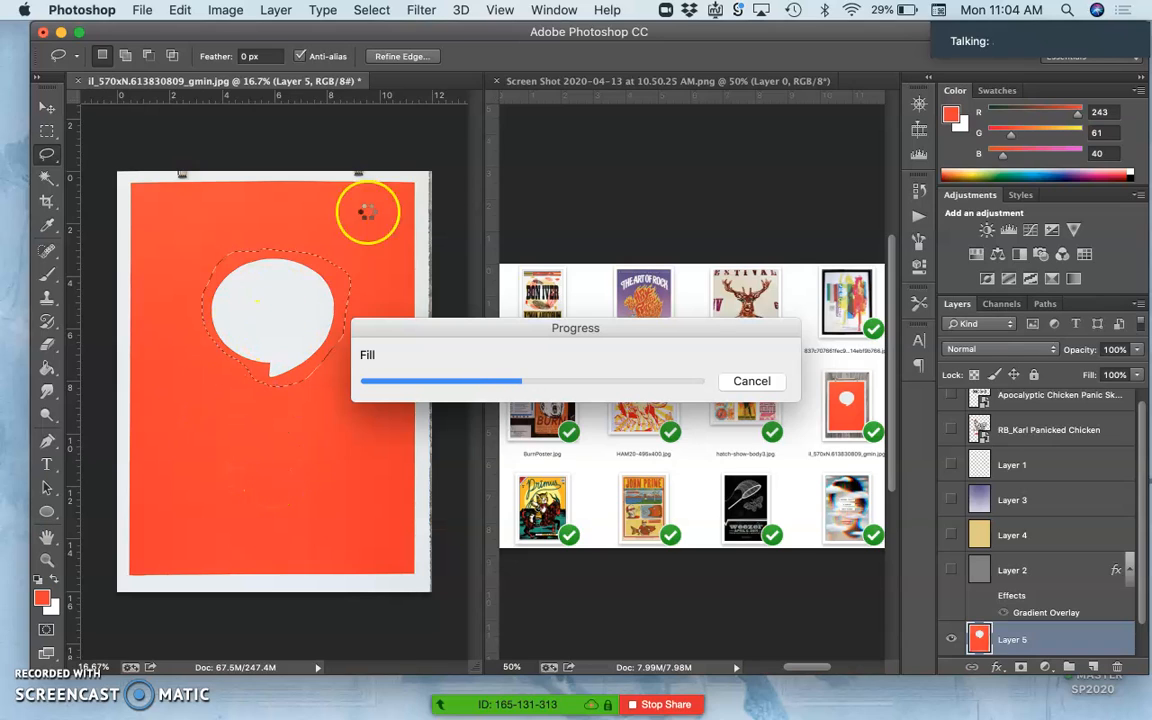
{"action": "mouse_move", "coordinate": [427, 211]}
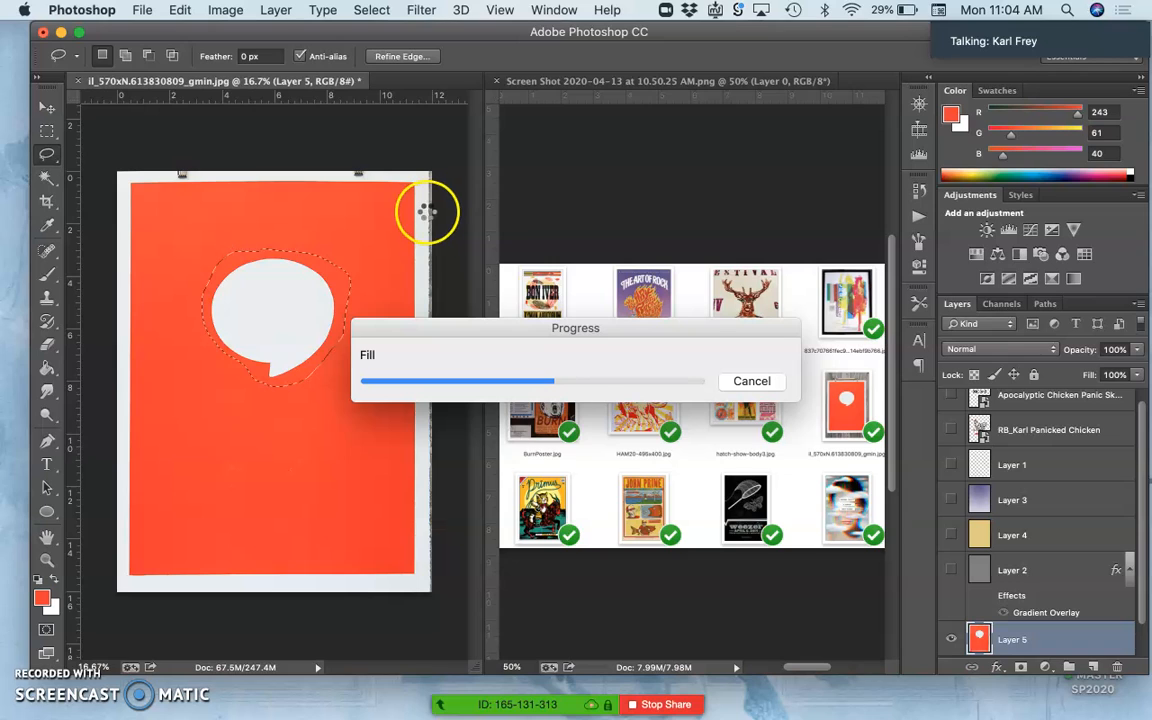